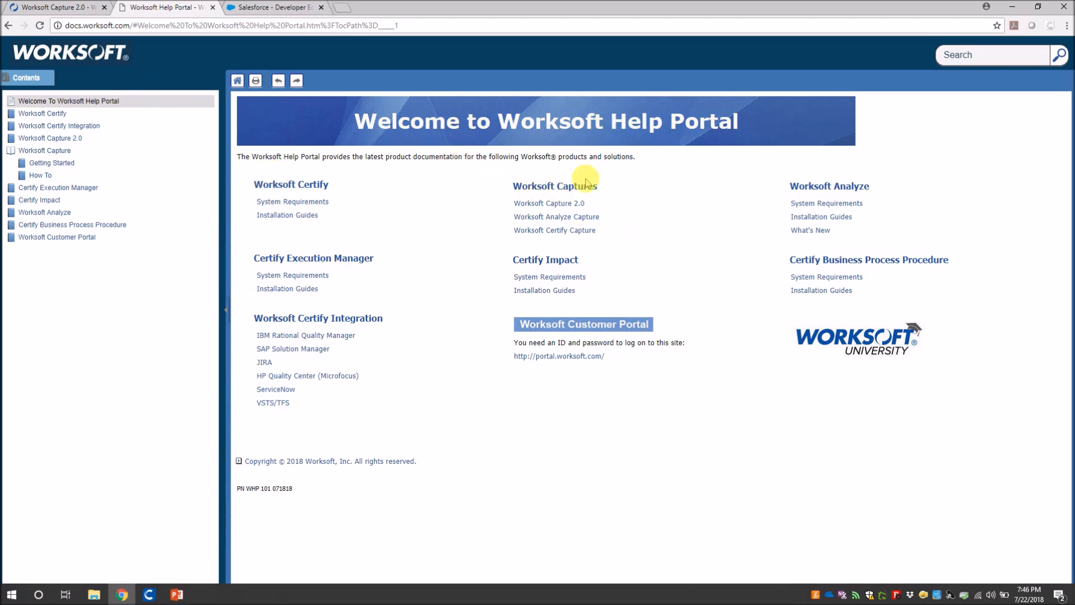
mouse_move(541, 206)
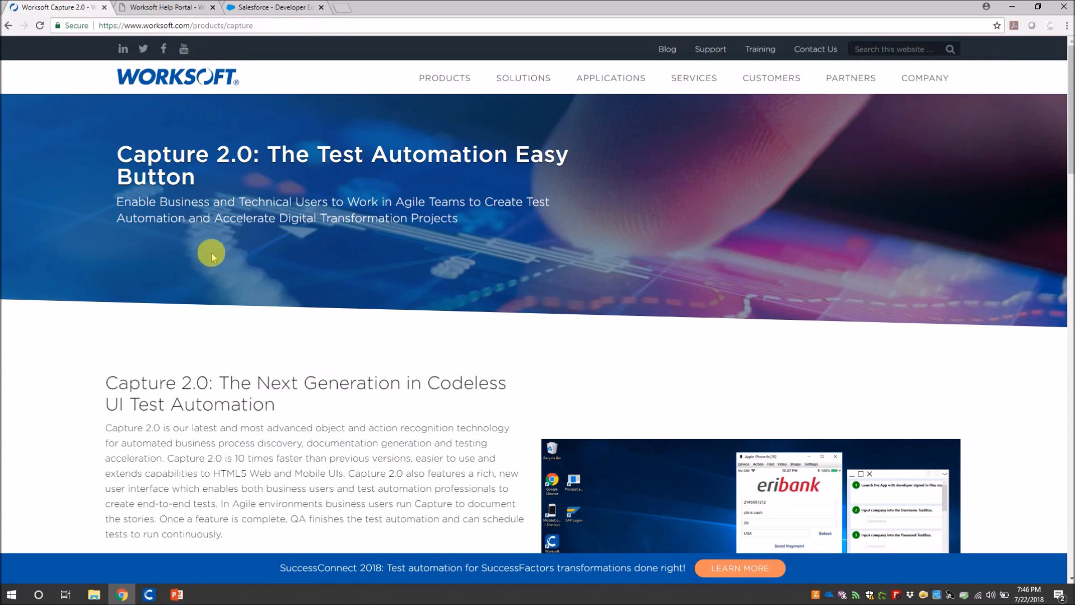
Scroll the Capture 2.0 product page down to the business-user and test-professional sections
scroll(down, 3)
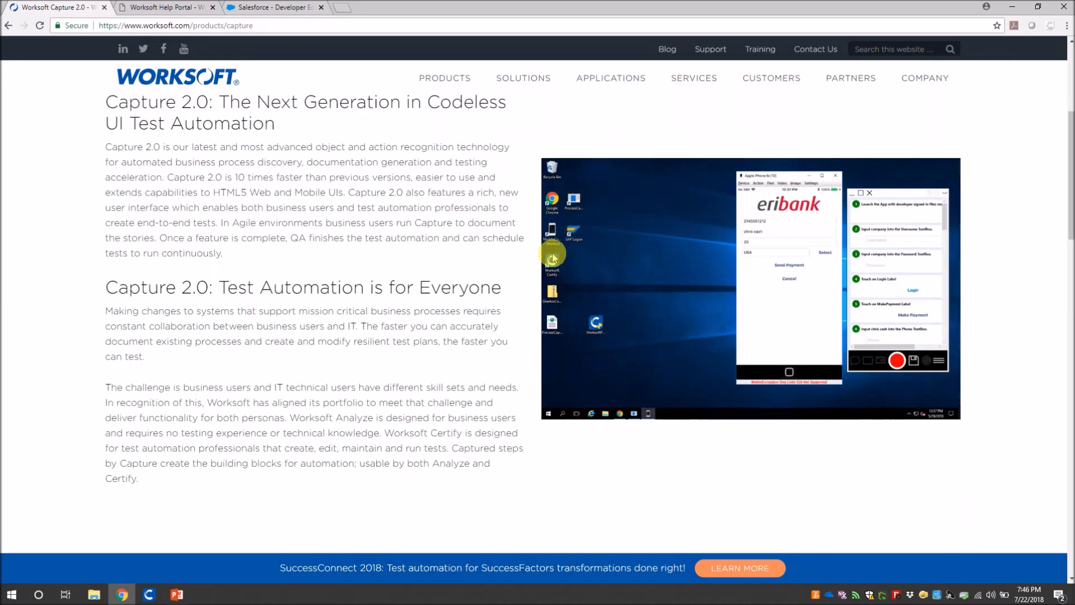
scroll(down, 3)
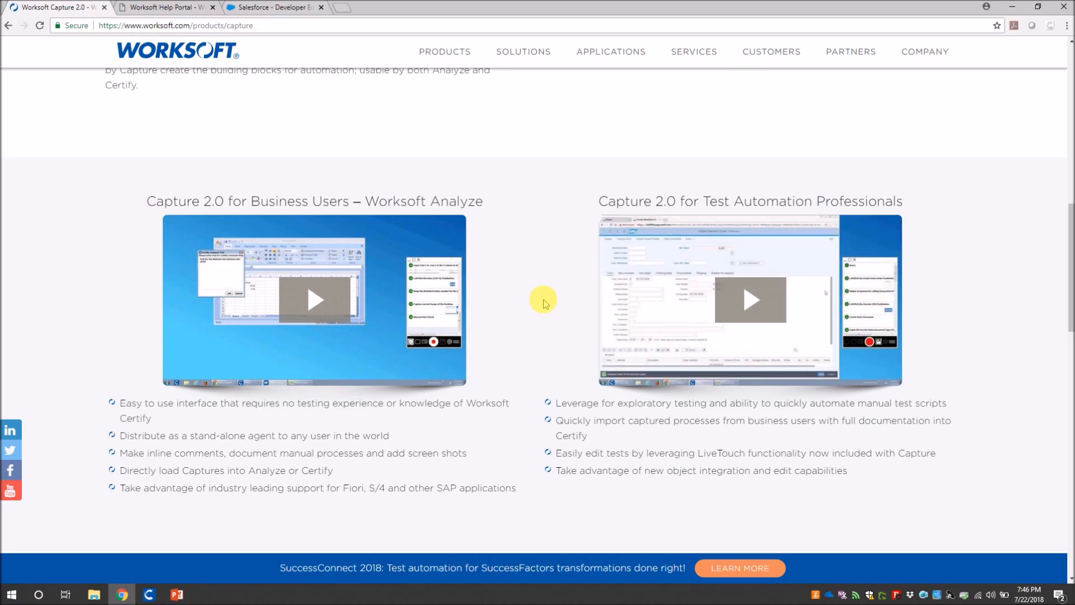
mouse_move(545, 367)
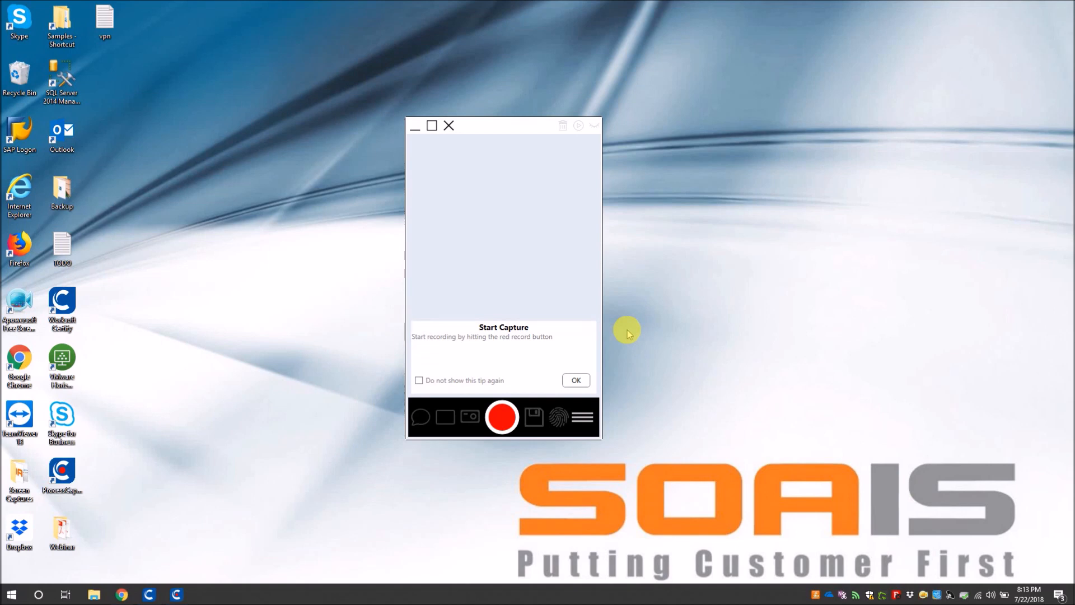
mouse_move(364, 325)
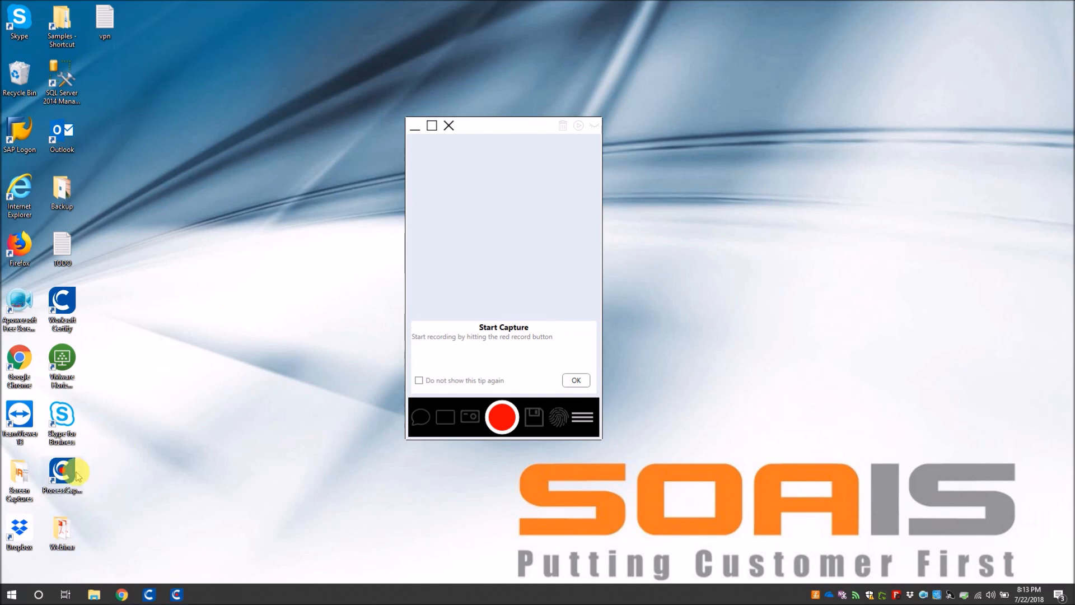
click(62, 473)
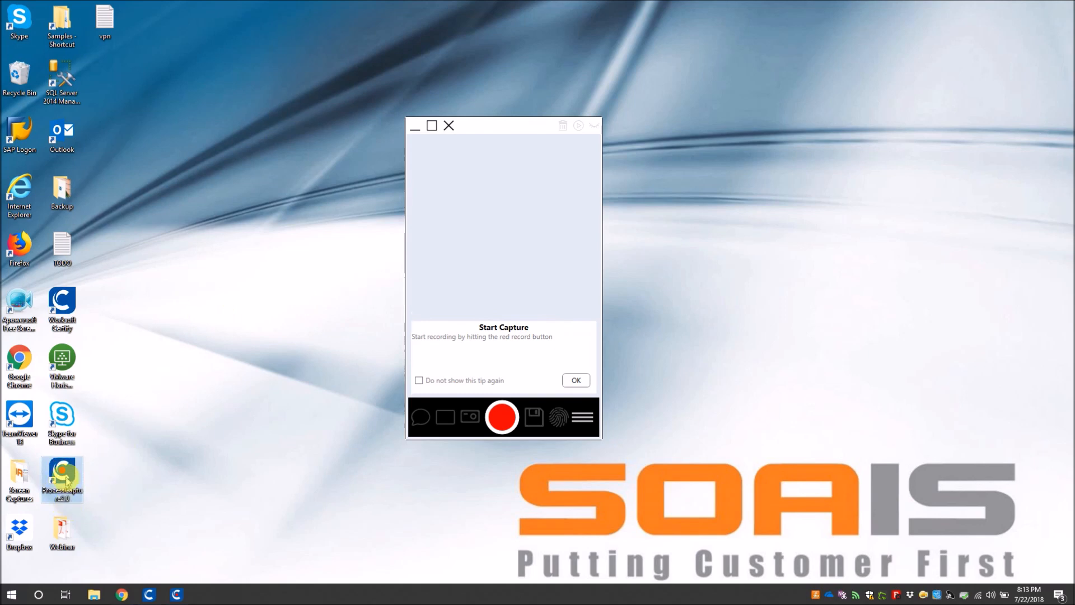
mouse_move(61, 478)
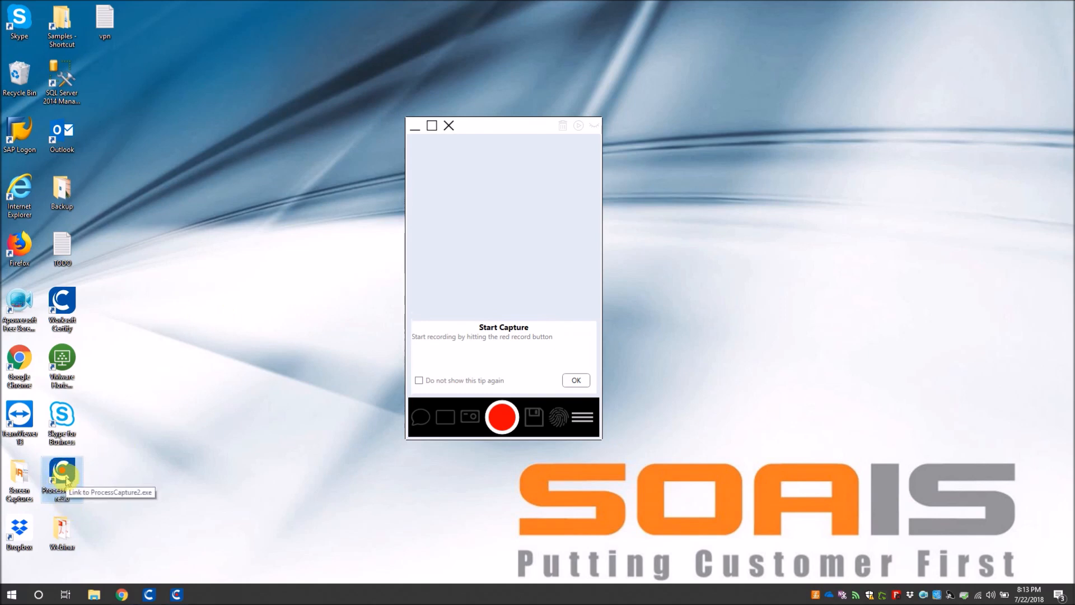
mouse_move(407, 284)
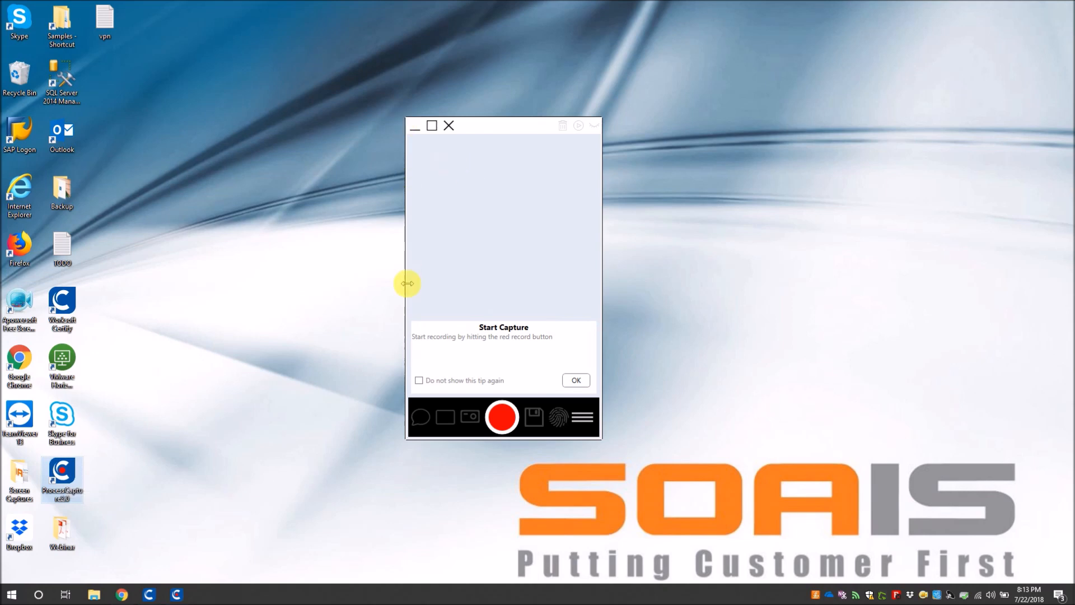
mouse_move(406, 281)
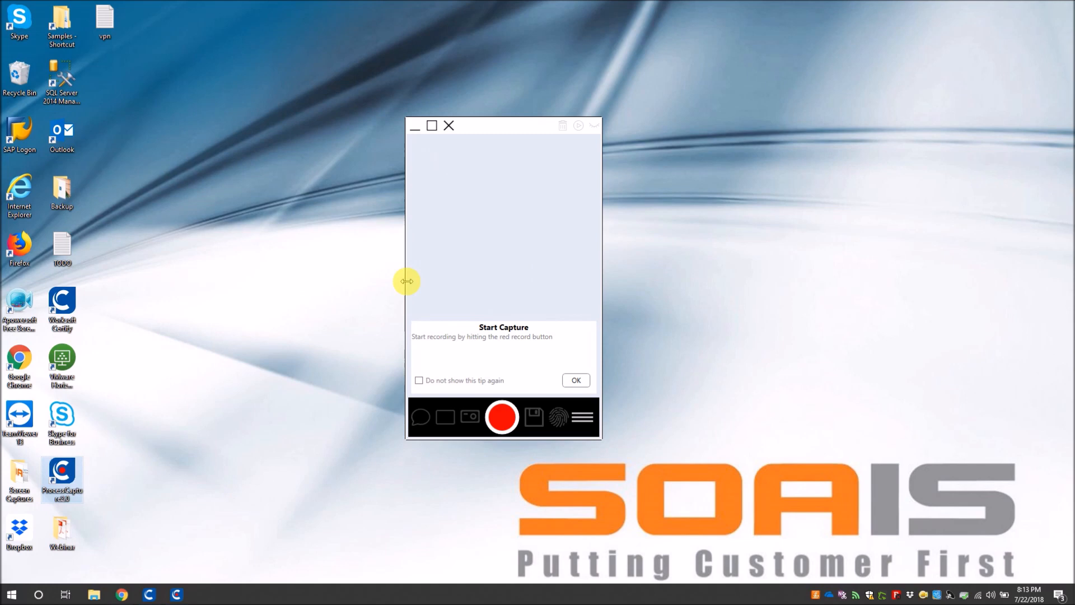
mouse_move(411, 134)
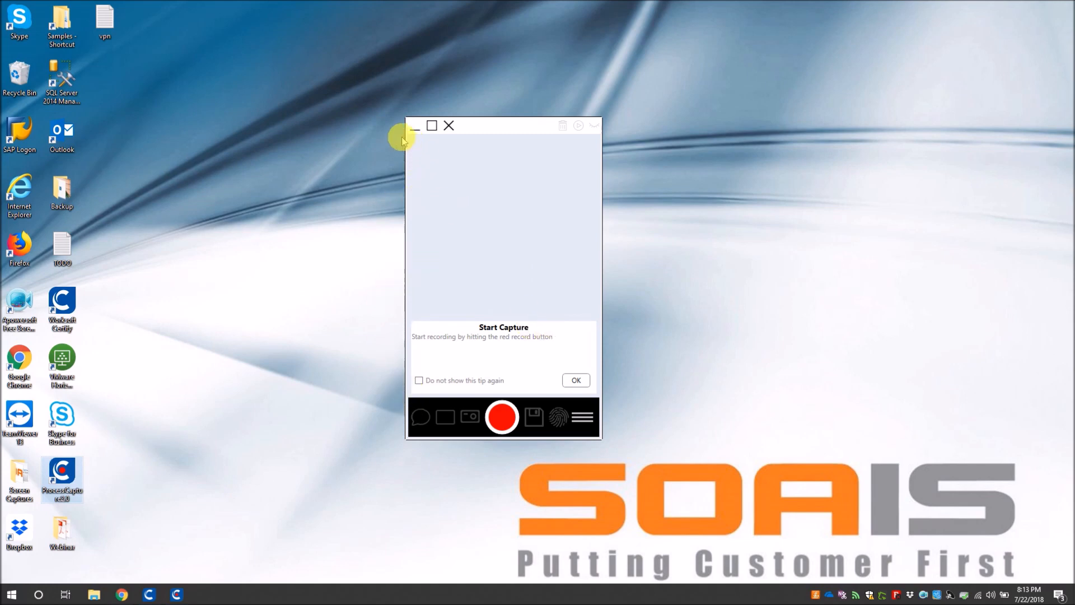
mouse_move(437, 379)
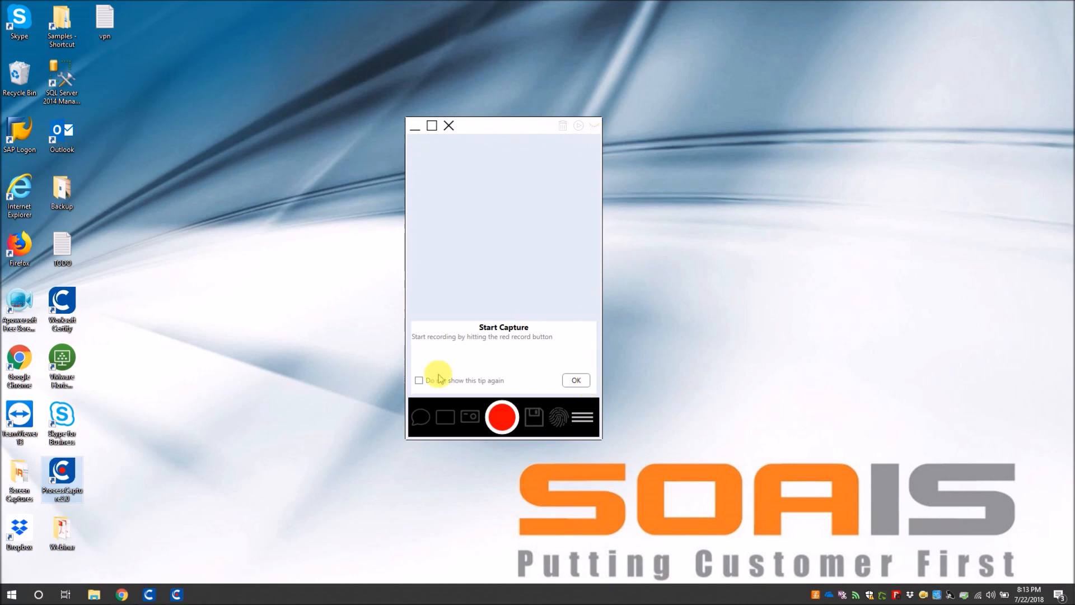
mouse_move(491, 148)
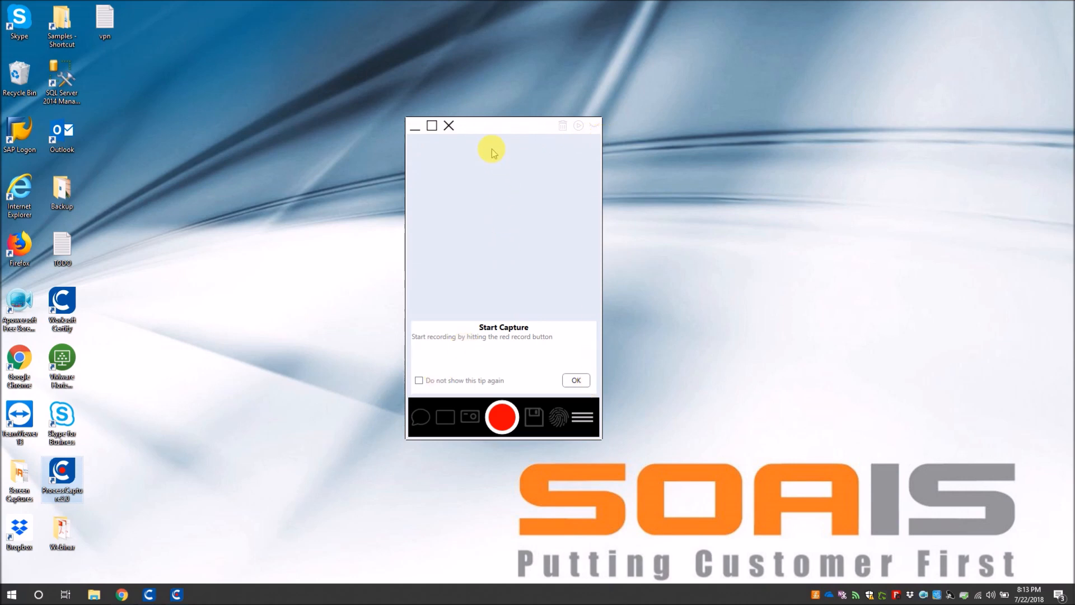
mouse_move(498, 296)
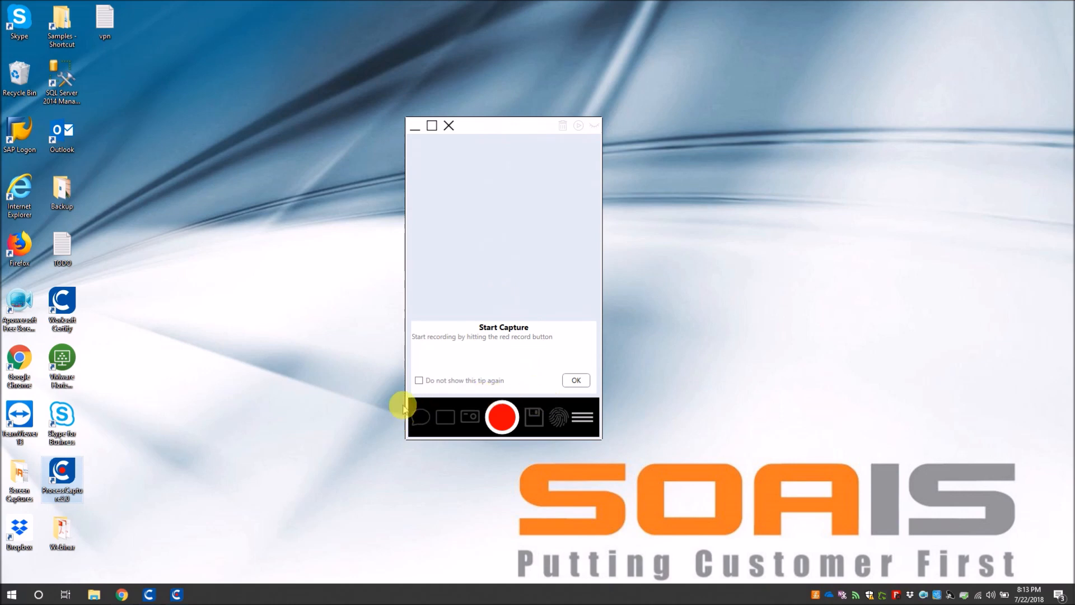
mouse_move(604, 401)
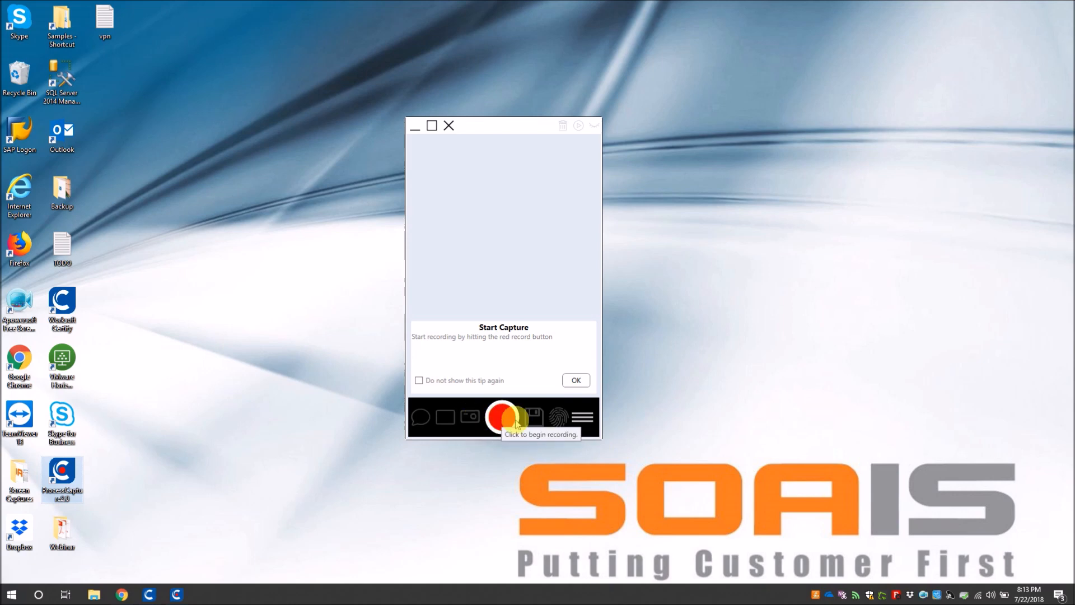
click(501, 417)
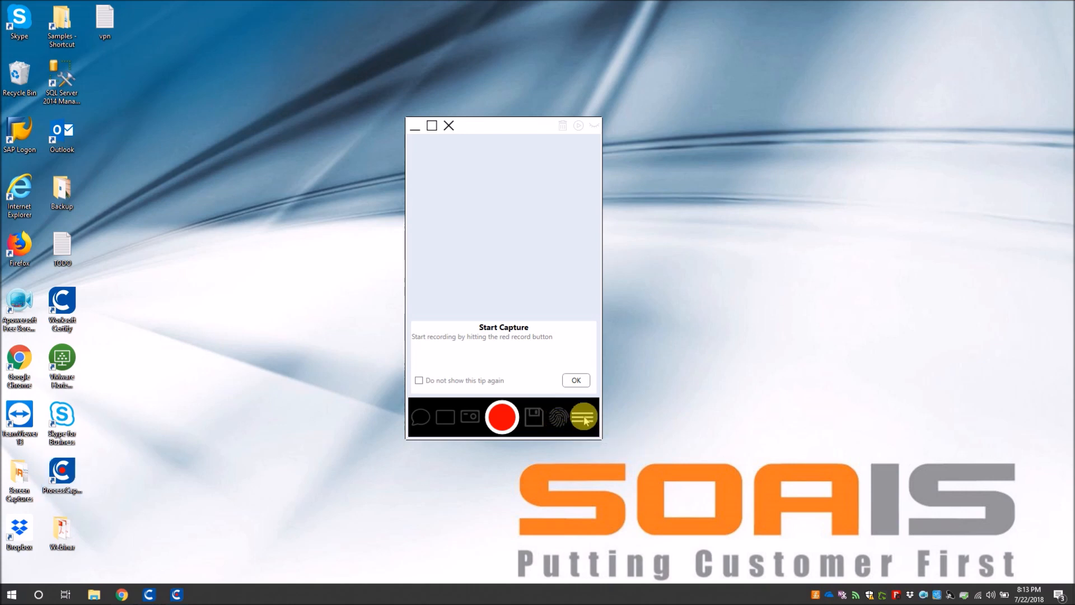
Open Capture's Settings > Preferences, showing Show Image Thumbnails enabled
click(582, 417)
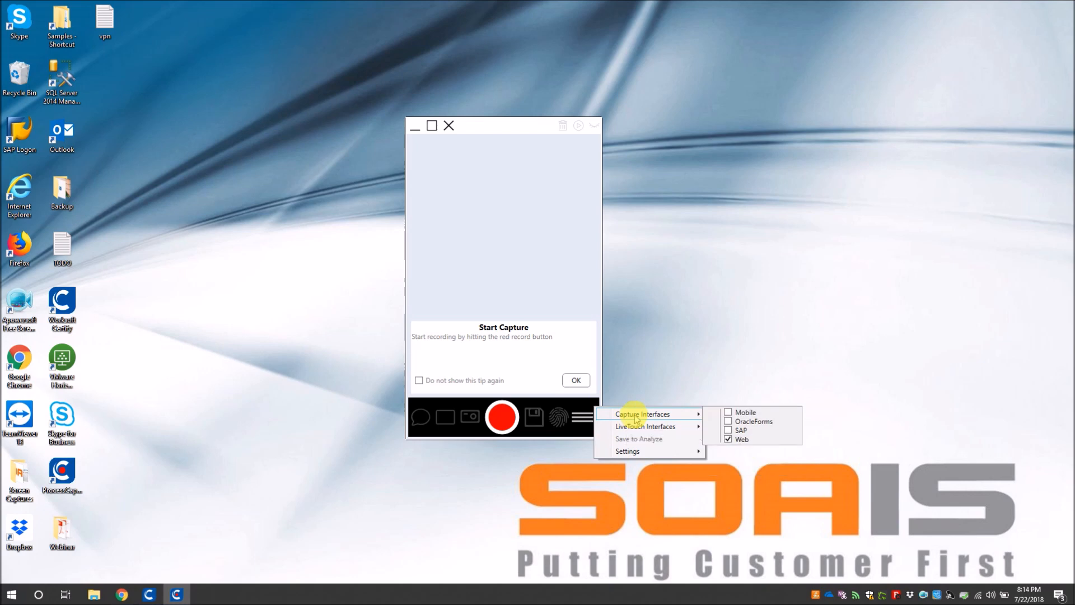
mouse_move(645, 426)
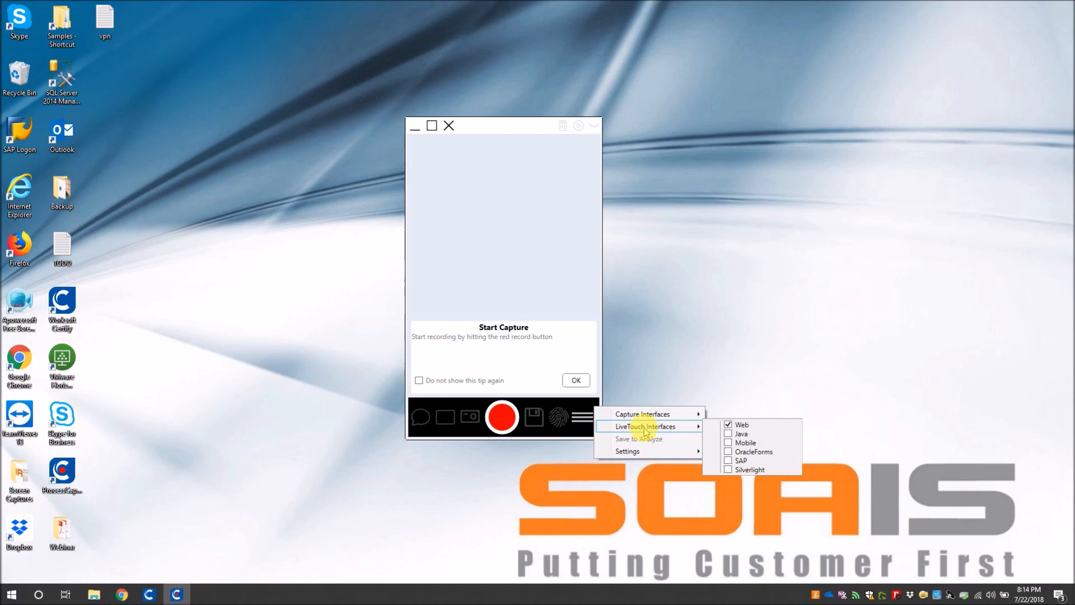
mouse_move(642, 414)
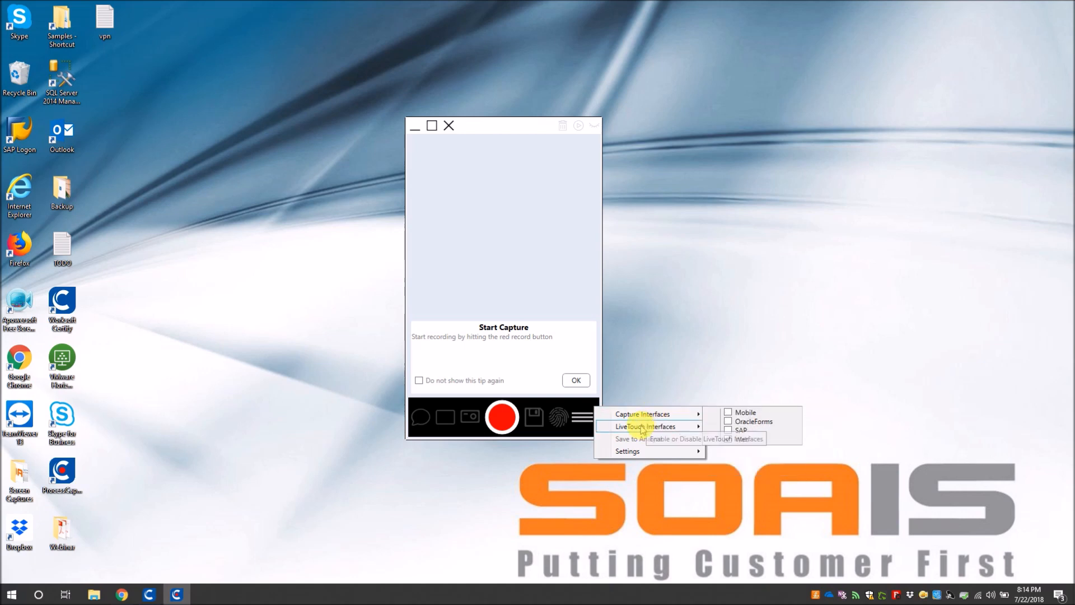
click(646, 426)
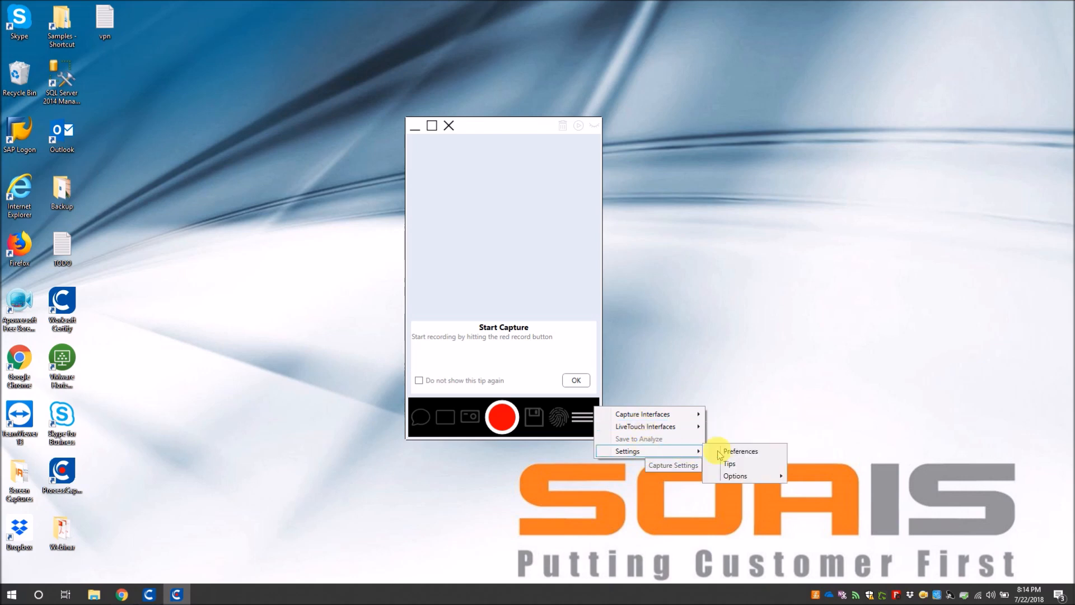
click(740, 450)
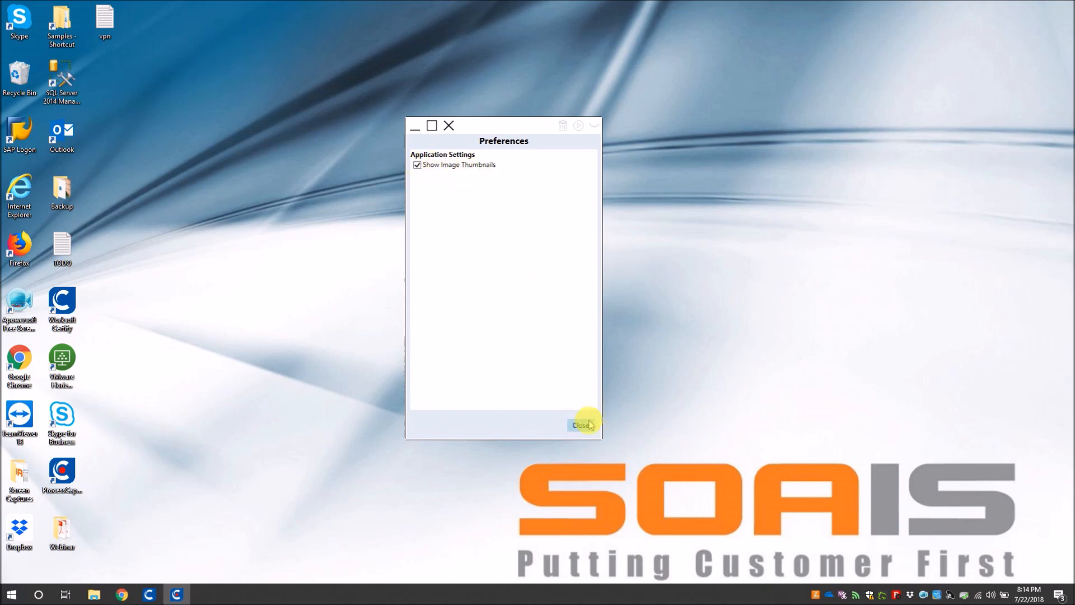
Close Preferences and open HTML Options with Certify Default configuration and EFDefinitions optimization
click(580, 424)
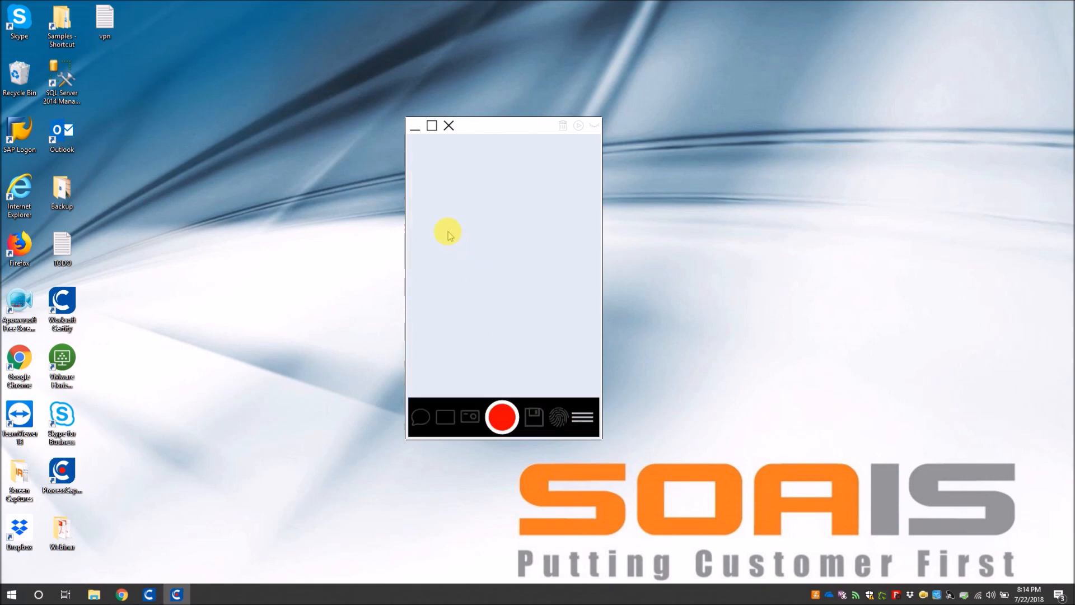
mouse_move(589, 397)
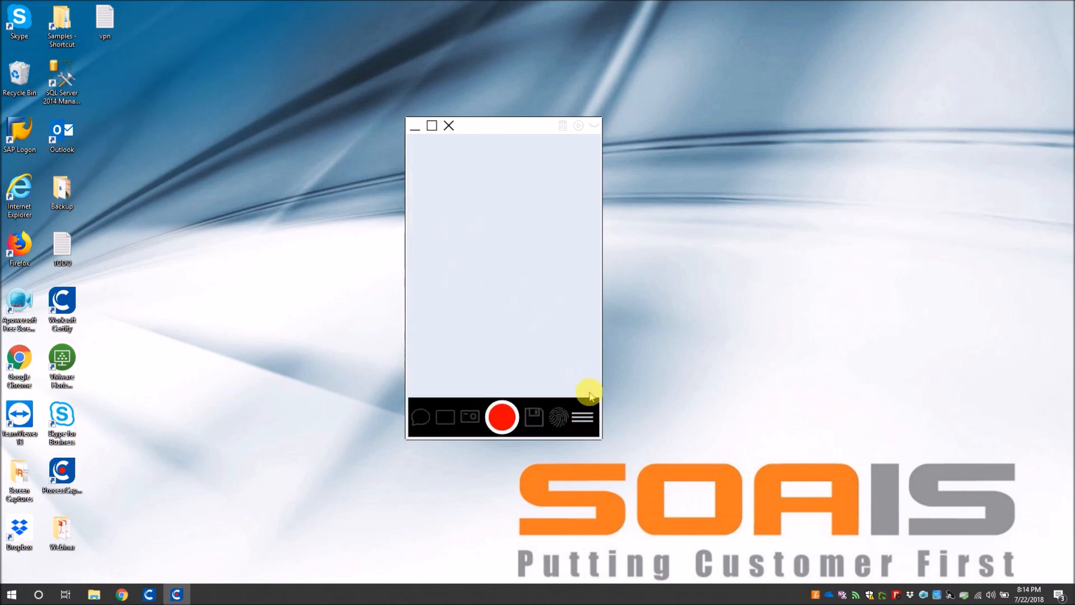
click(582, 416)
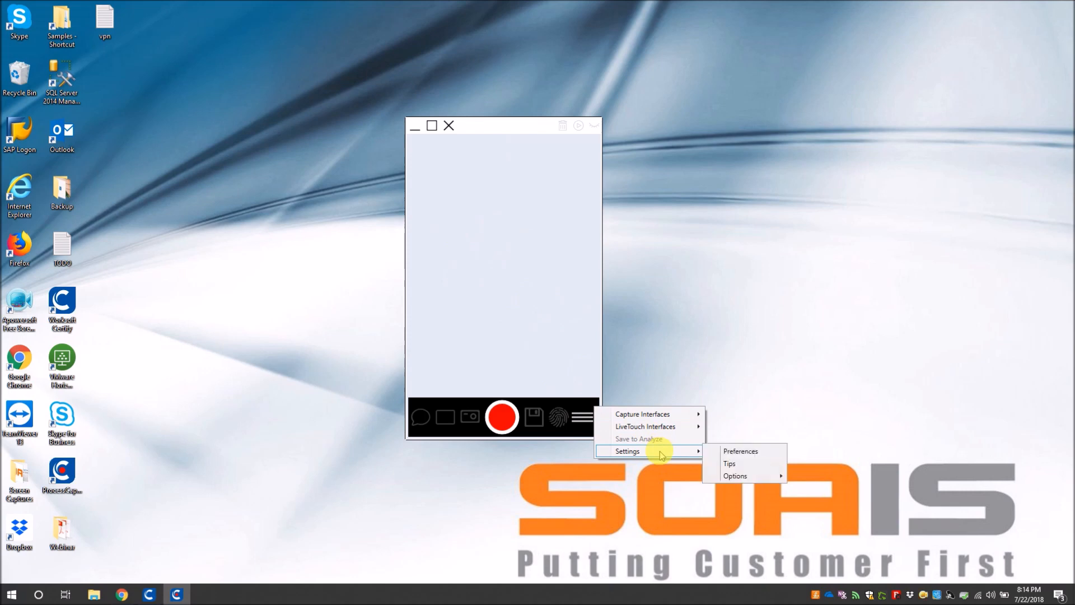
click(730, 463)
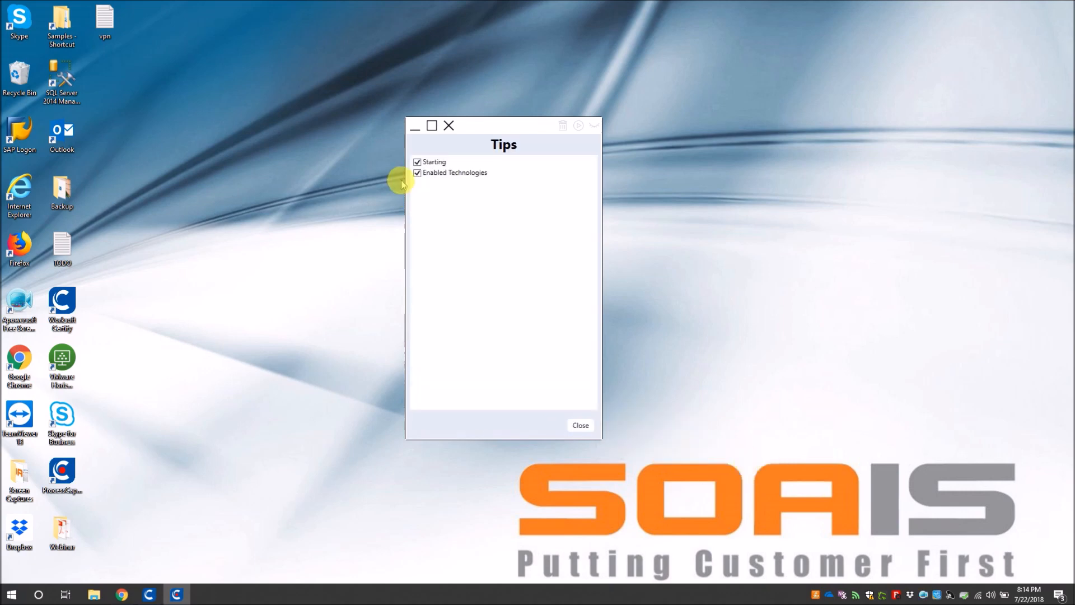
mouse_move(446, 165)
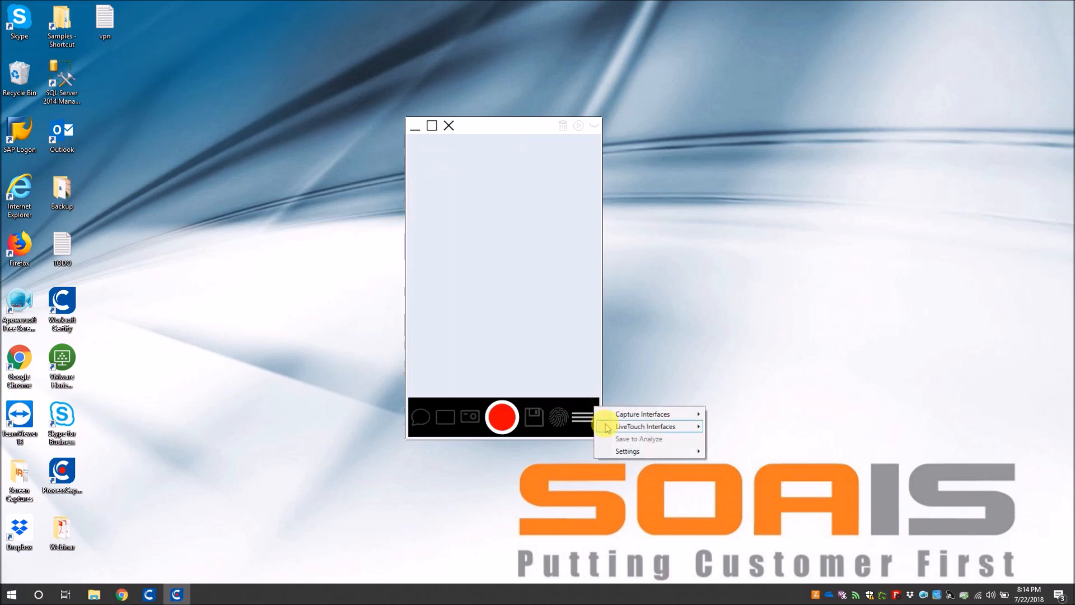
click(627, 451)
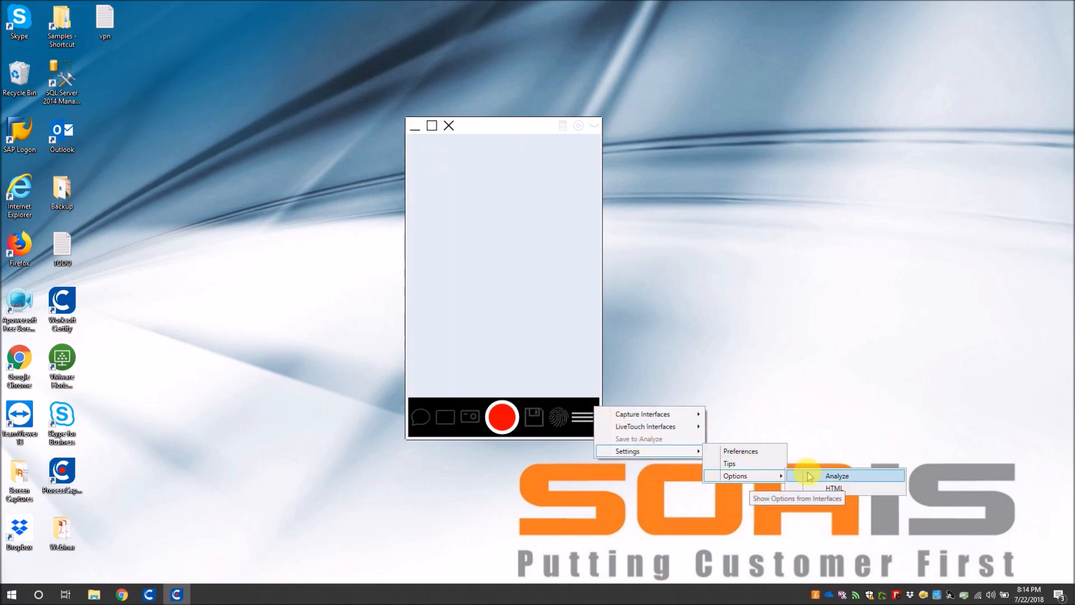
click(836, 475)
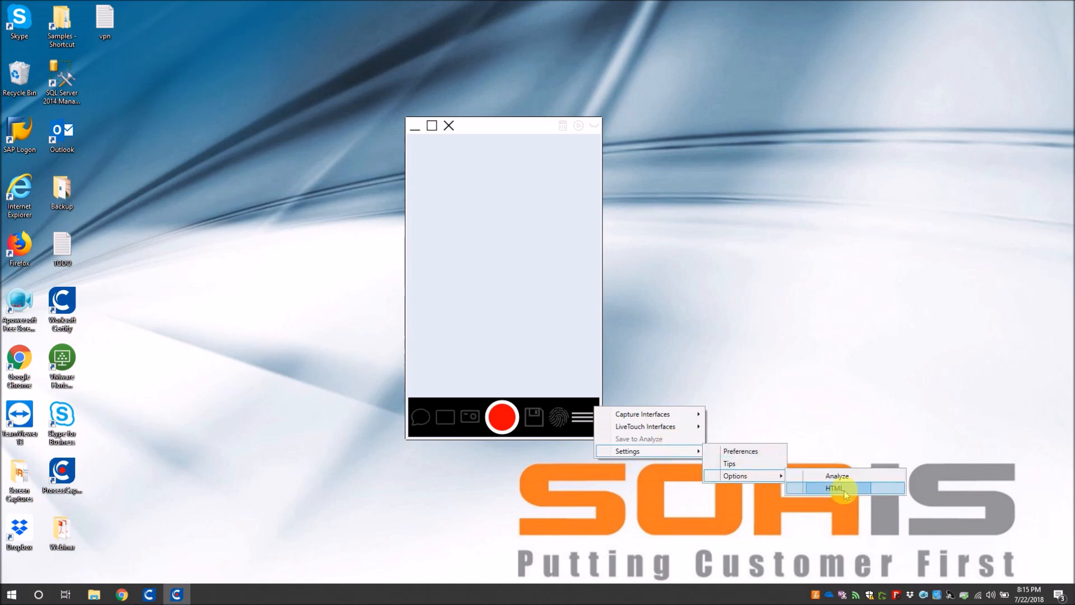
click(834, 488)
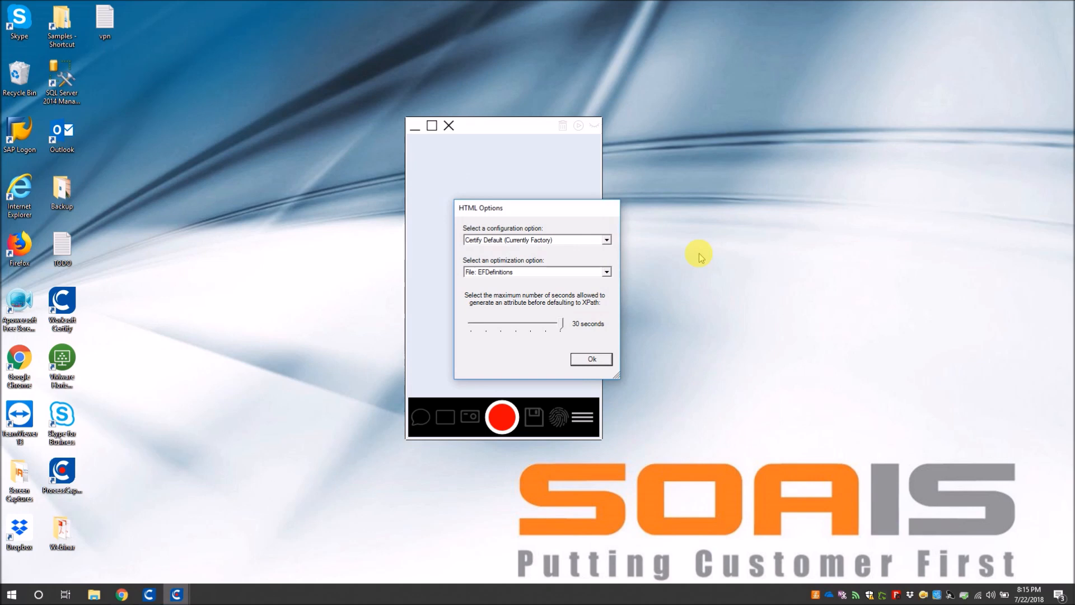
Accept the HTML Options and place the Salesforce home page beside Capture
click(605, 239)
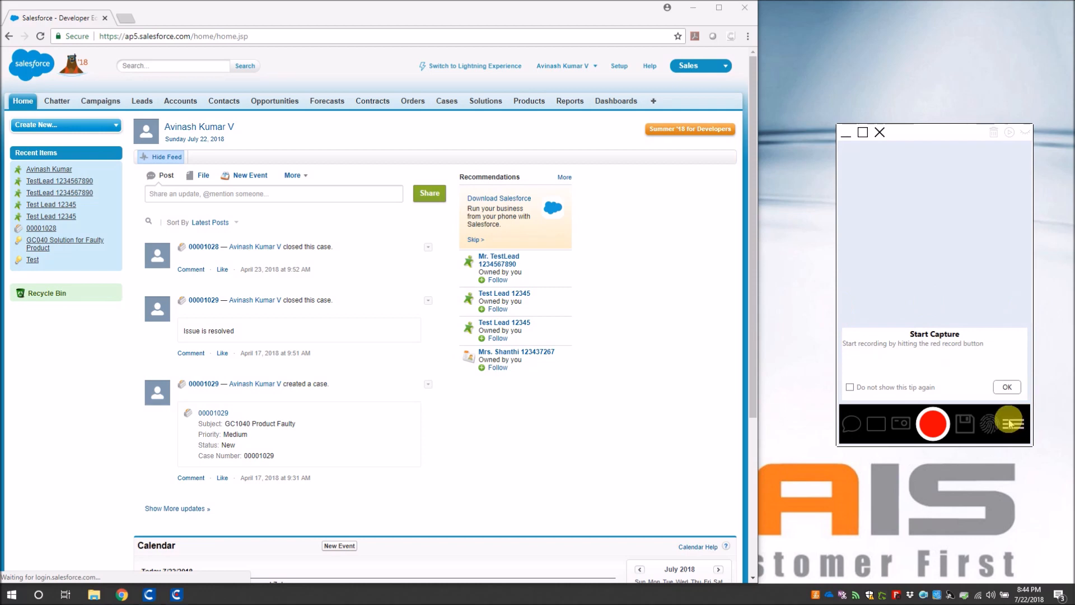
Start recording web activity and dismiss the Enabled Technologies tip
click(1013, 424)
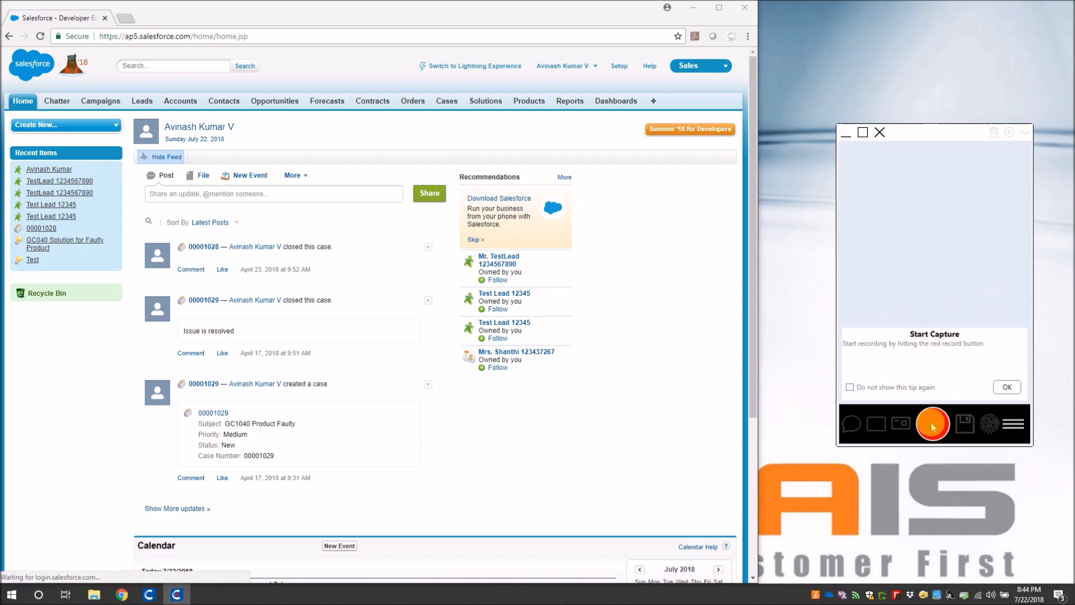
click(931, 423)
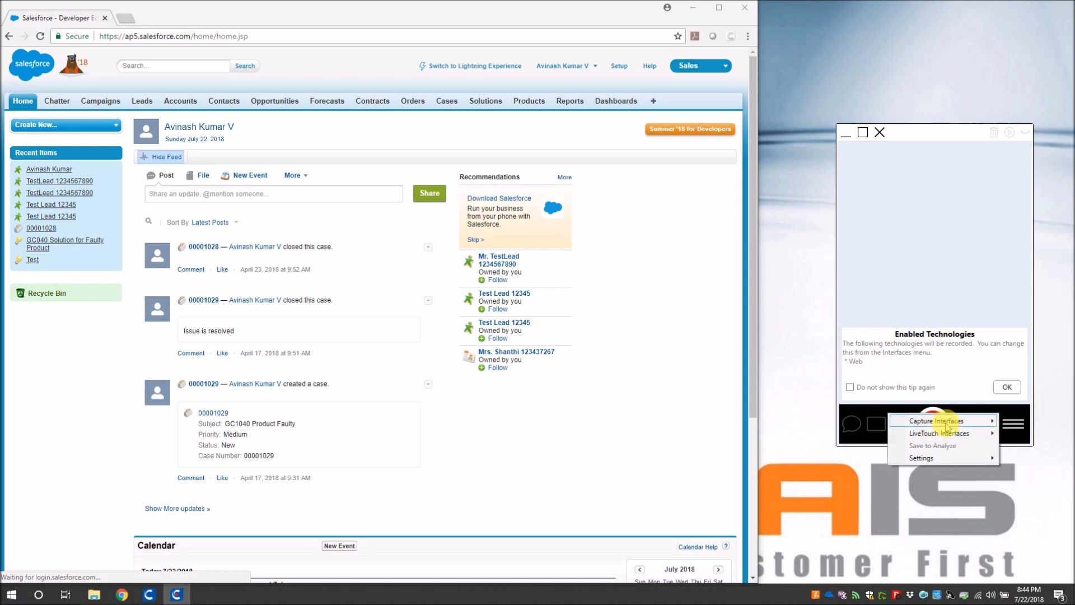
click(938, 420)
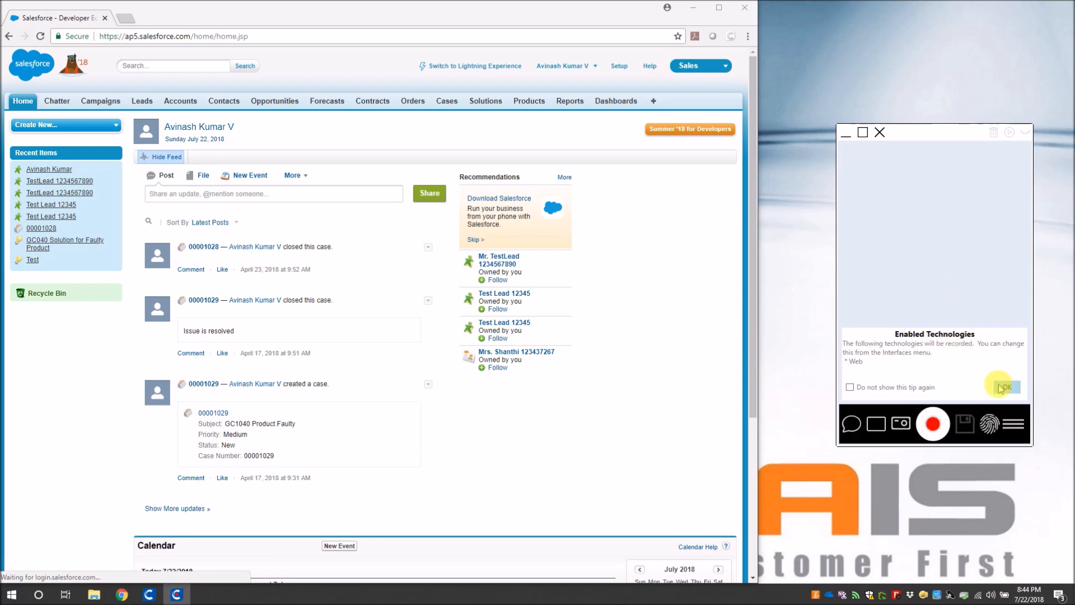
click(1005, 387)
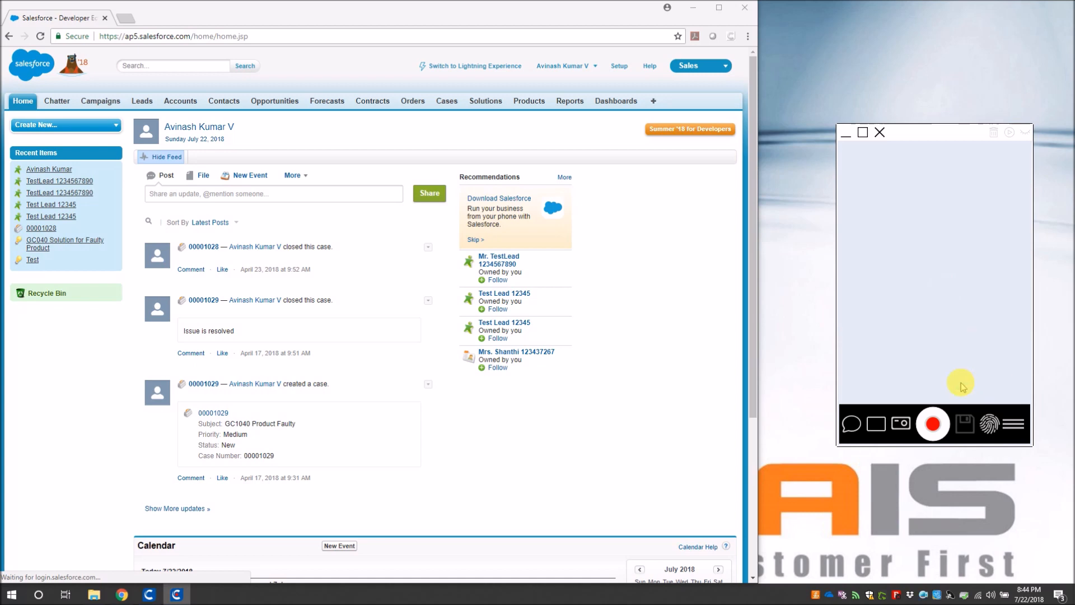
mouse_move(850, 423)
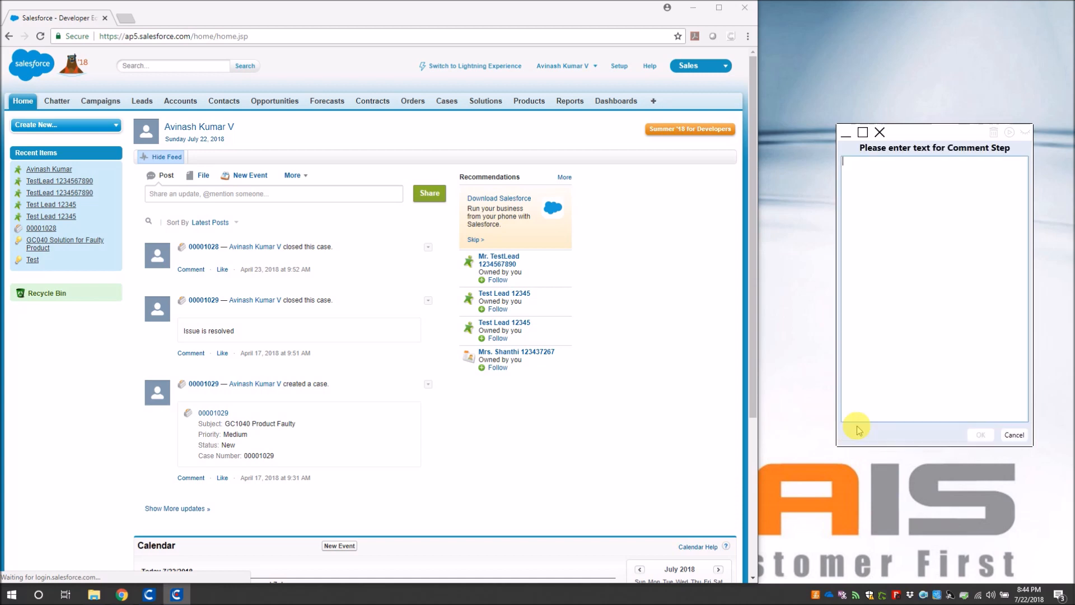
Add the comment step 'Click on Home and All tabs button (+)'
text(c)
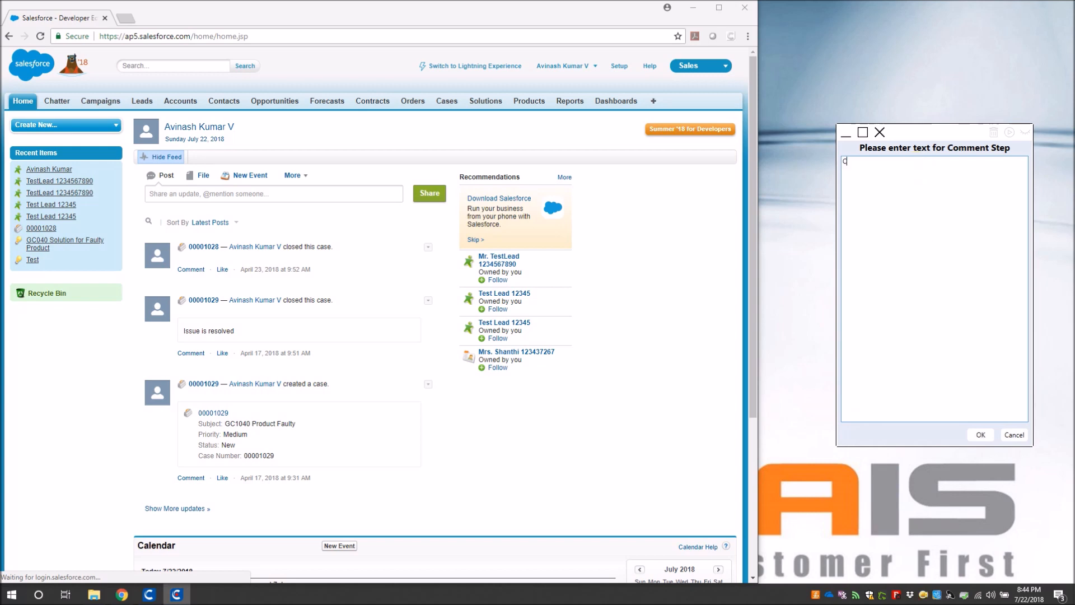
text(Click on Home and All tabs button (+)
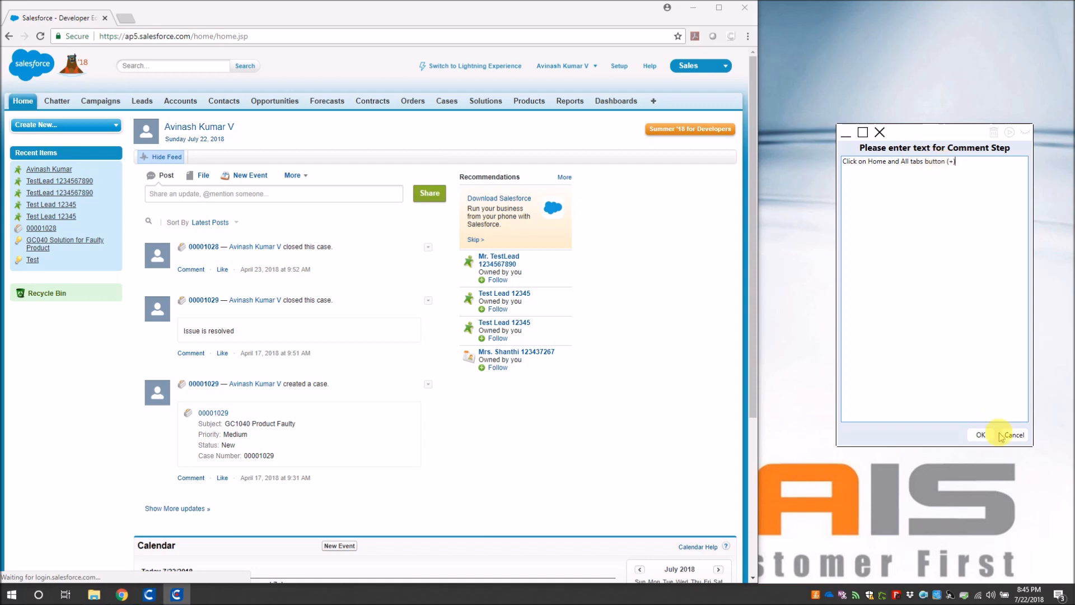
click(980, 435)
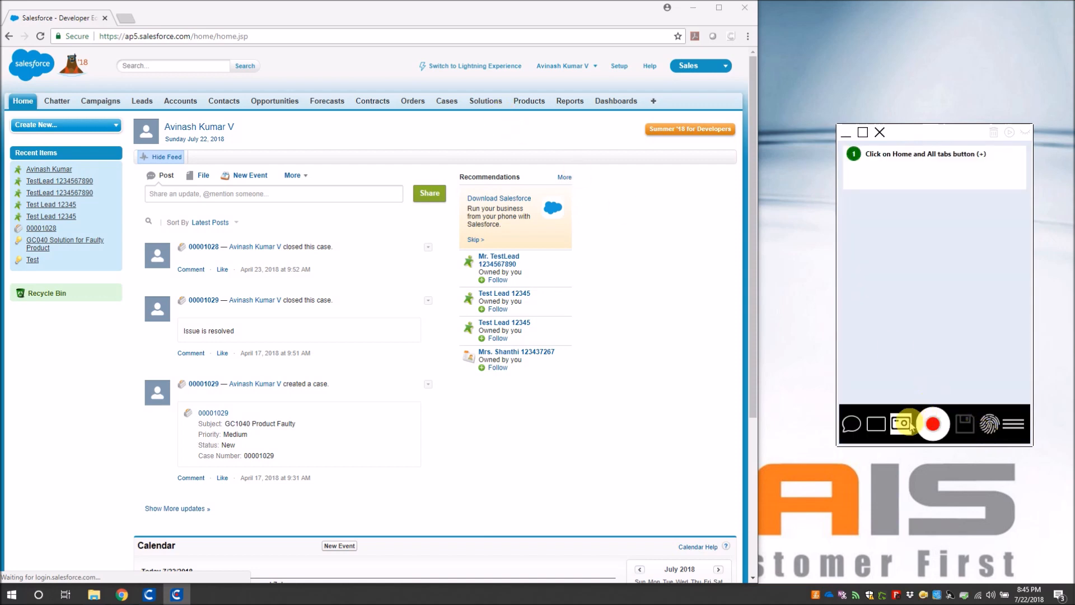
click(932, 423)
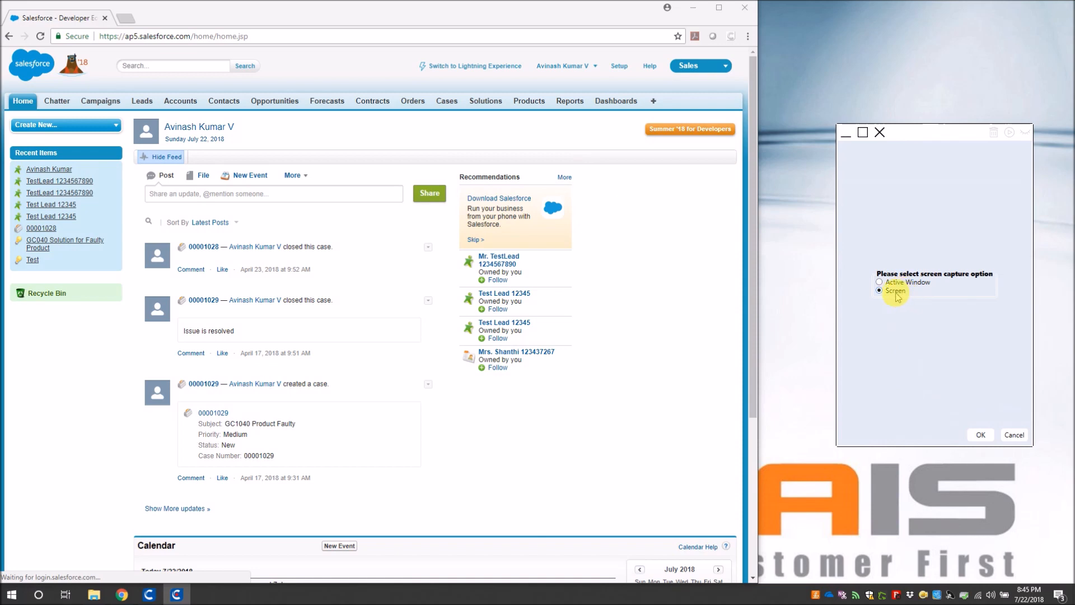
Record a full-screen screenshot step and open Salesforce's All Tabs page
click(981, 434)
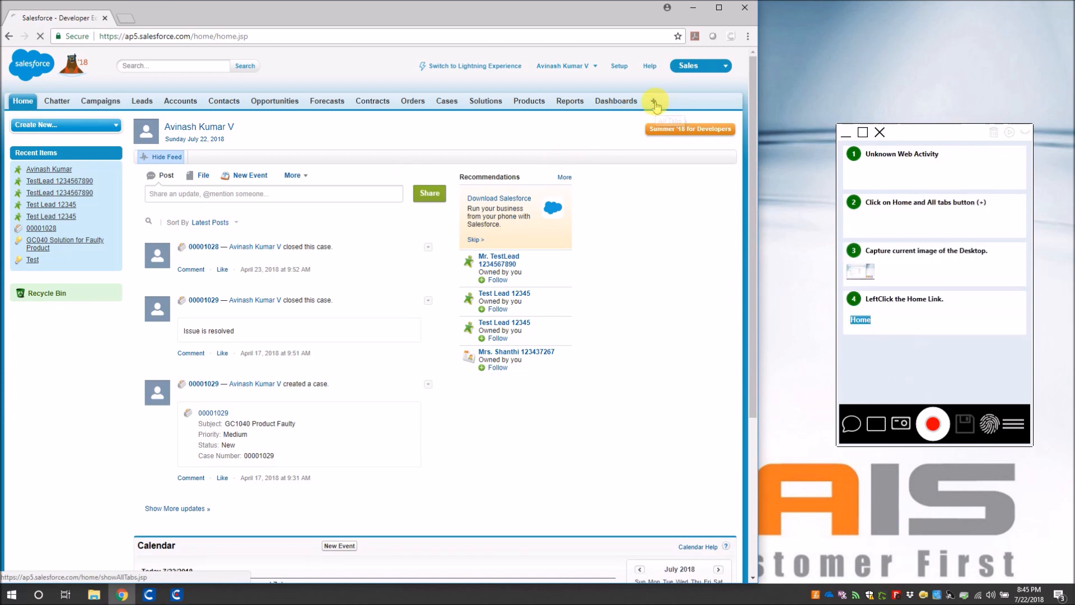
click(654, 101)
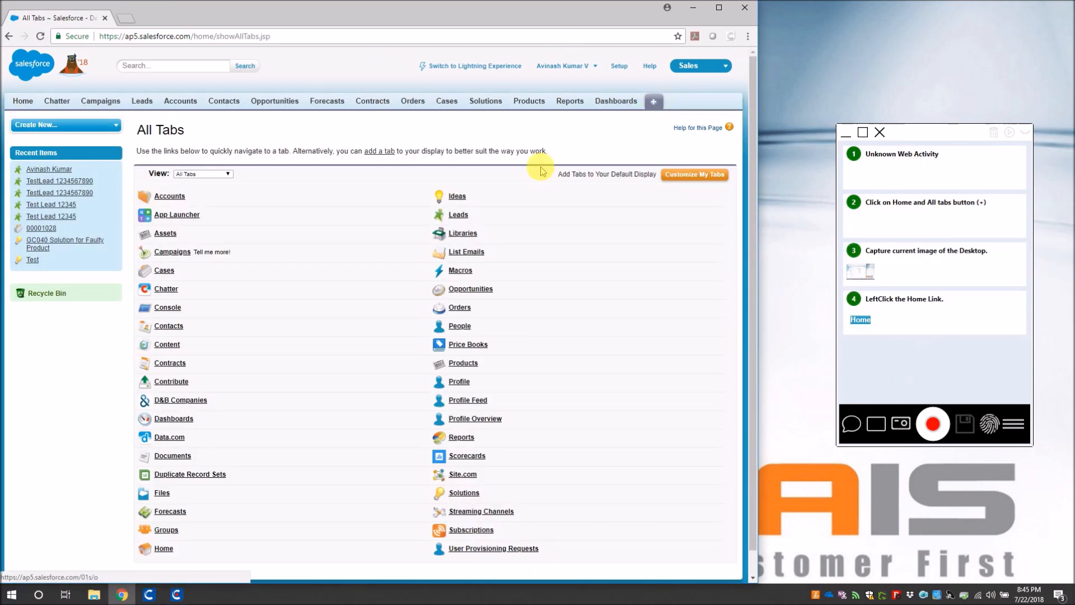
mouse_move(650, 225)
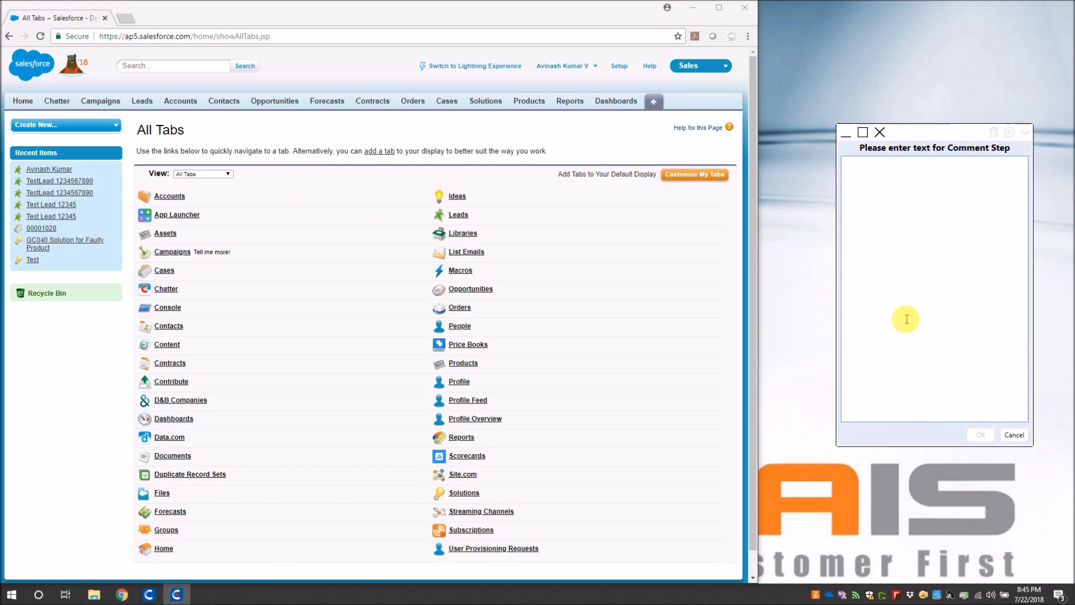
Add a 'Click on Leads link' comment and open the Leads home page
text(Click on)
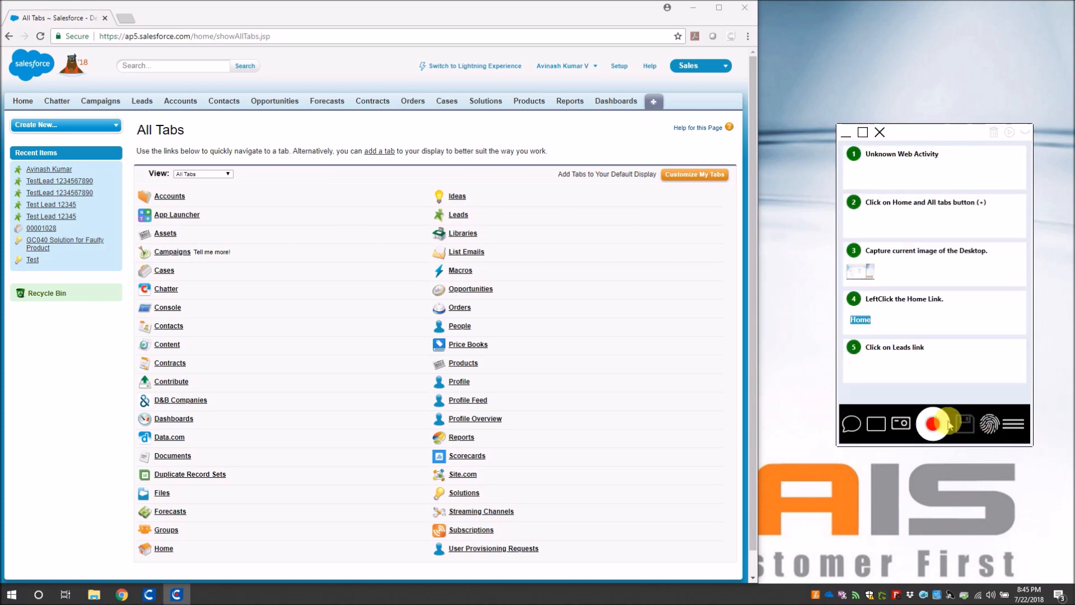
click(931, 424)
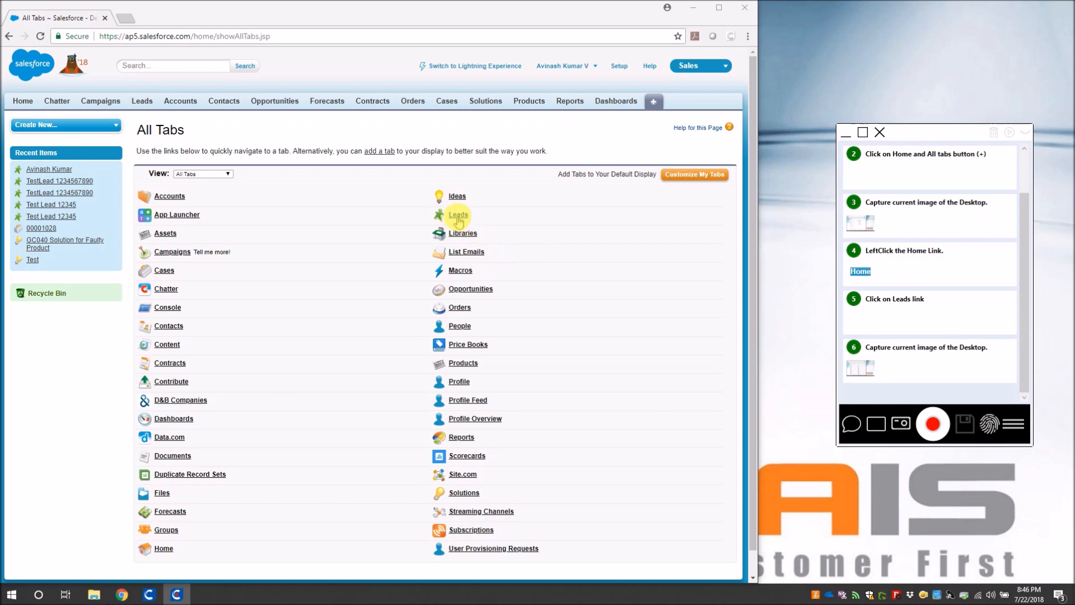
click(458, 214)
text(Click on New button)
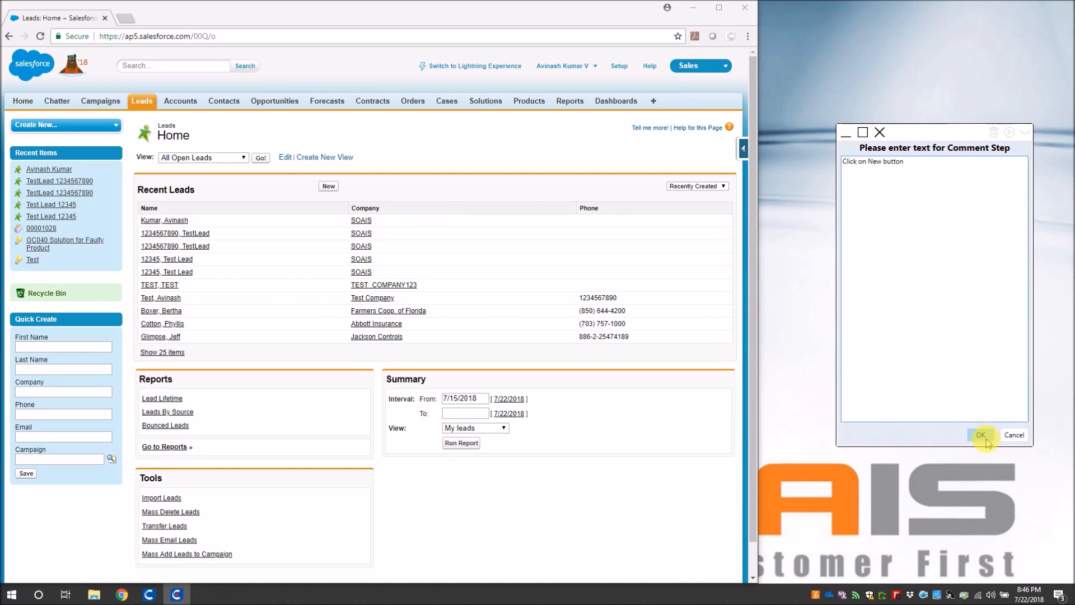
Save the 'Click on New button' comment plus desktop and active-window screenshot steps
click(980, 434)
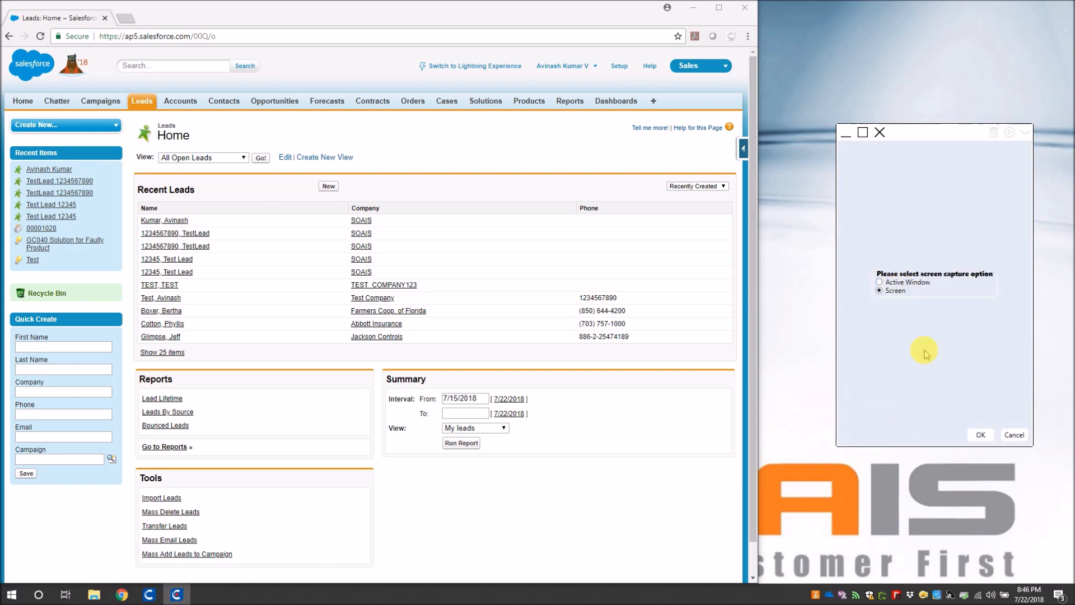
click(980, 434)
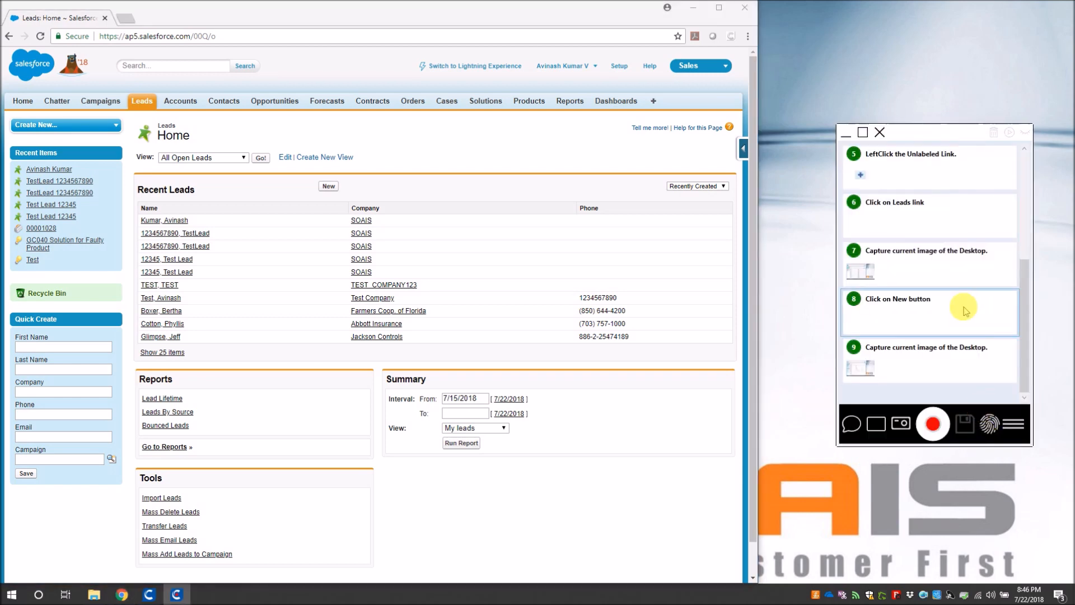
click(932, 423)
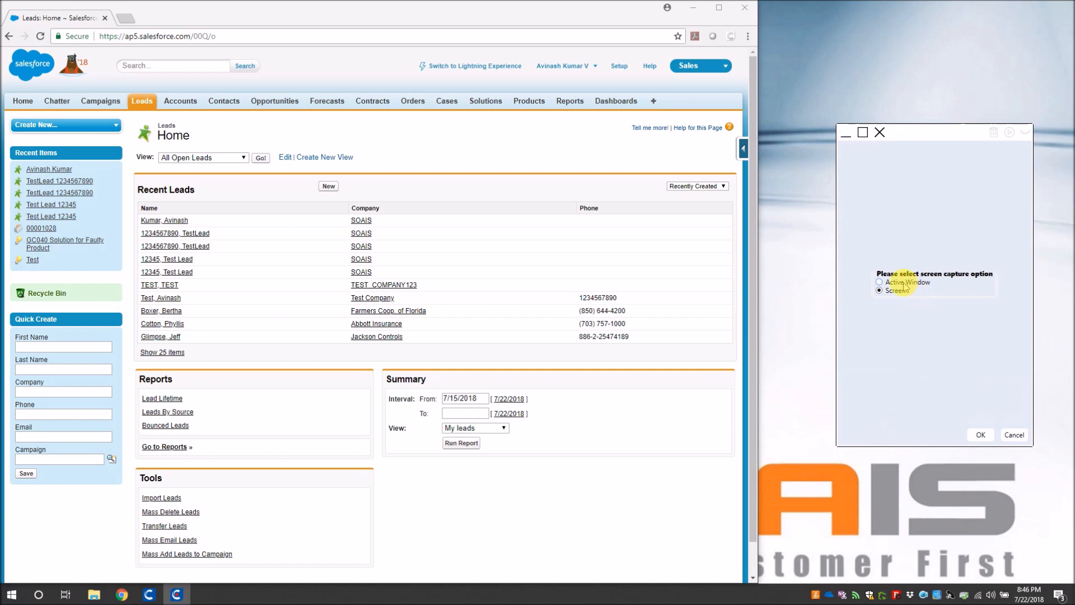
click(980, 435)
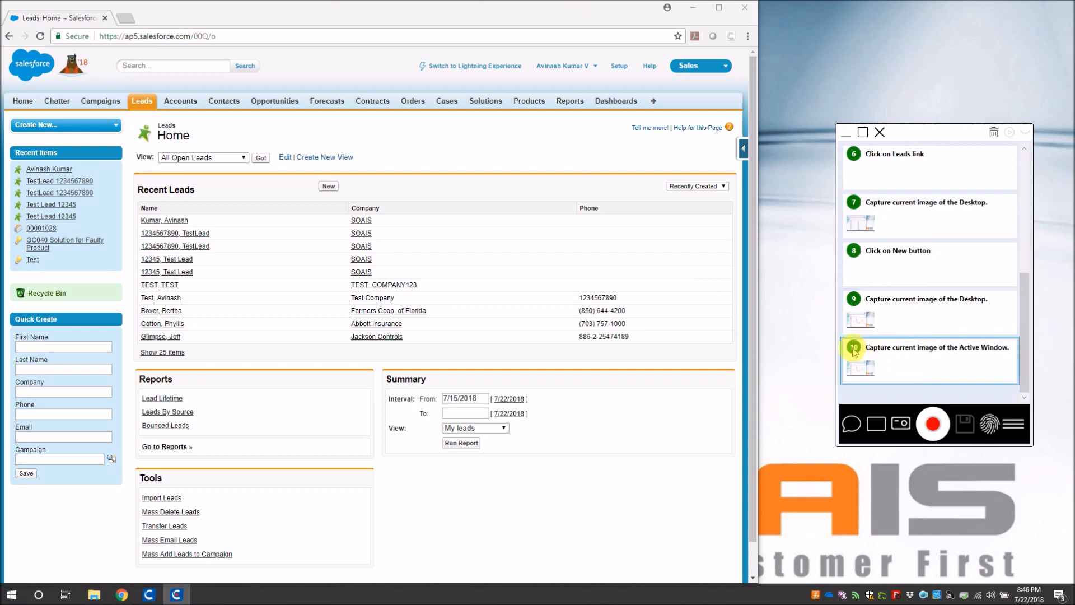
mouse_move(994, 132)
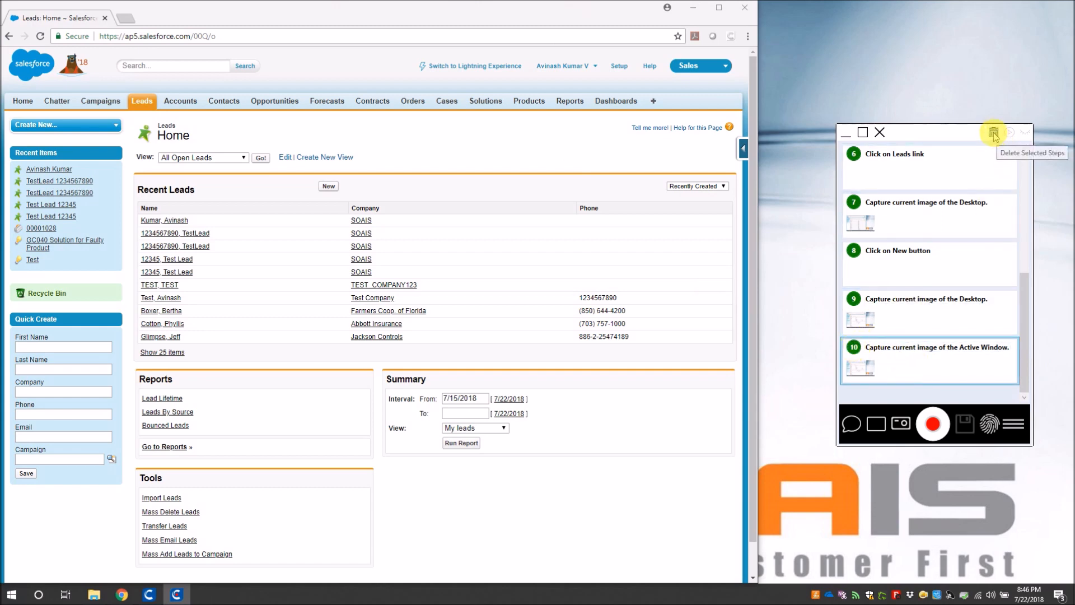
Delete the active-window screenshot step from the capture list
click(993, 133)
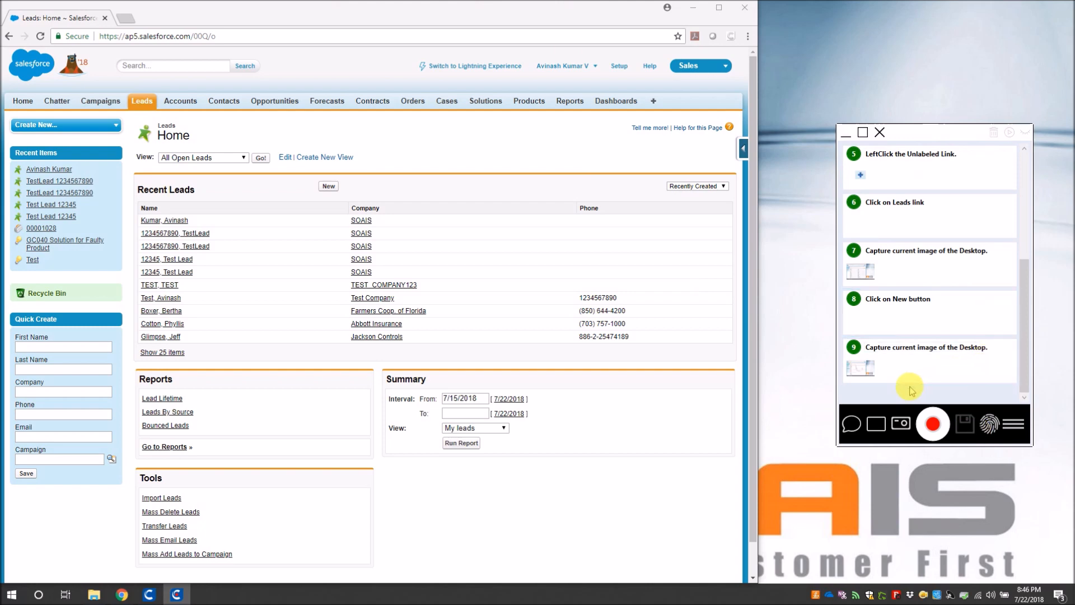
mouse_move(900, 391)
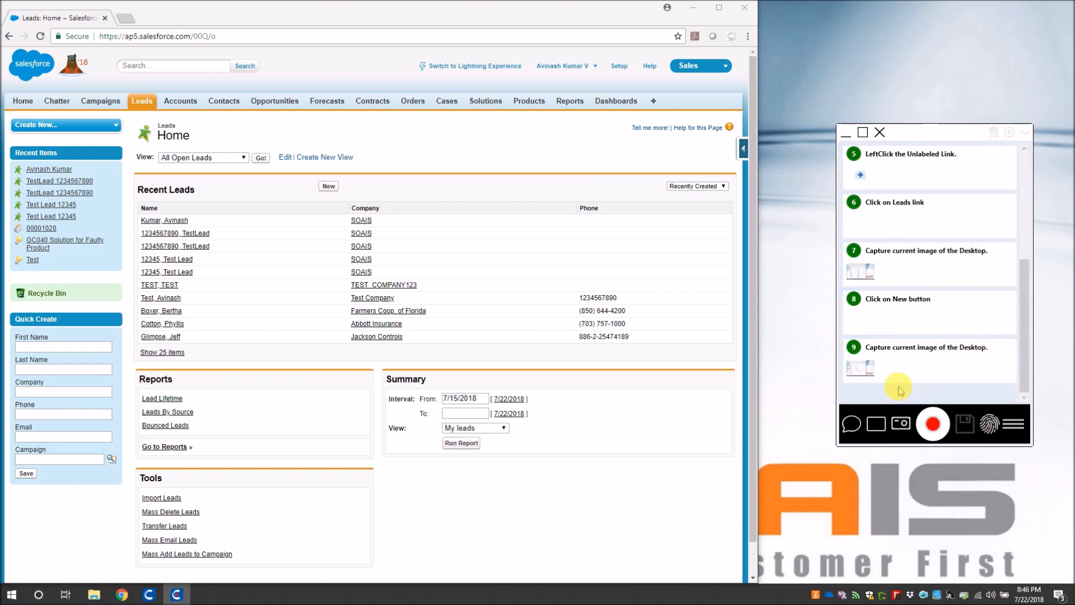
mouse_move(1008, 132)
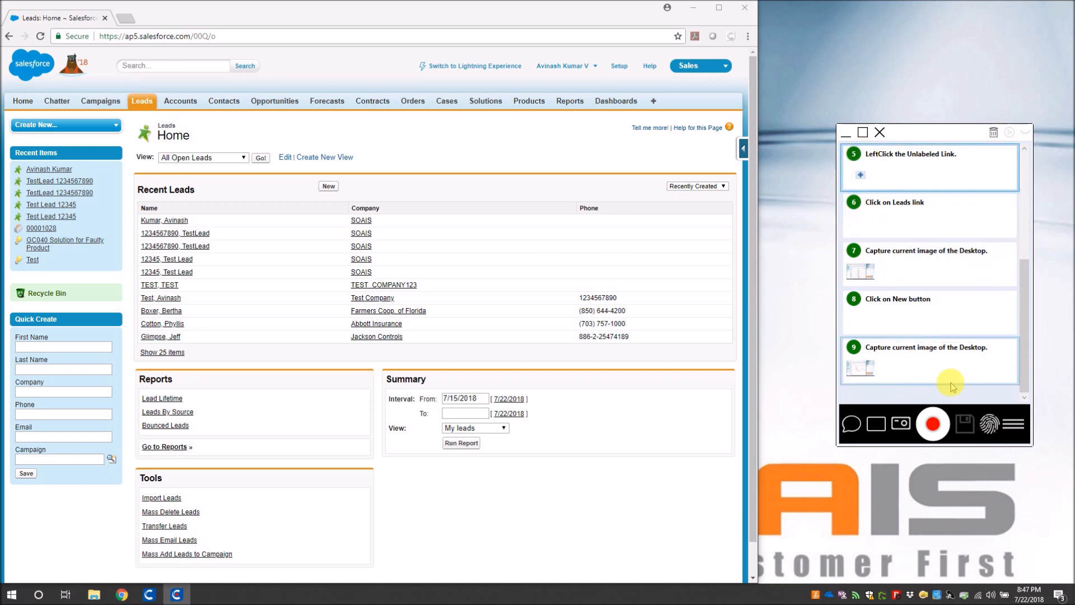
mouse_move(476, 311)
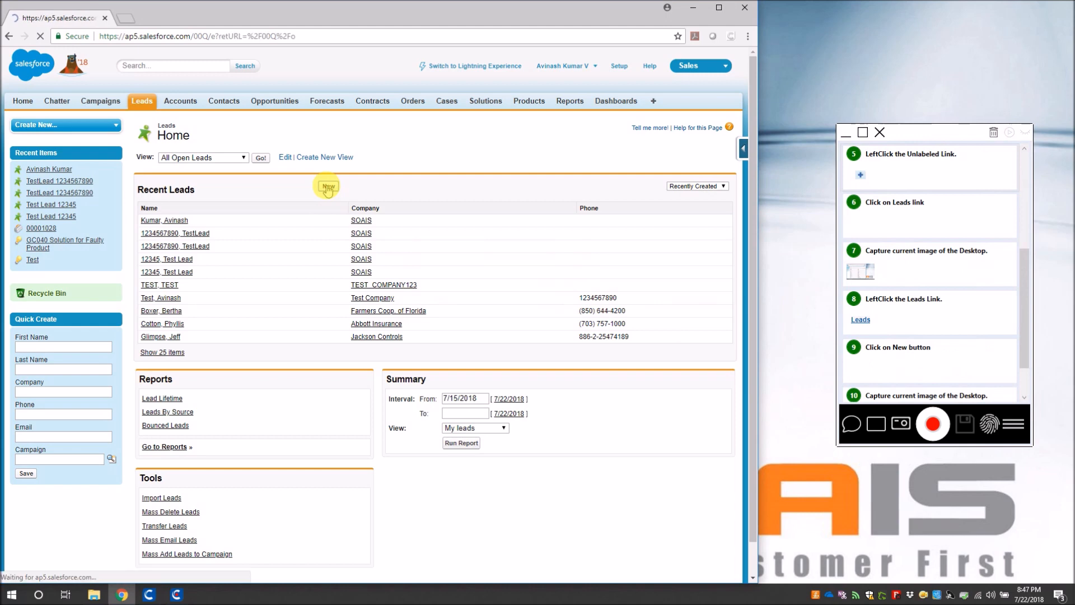
Open a New Lead form and comment: input Salutation, names, Company, Lead Status, Rating
click(327, 187)
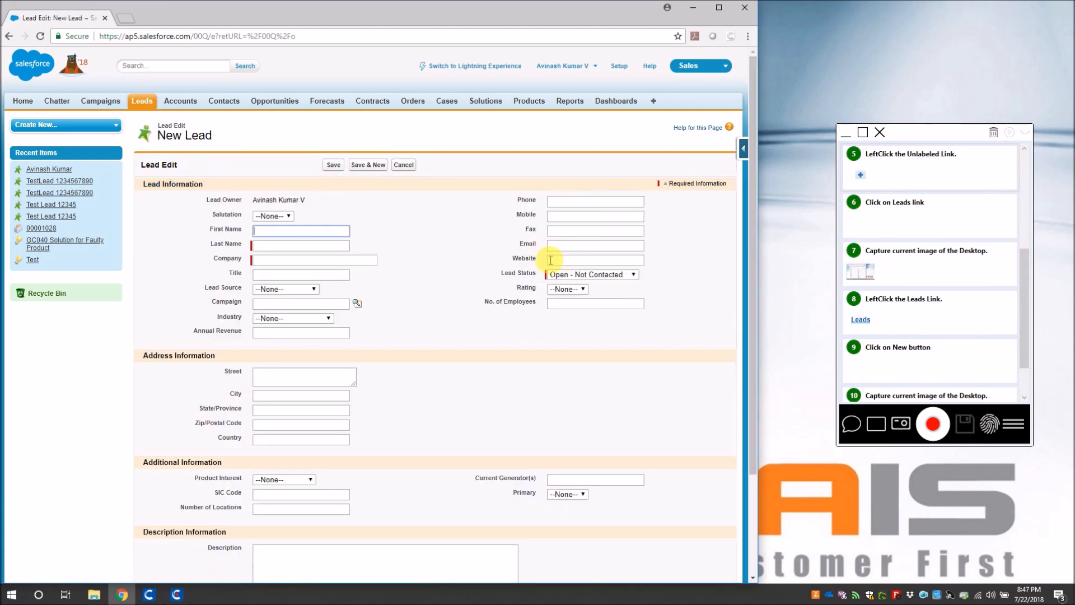
scroll(down, 3)
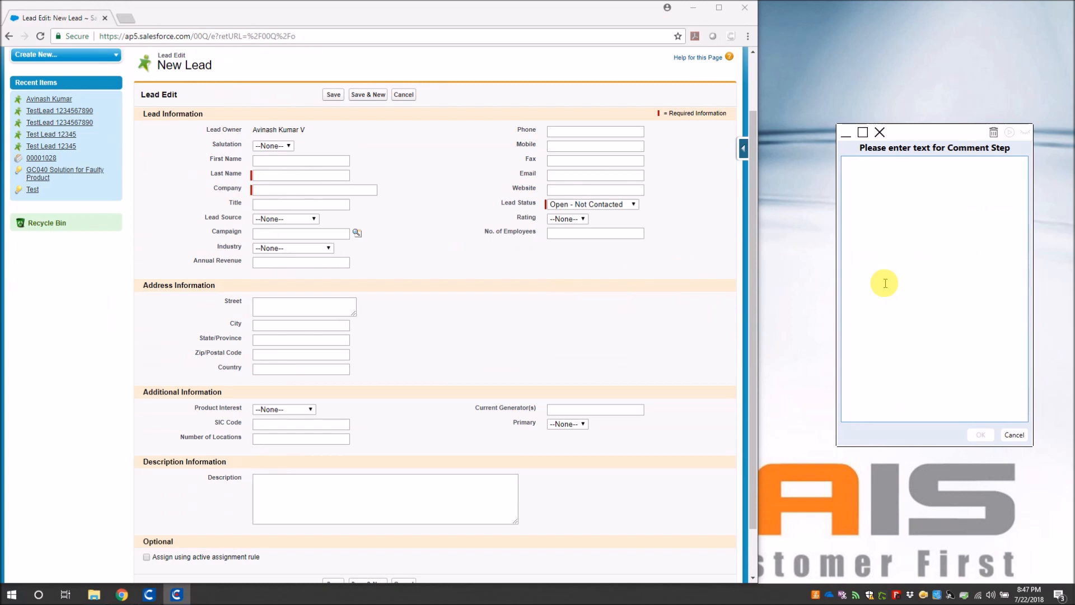
text(Input Salutation)
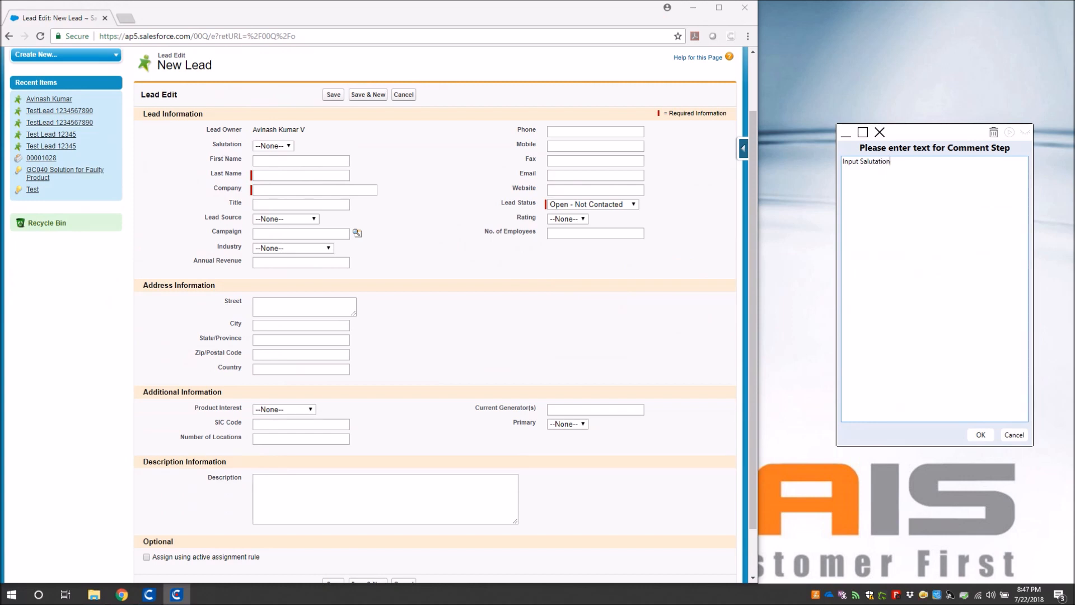
text(,First)
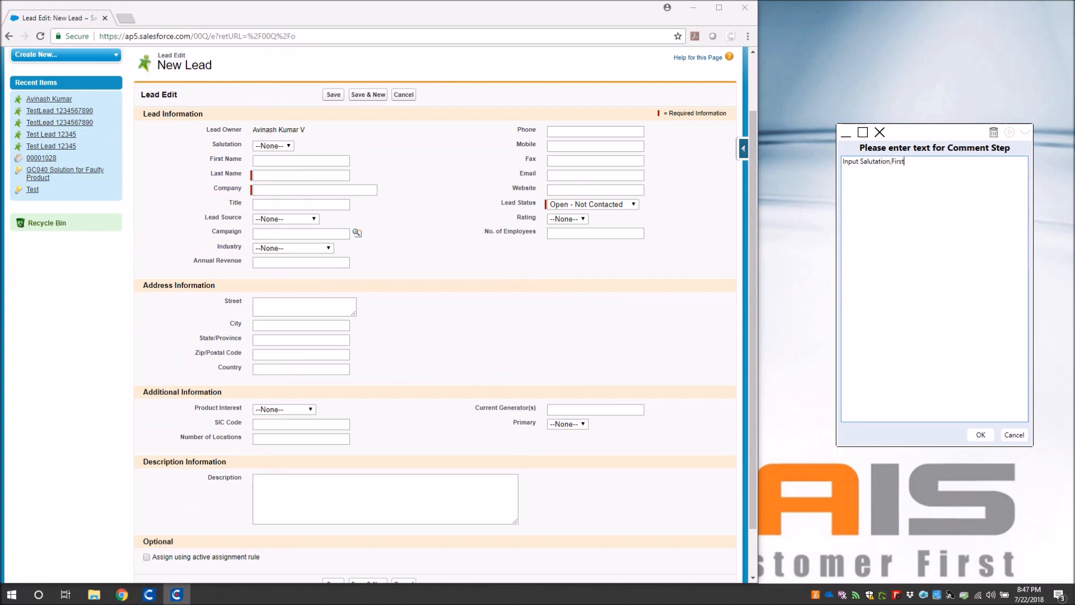
text(Name, Last Name)
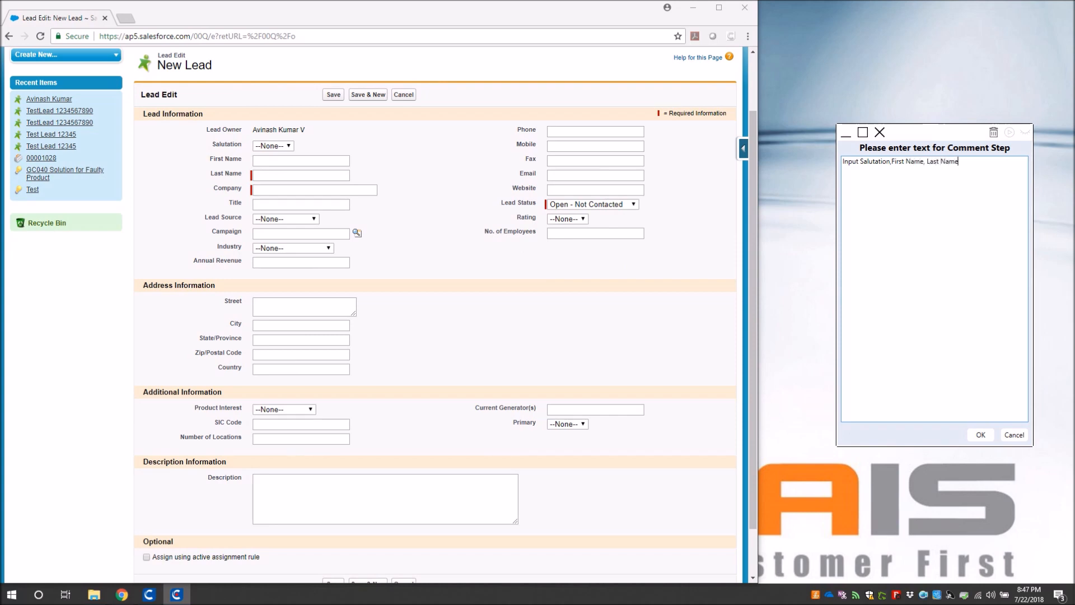
text(, Com)
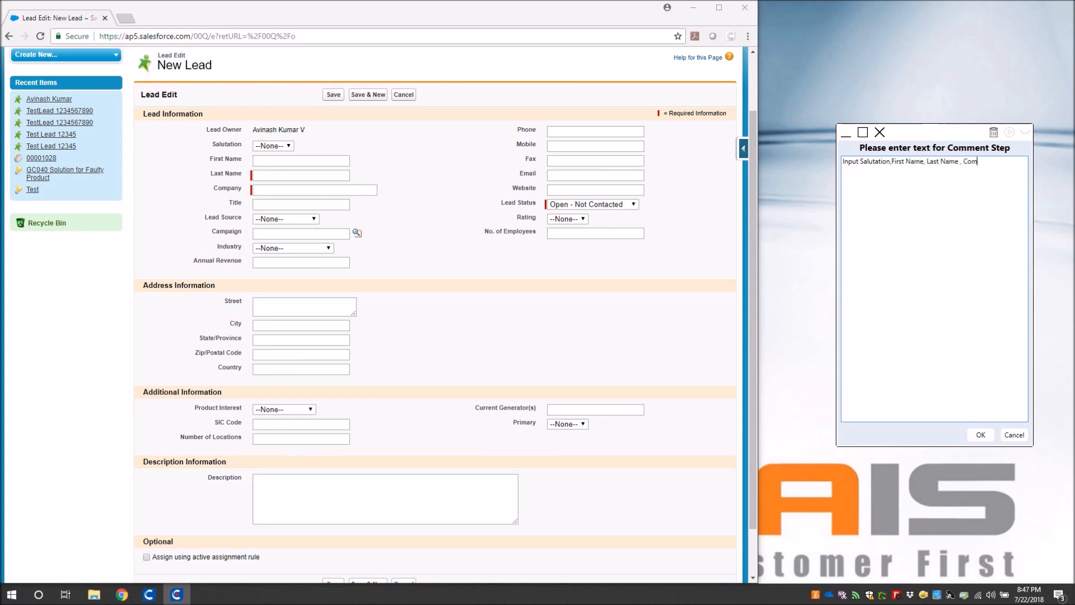
text(pany , Lead Status)
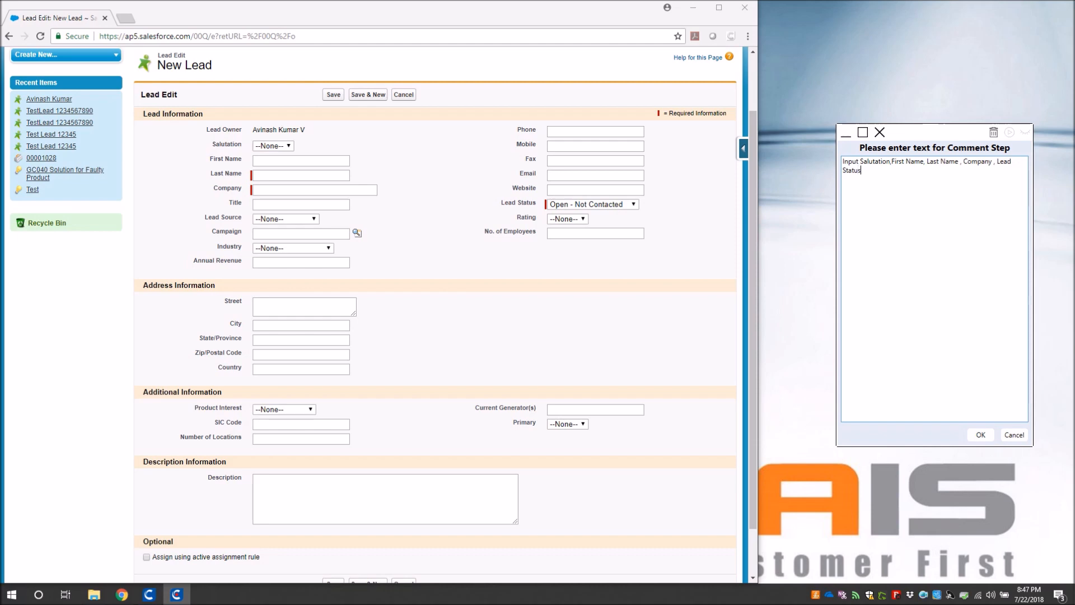
text(a)
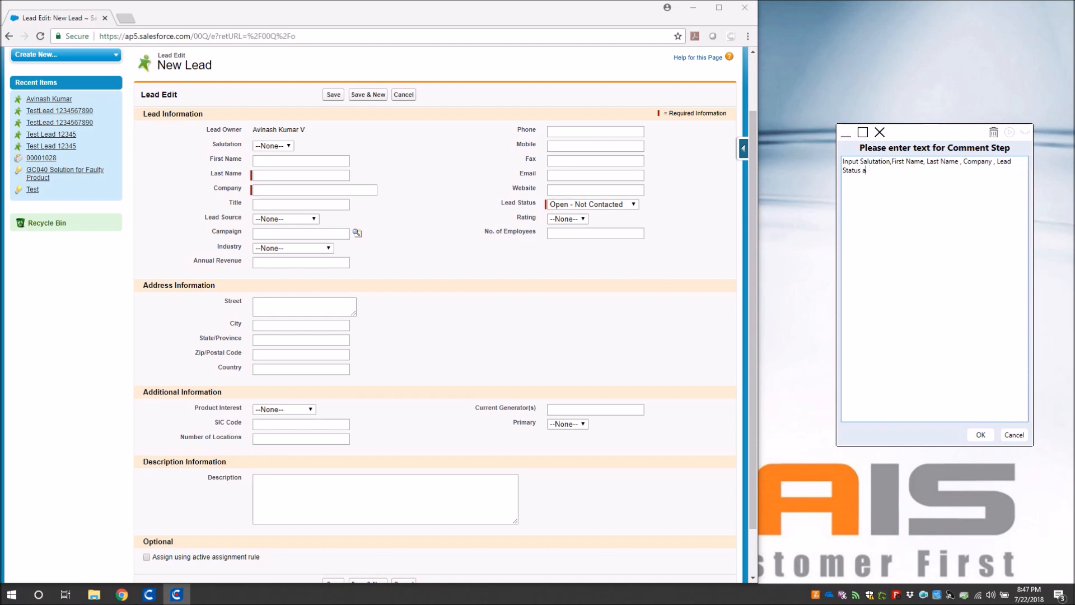
text(nd Rating)
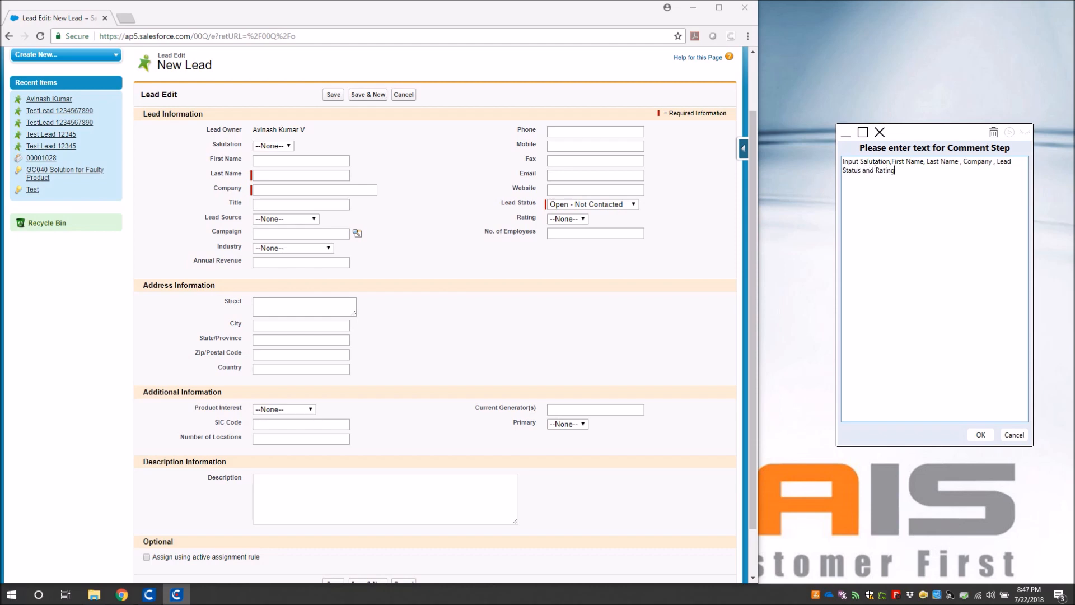
text(.)
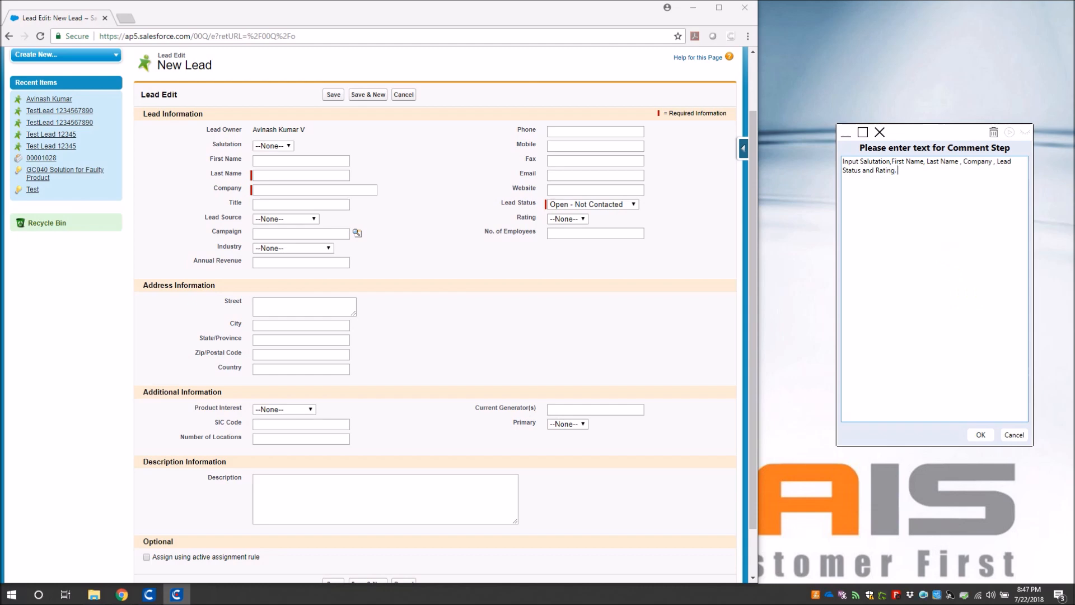
text(C)
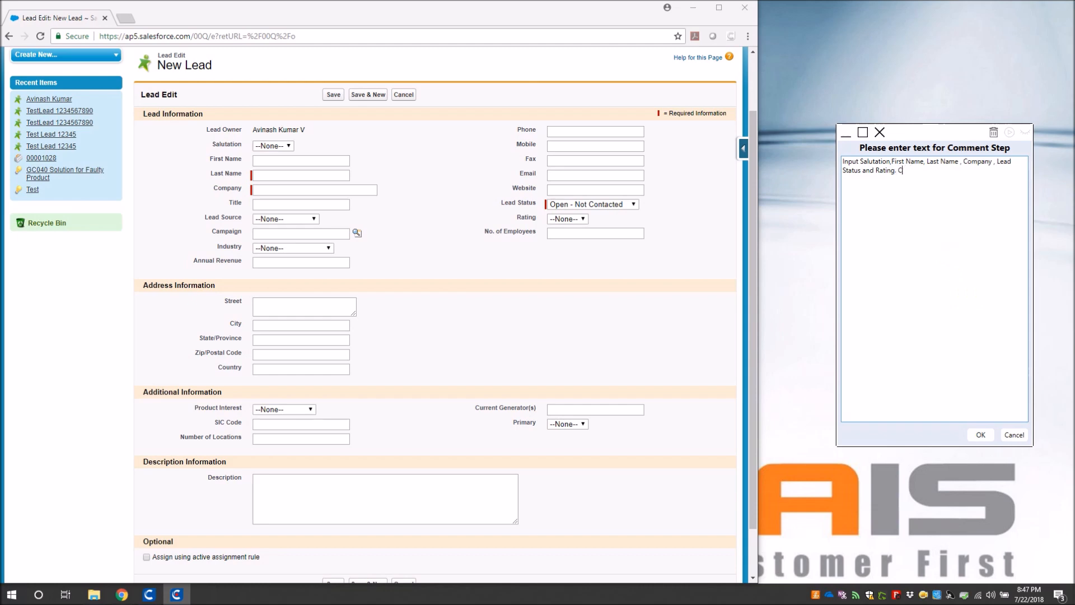
text(lick on S)
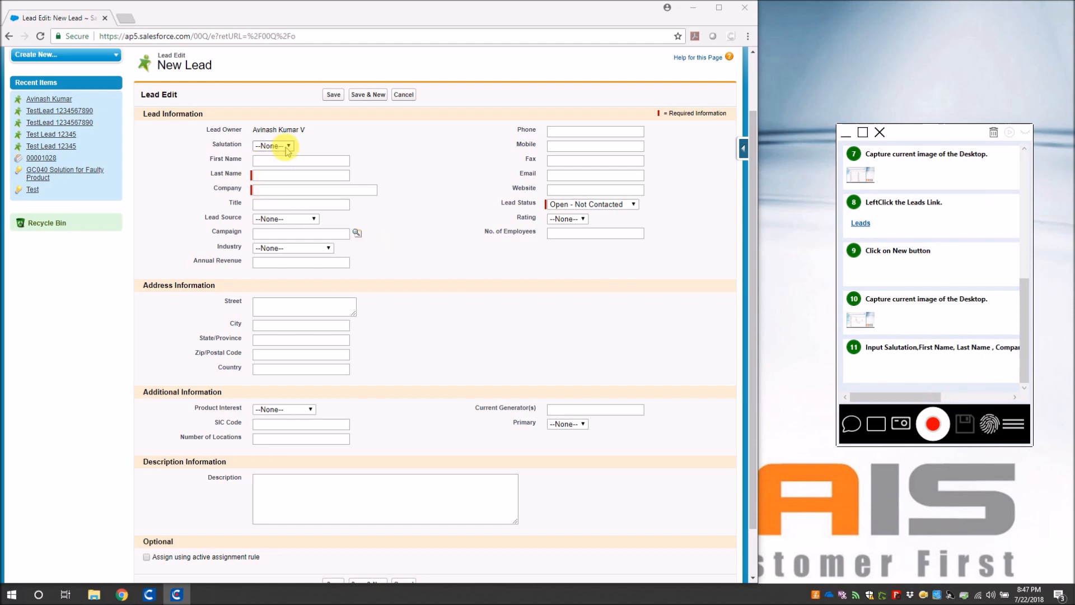
click(273, 145)
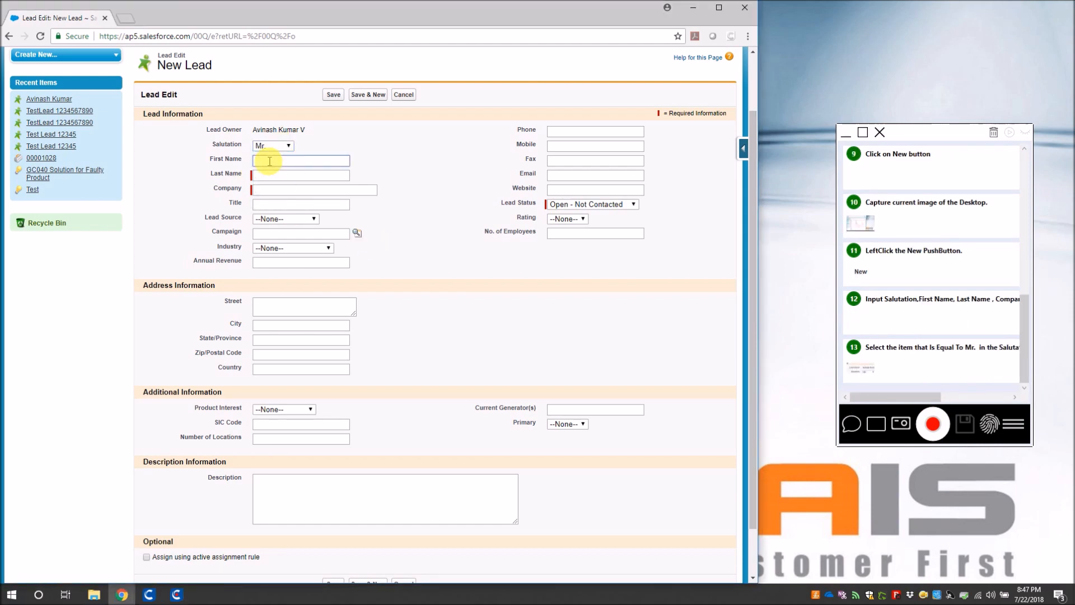
text(Avinash)
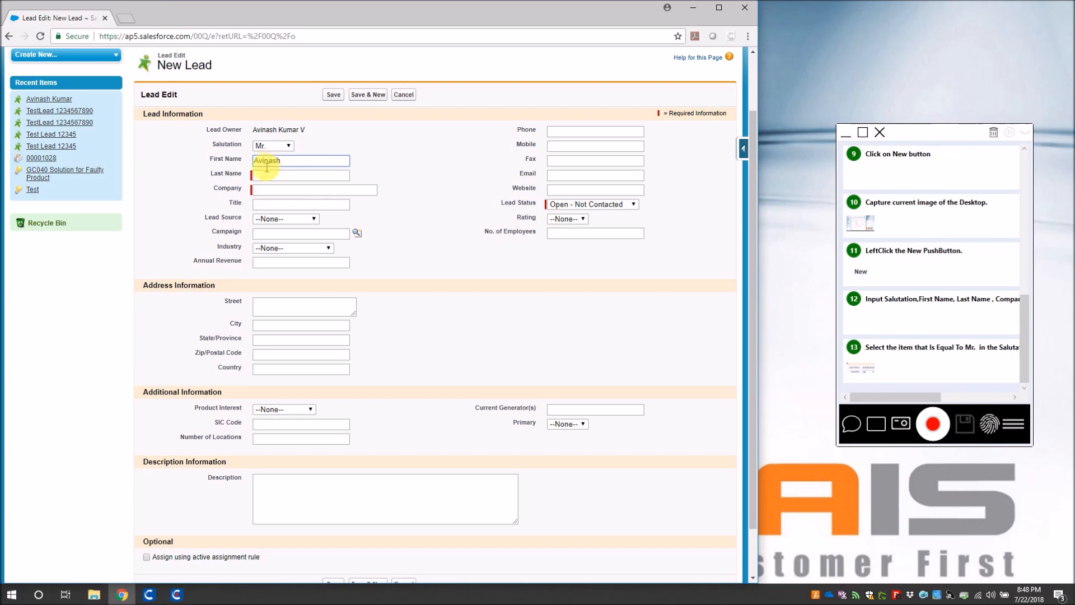
text(Kumar)
click(313, 189)
text(S)
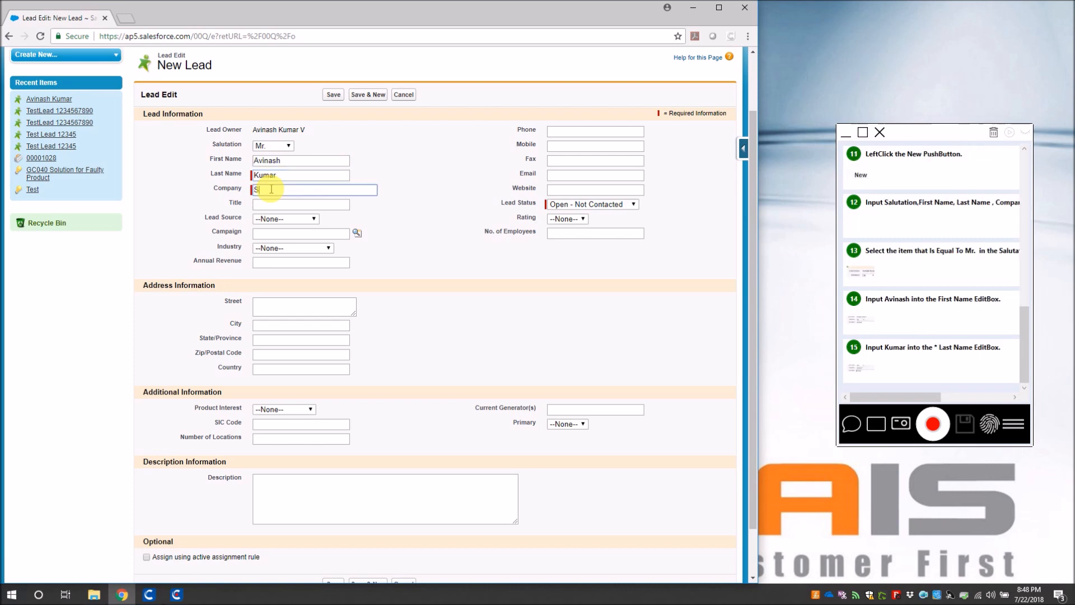
text(OAIS)
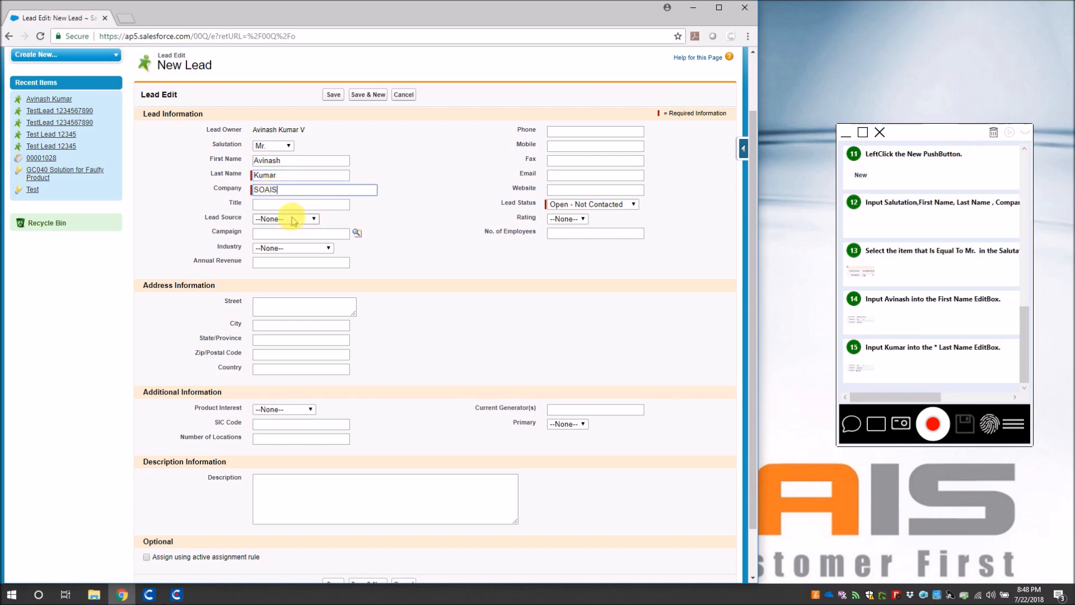
Set lead source Web, status Working - Contacted and rating Hot
click(285, 218)
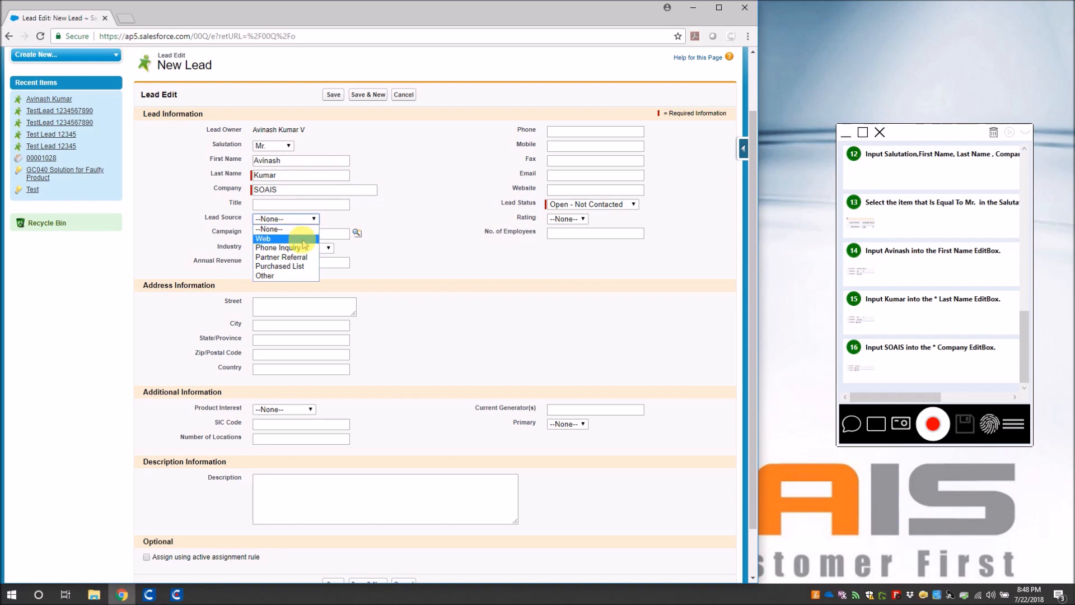
click(263, 238)
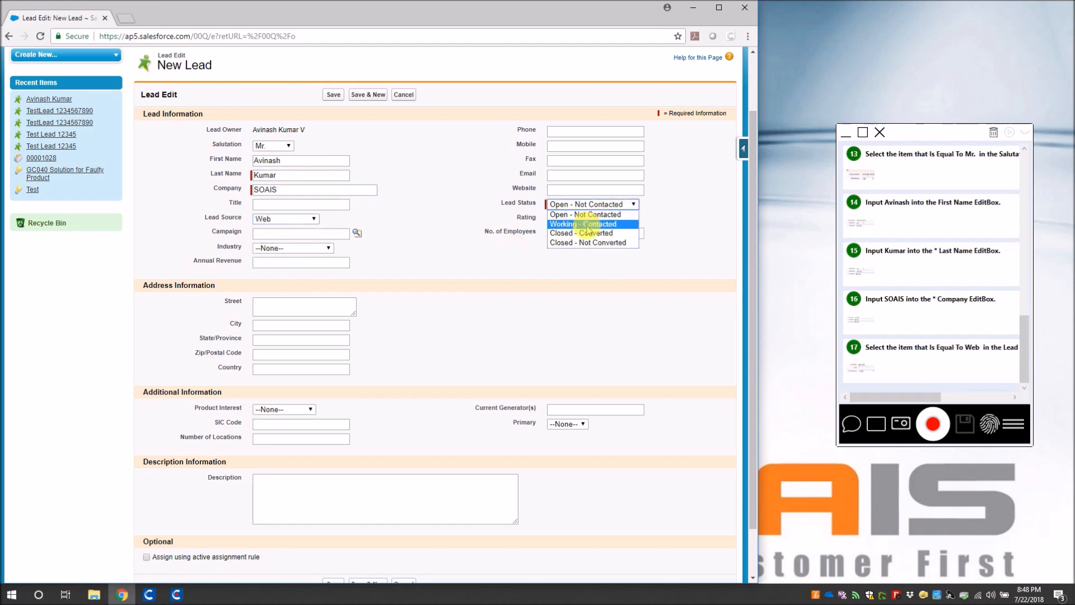
click(583, 223)
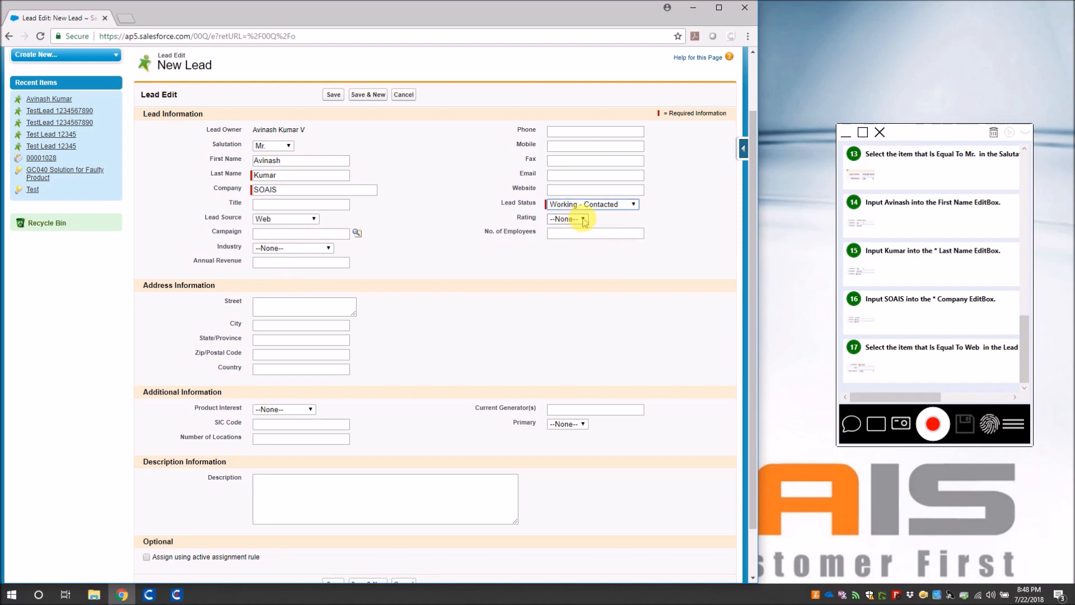
click(567, 217)
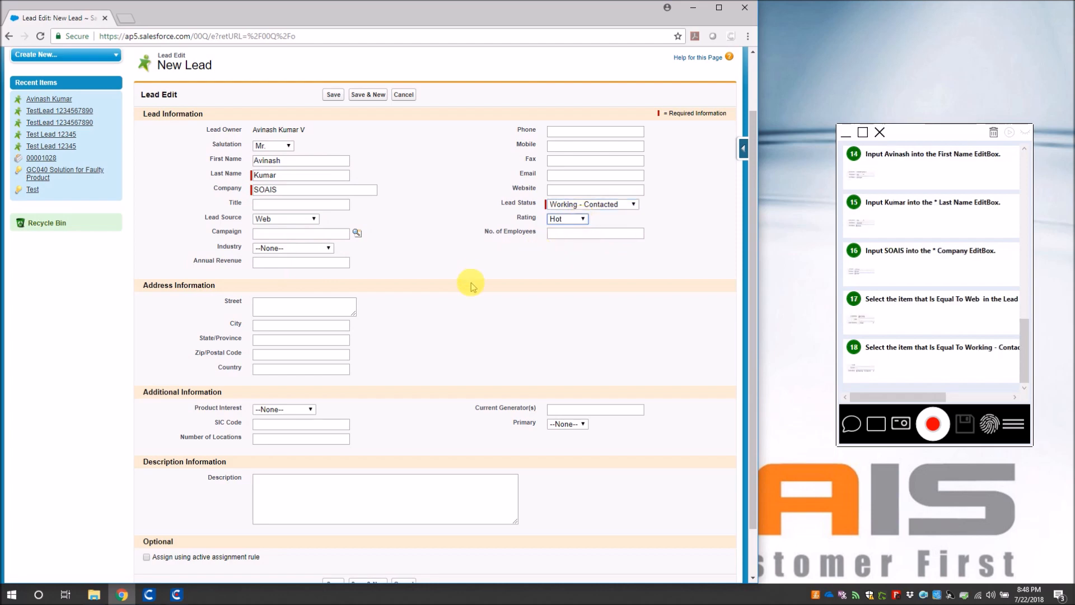
scroll(down, 3)
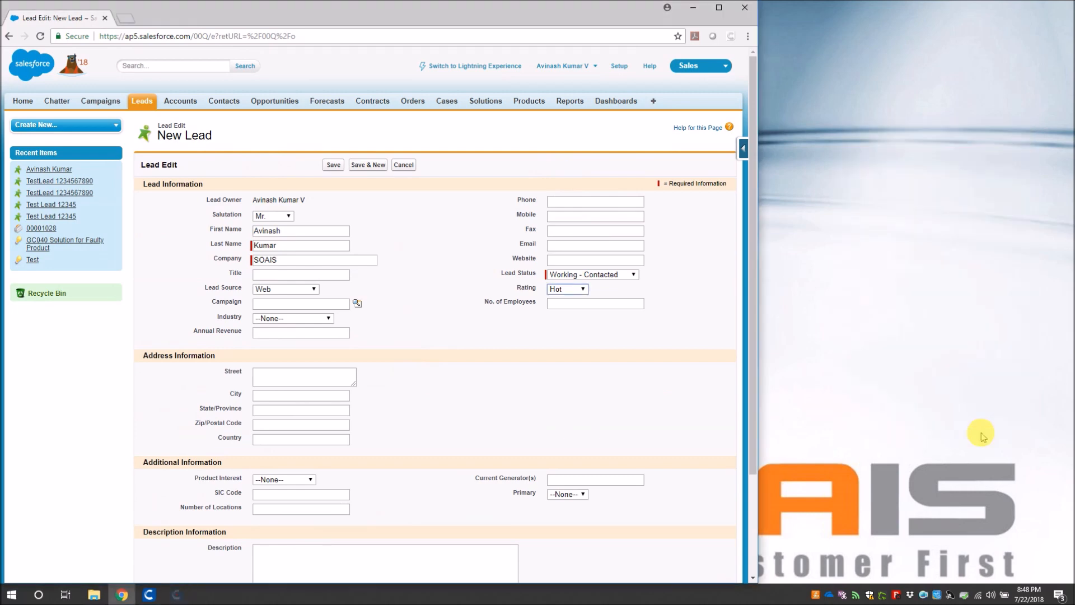
scroll(down, 3)
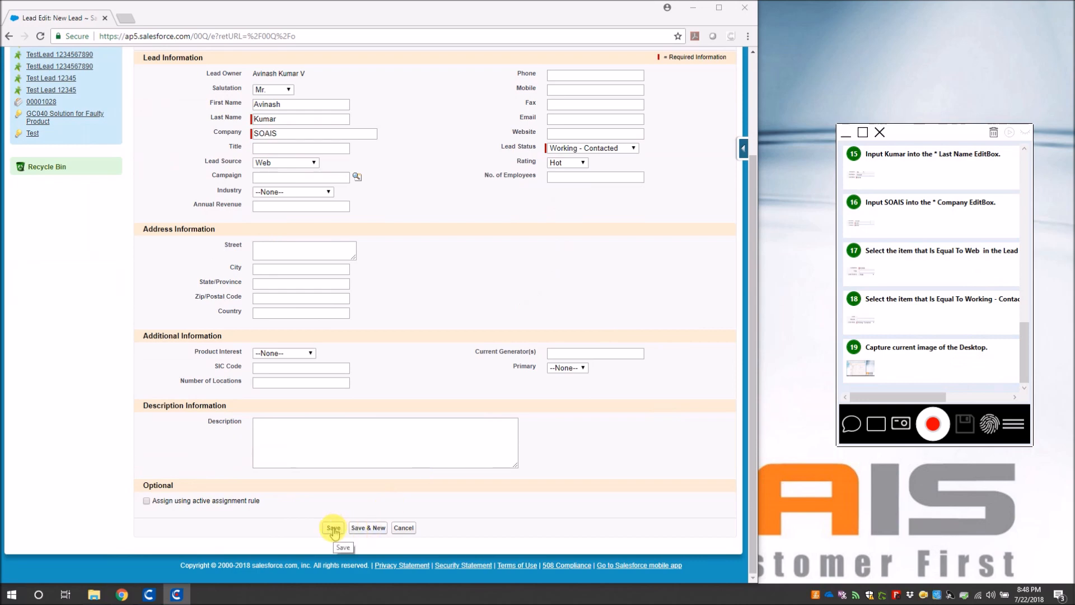
click(333, 527)
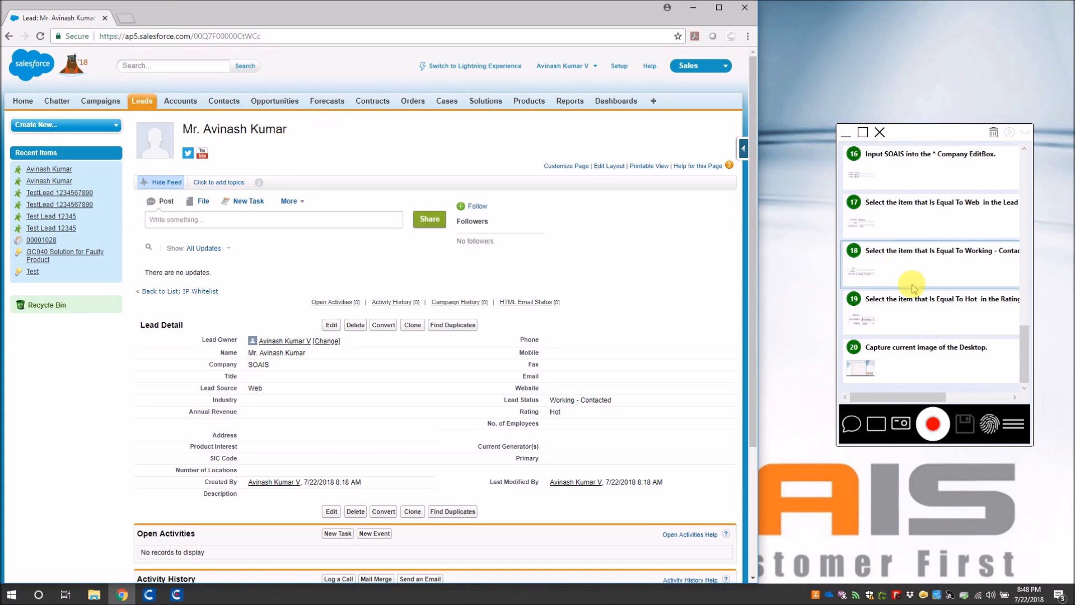
mouse_move(1058, 375)
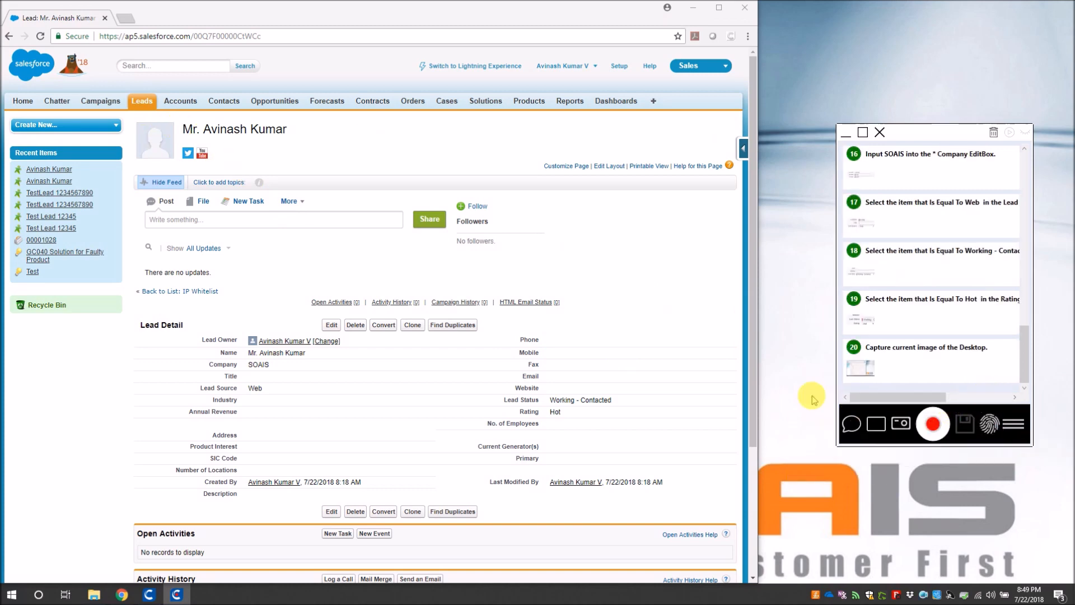
mouse_move(989, 423)
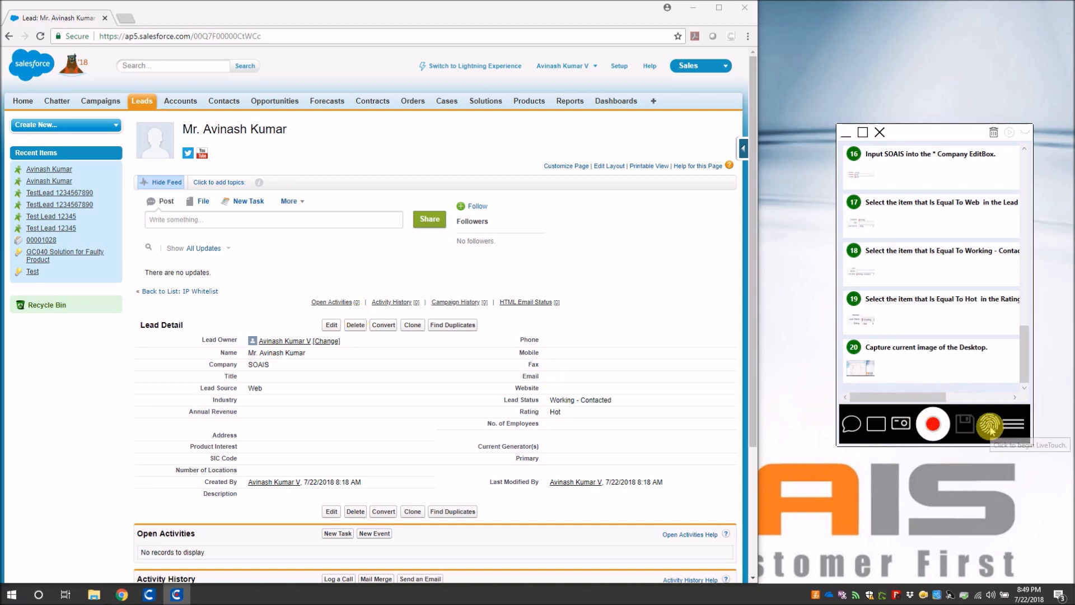
mouse_move(988, 423)
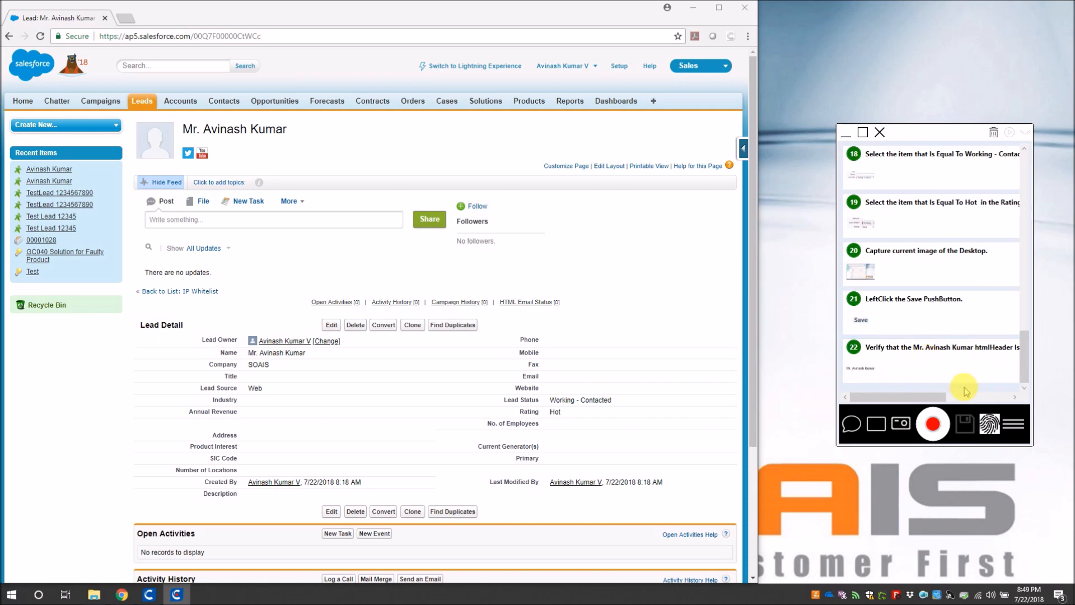
mouse_move(990, 424)
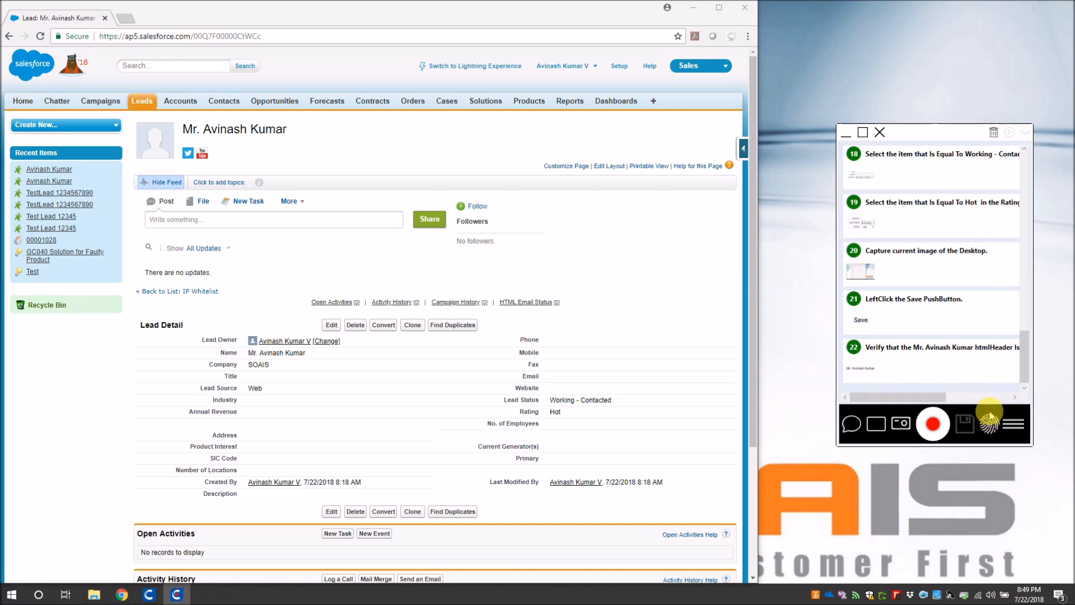
click(932, 423)
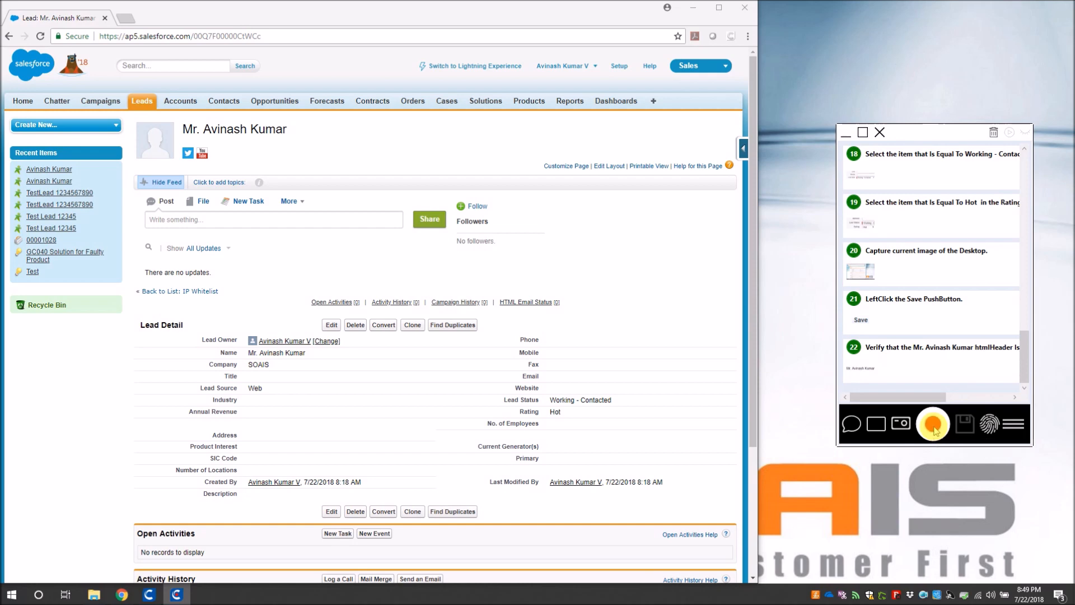
click(932, 424)
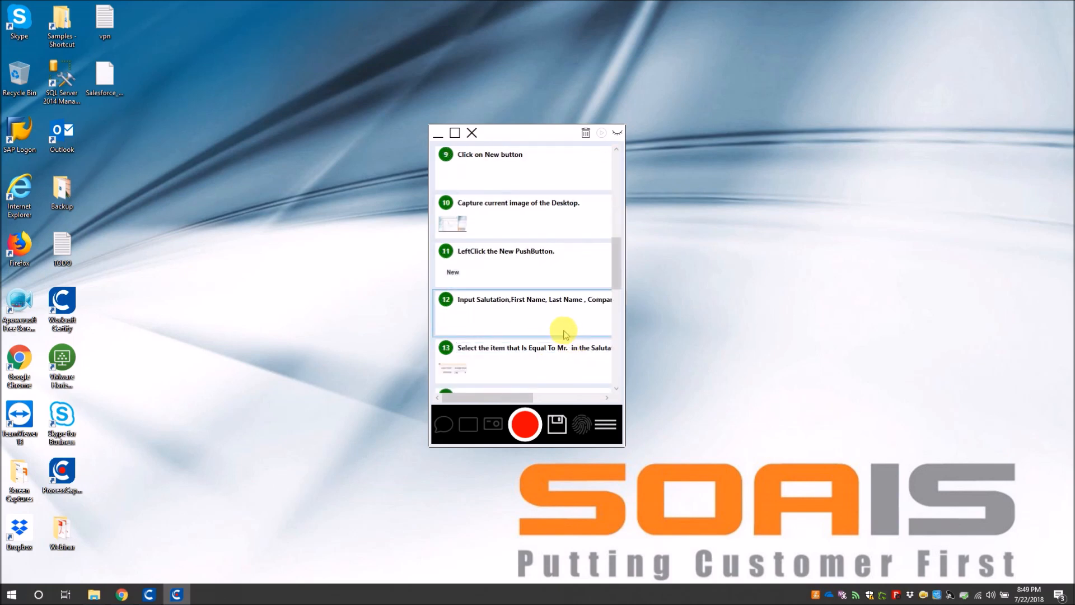
scroll(down, 3)
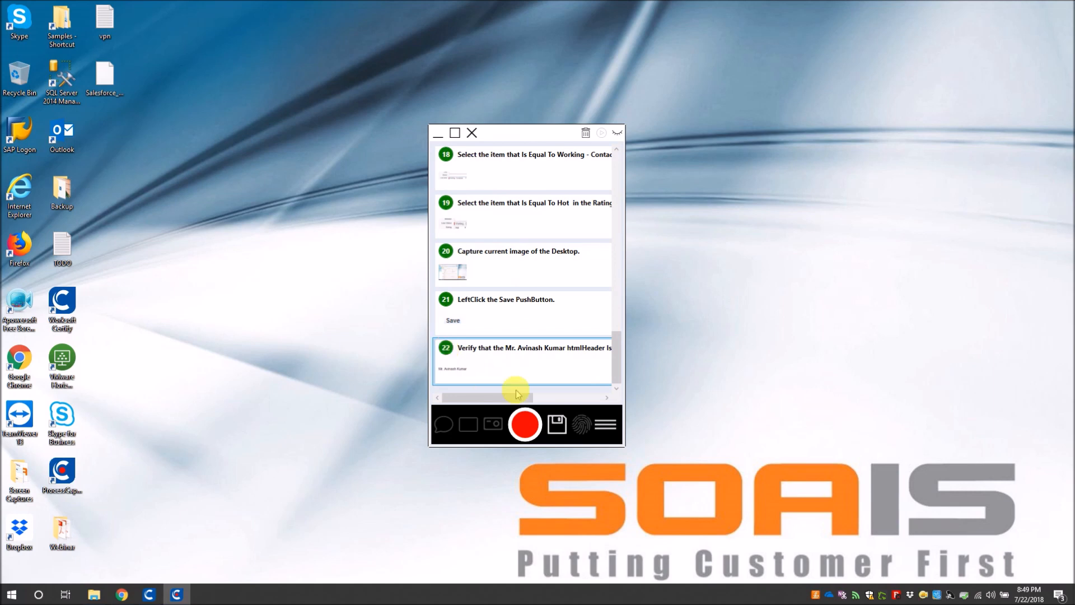
mouse_move(616, 132)
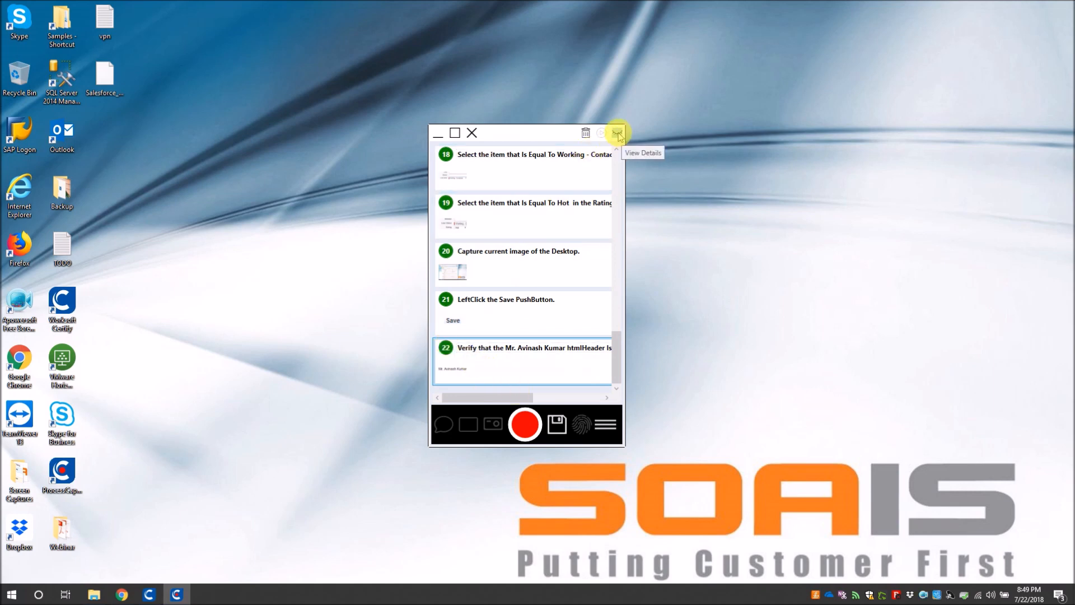
click(617, 132)
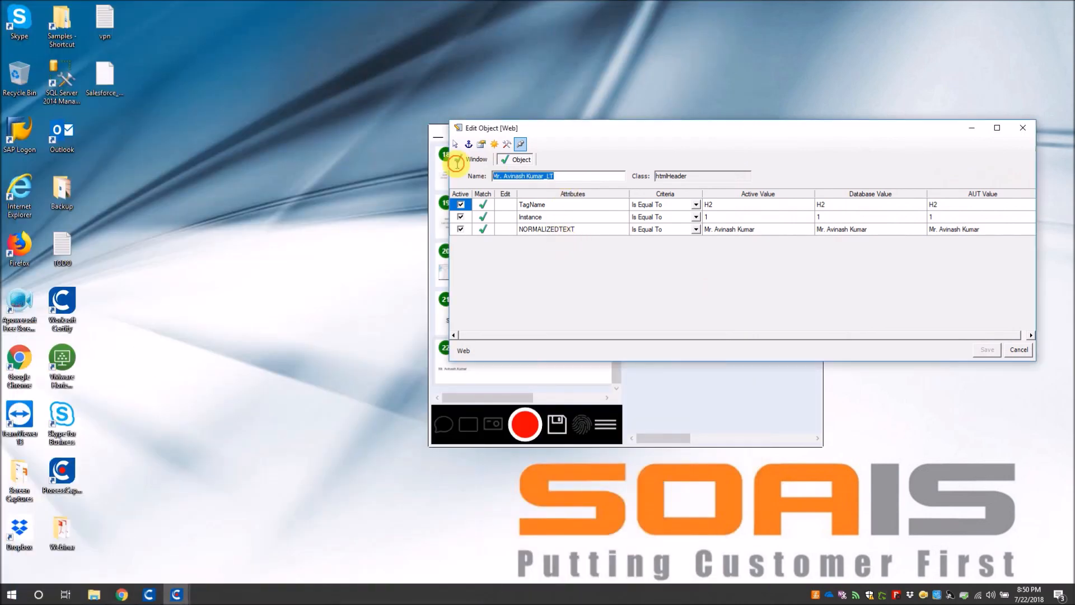
text(Lead)
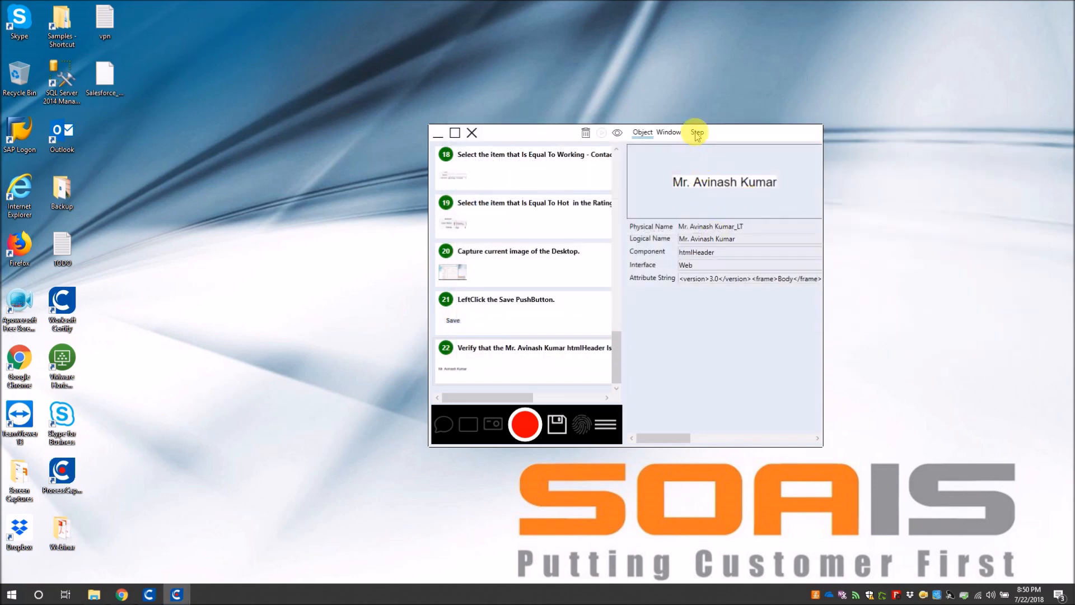
click(696, 132)
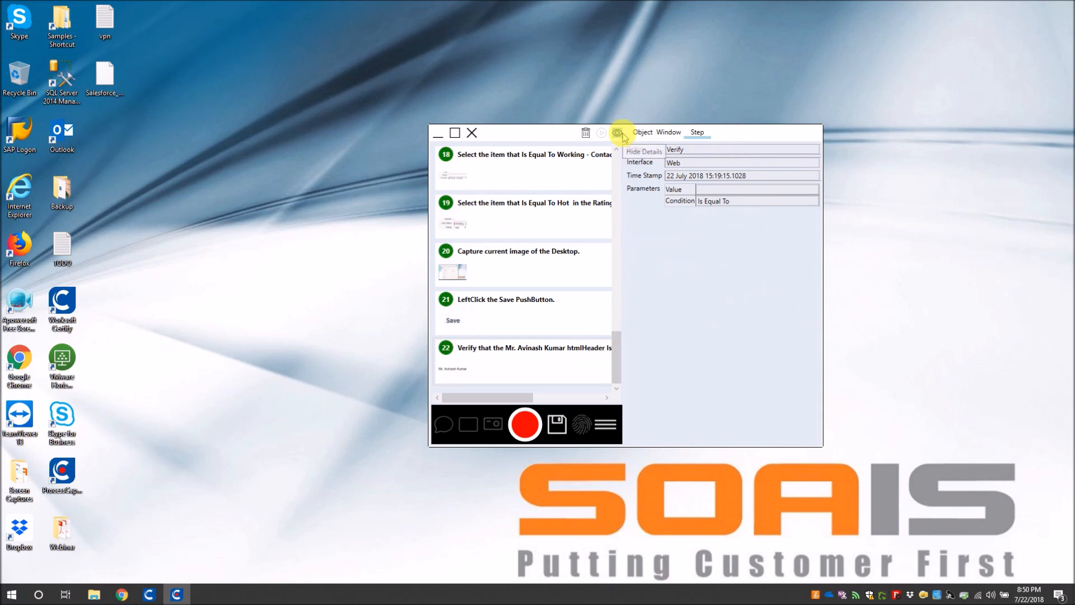
click(618, 134)
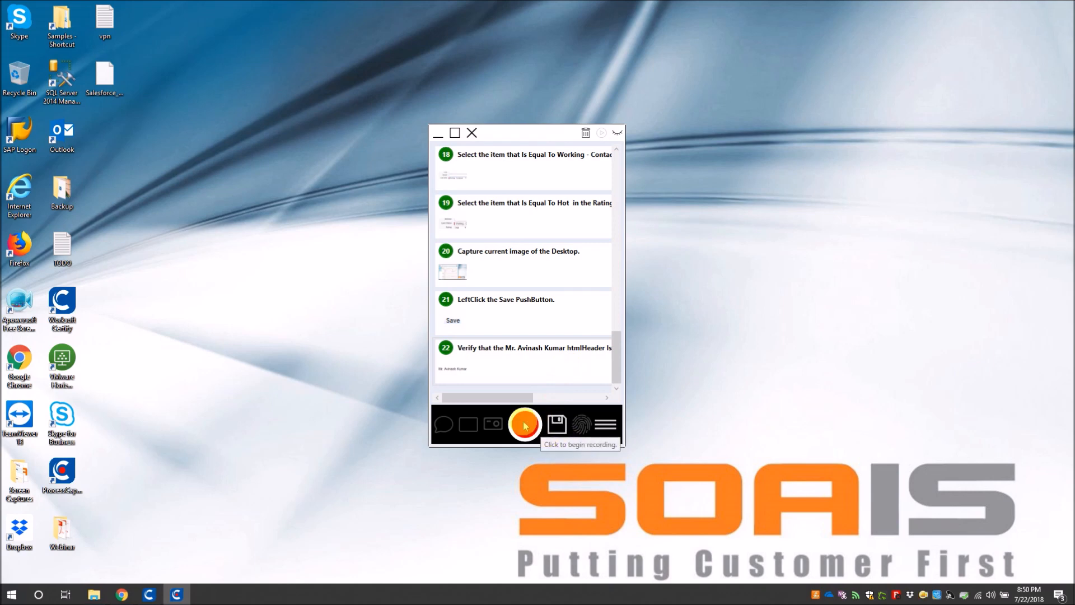
Save the 22-step capture as a ProcessCapture XML file on the Desktop
click(525, 424)
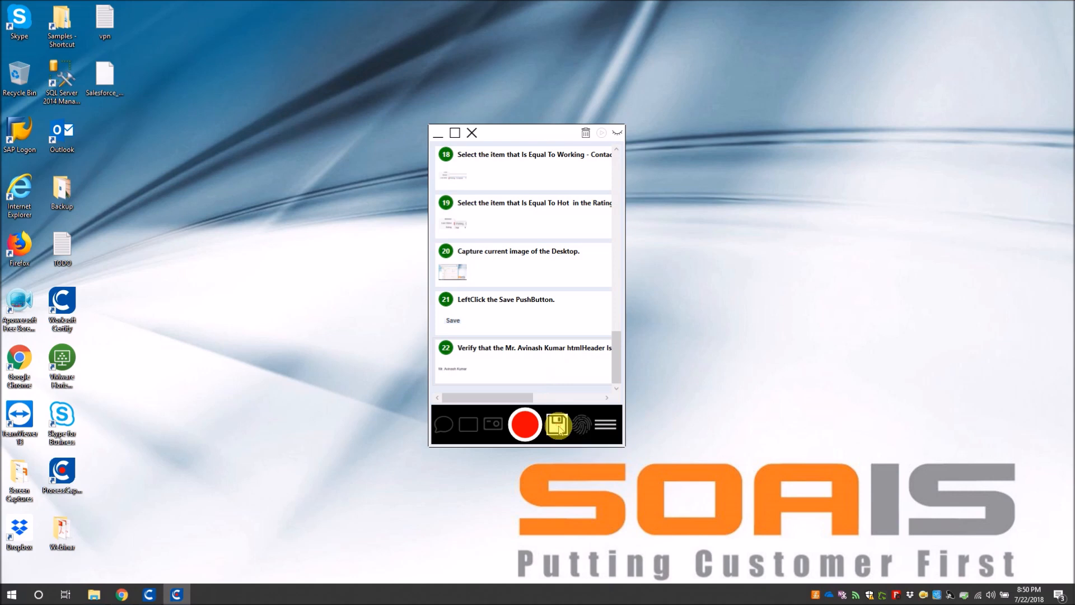
click(557, 424)
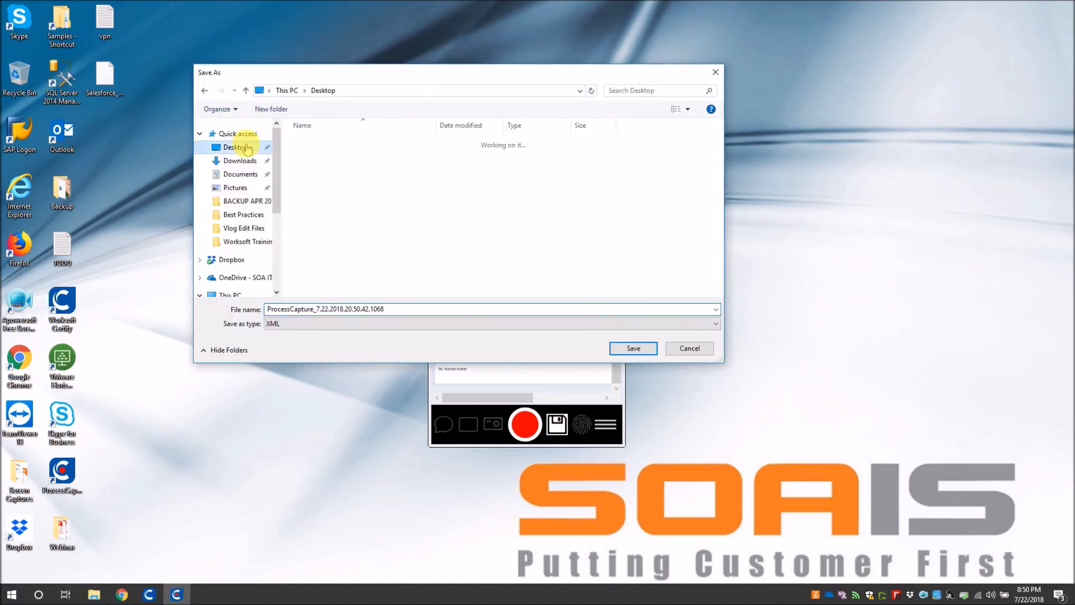
click(338, 176)
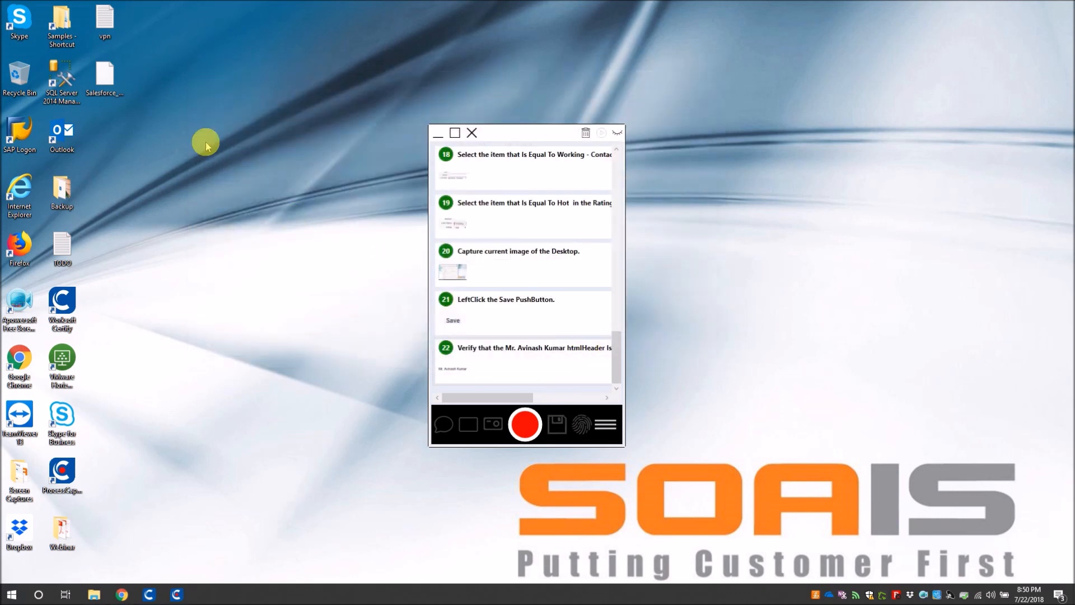
drag(524, 132, 602, 129)
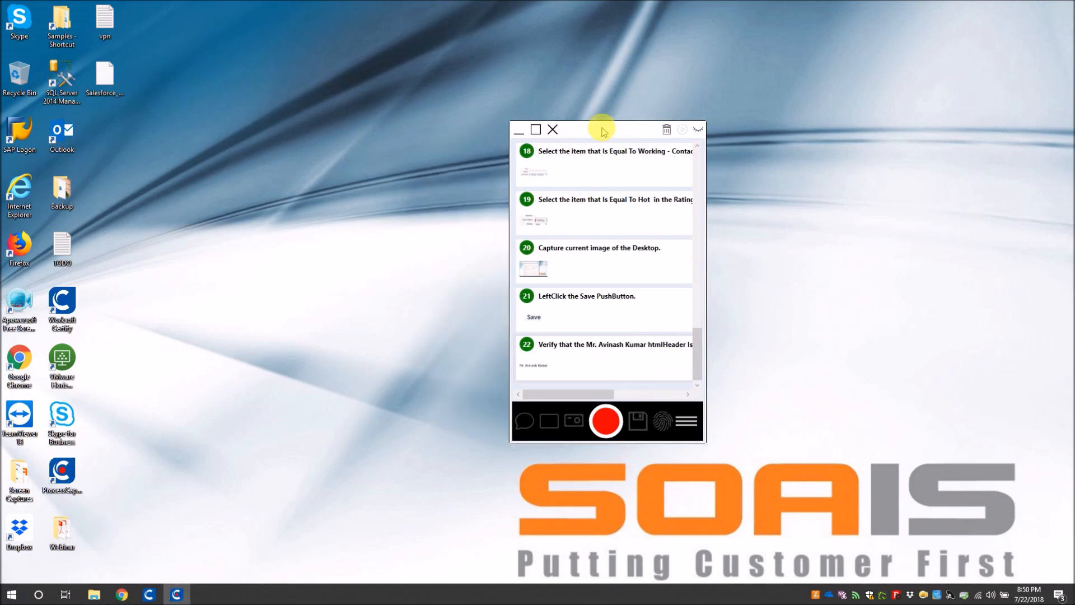
mouse_move(422, 171)
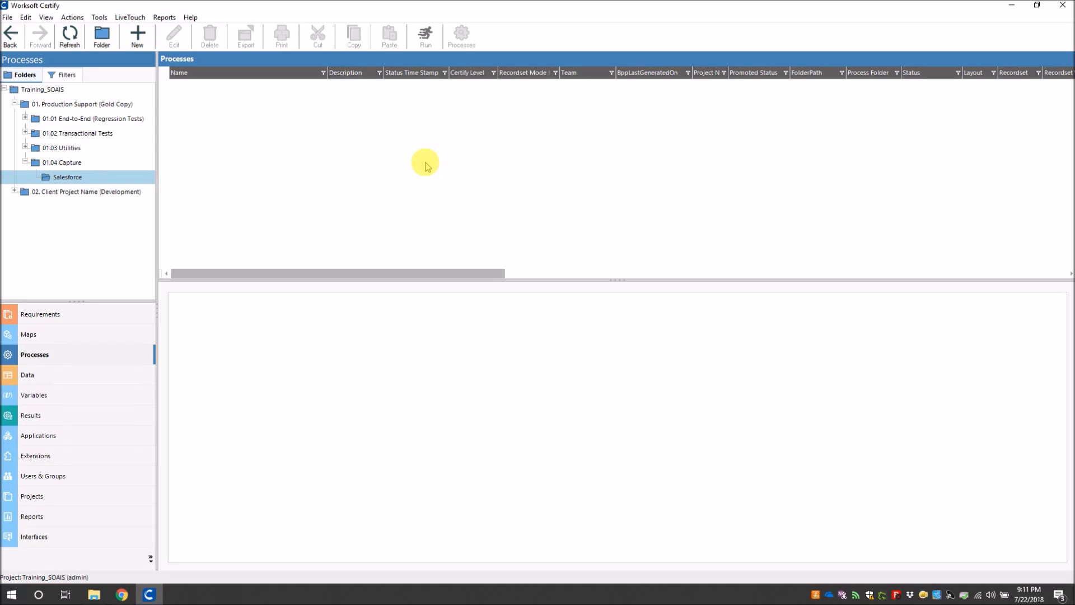
mouse_move(260, 213)
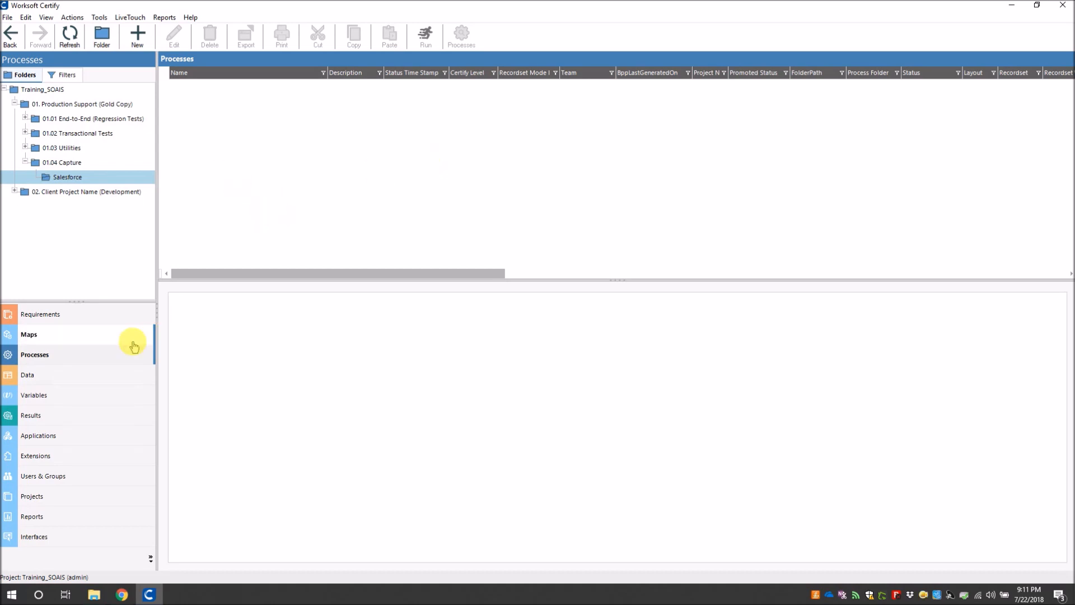
Start a new Salesforce folder process from a Certify Capture import
right_click(183, 138)
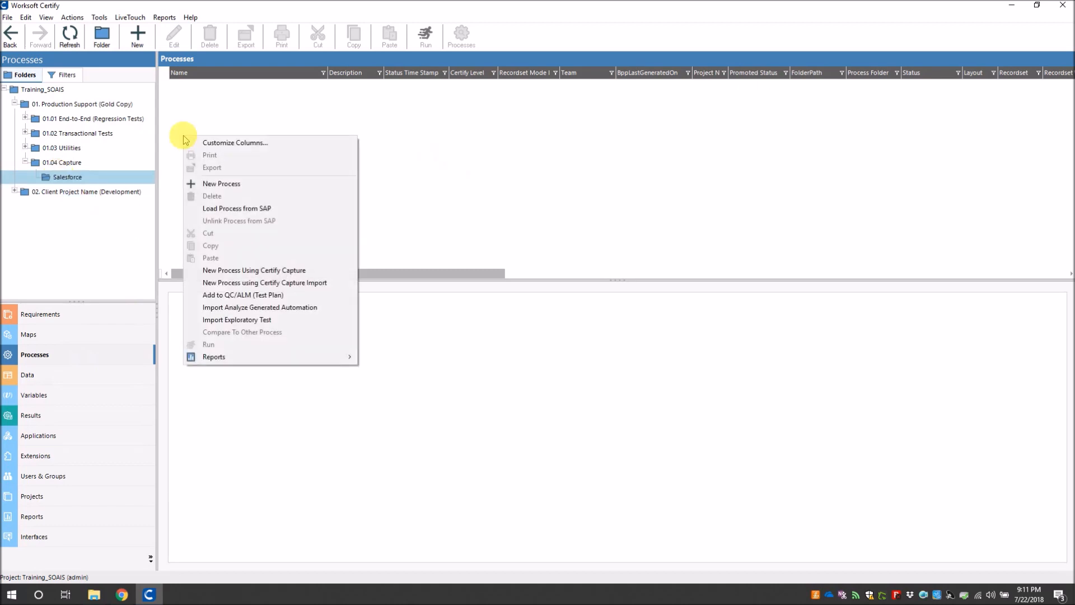
mouse_move(293, 282)
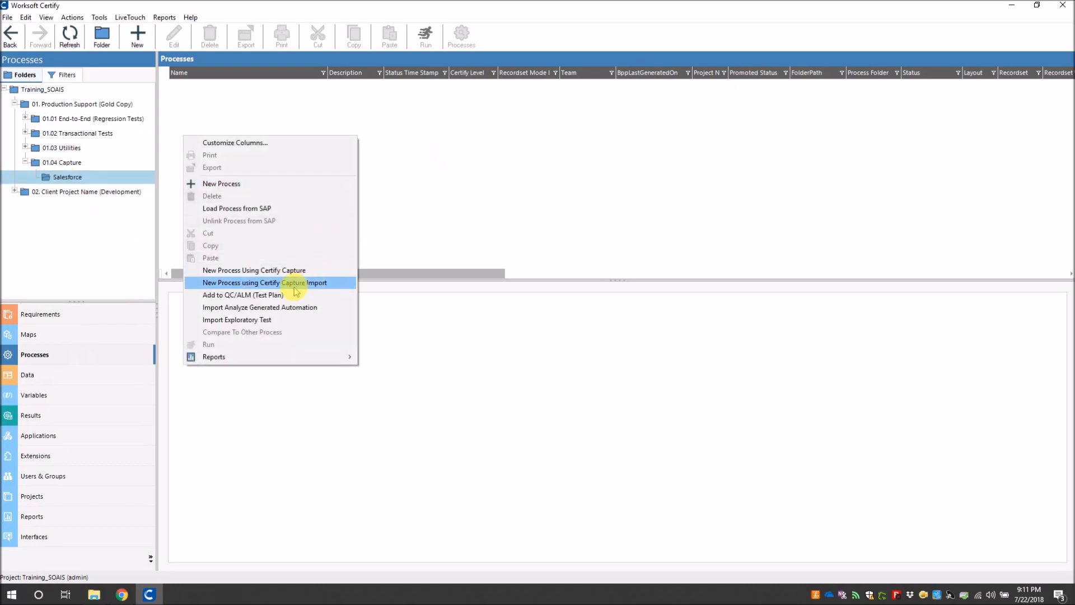
click(266, 283)
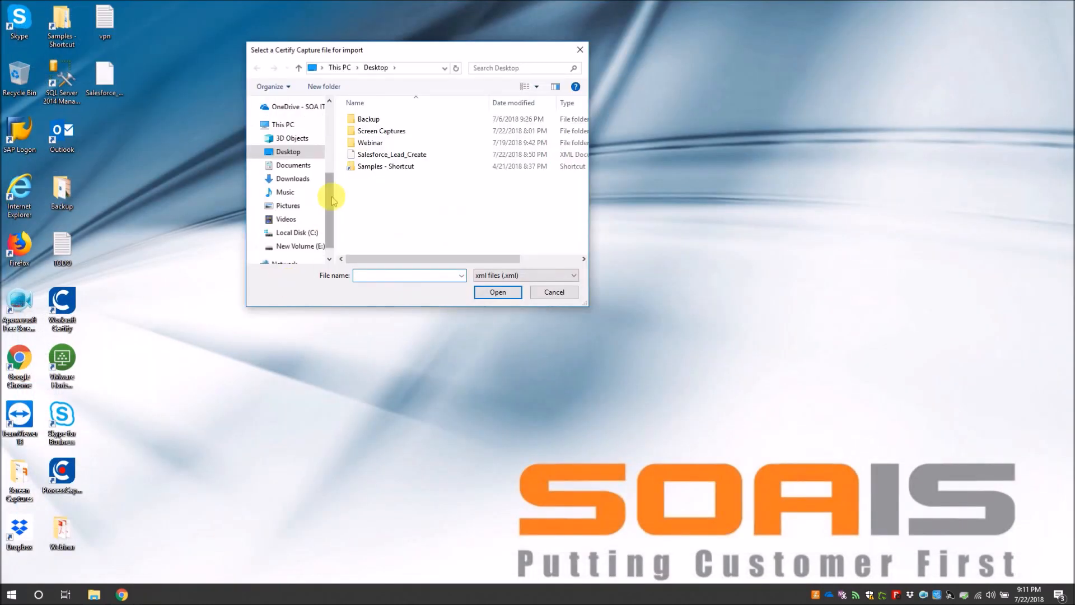
Choose the Salesforce_Lead_Create capture file and enter the Salesforce application name
click(392, 153)
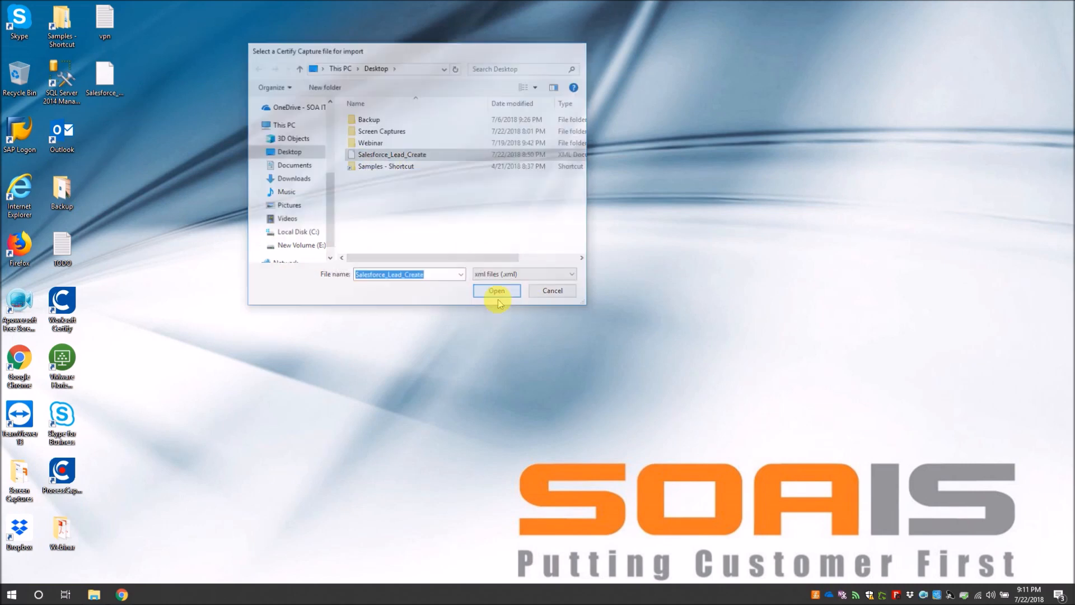
click(497, 290)
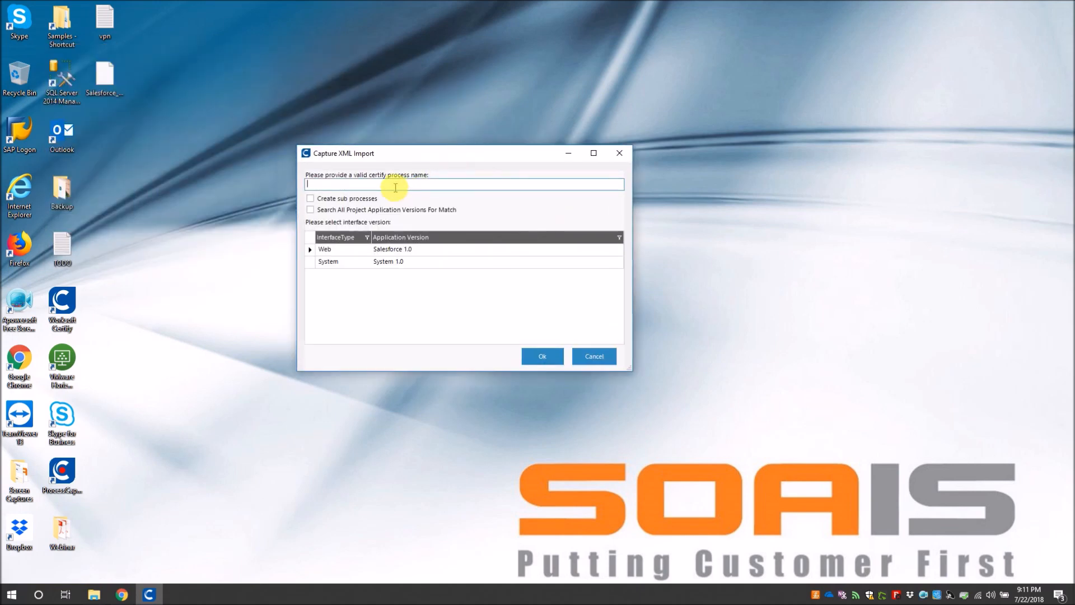
text(Salesforce_Lead_Create)
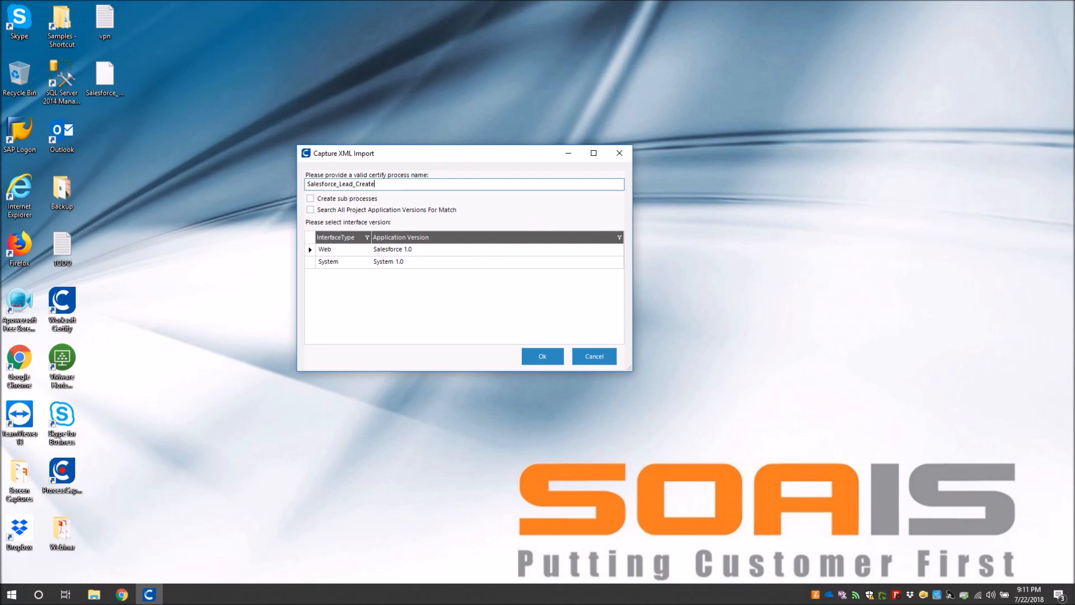
Keep Salesforce 1.0 as the Web version, complete the import, and relaunch Certify
click(405, 248)
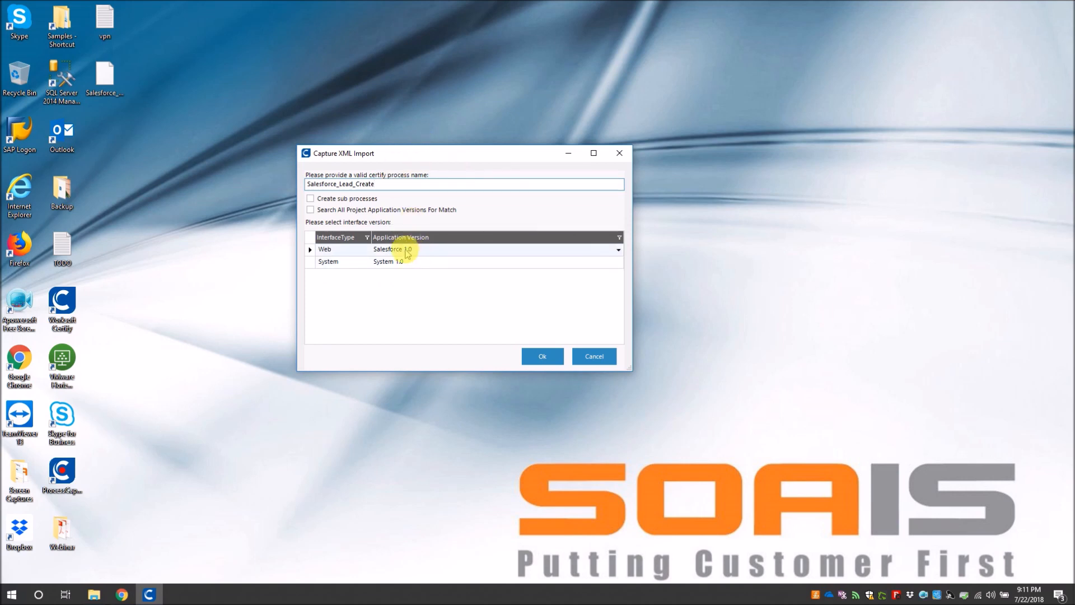
click(616, 249)
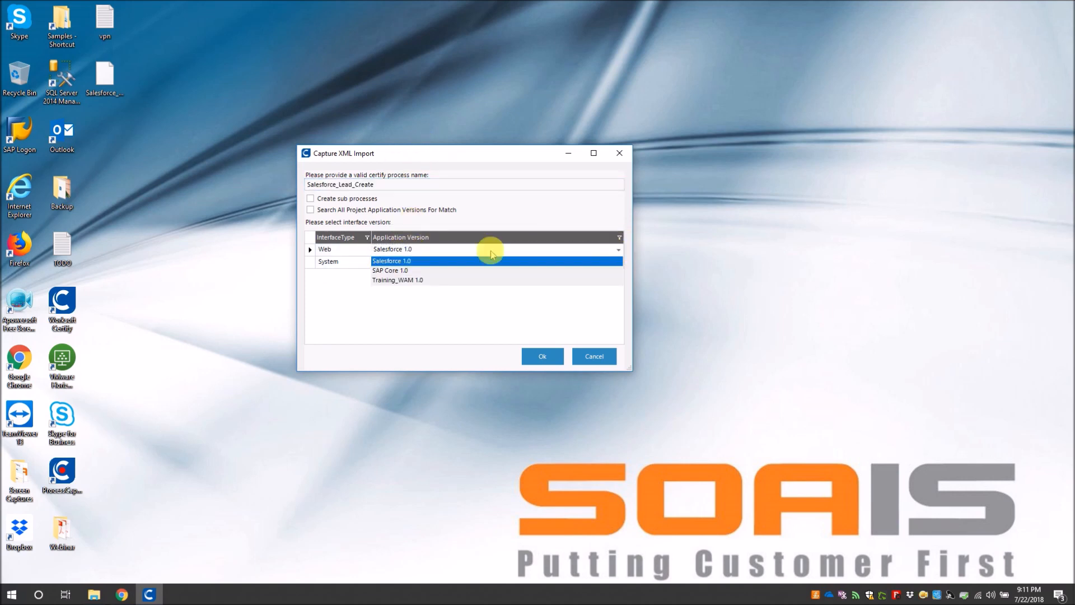
click(398, 280)
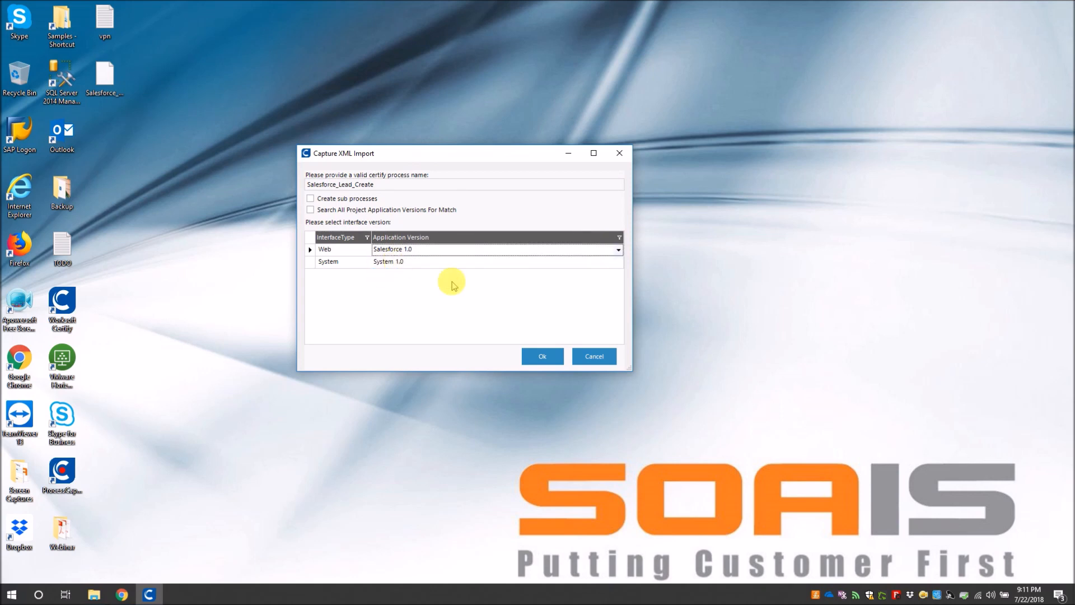
click(541, 356)
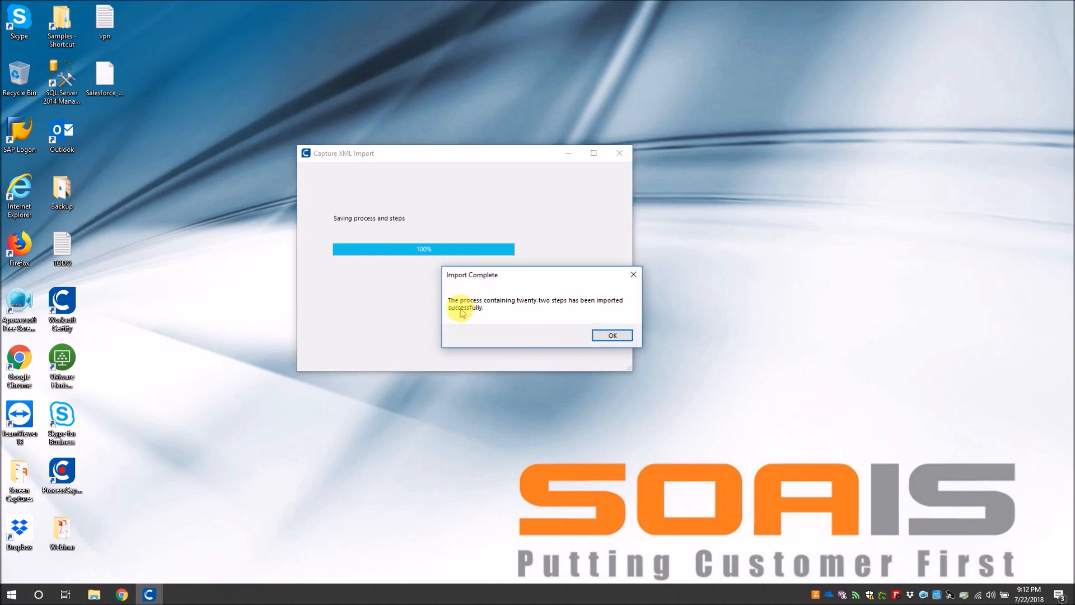
mouse_move(588, 307)
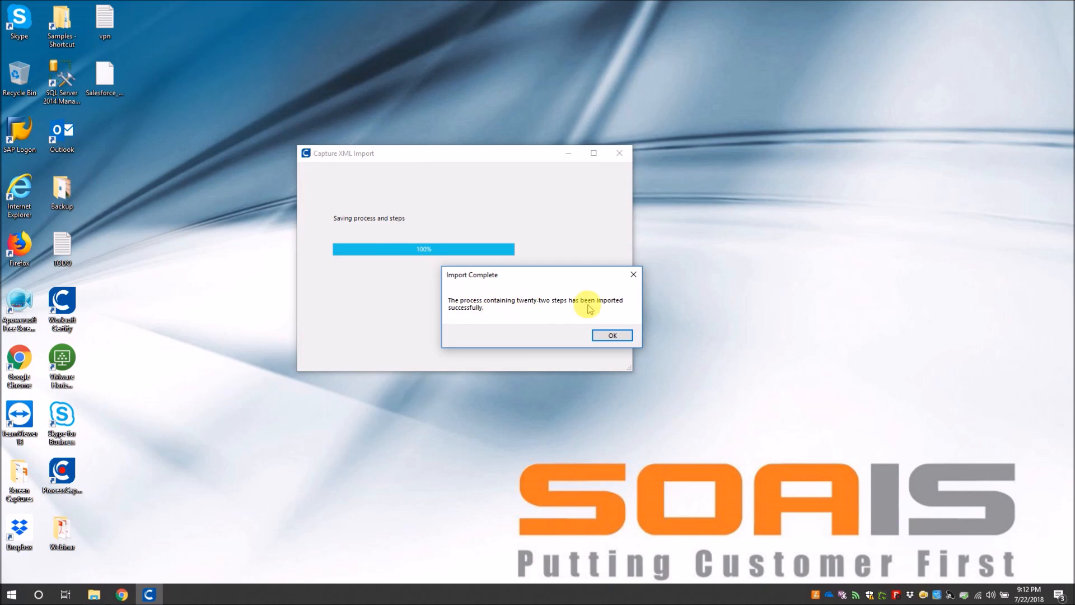
click(611, 335)
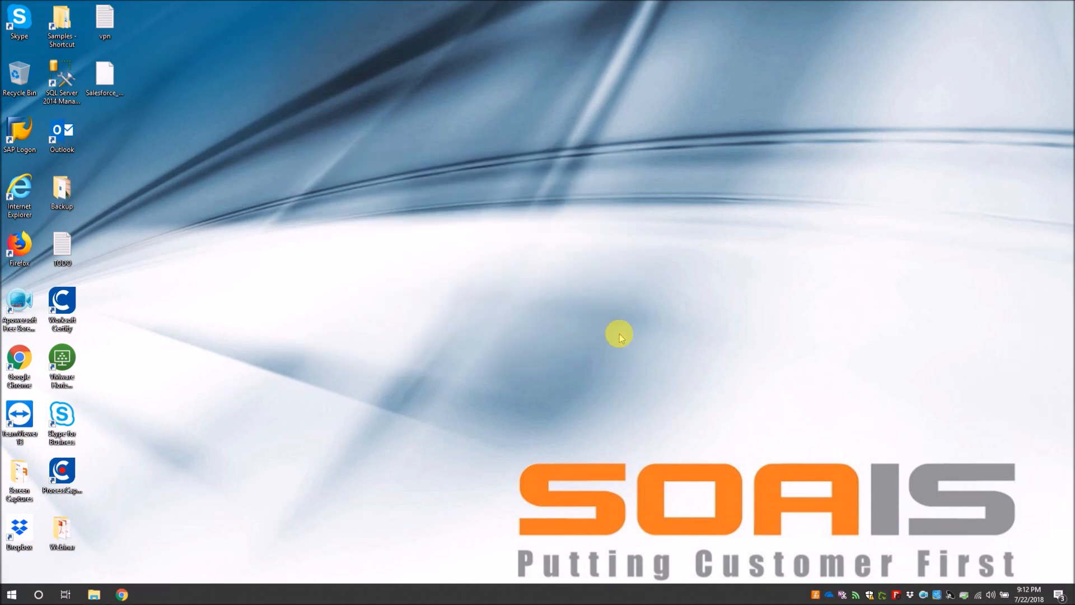
double_click(61, 303)
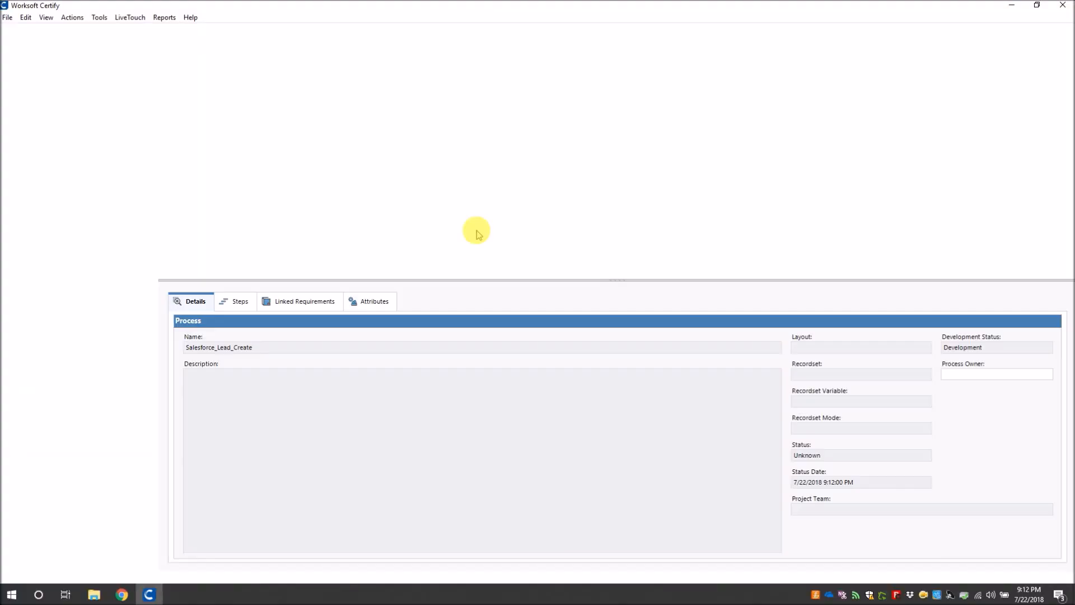
Open Salesforce_Lead_Create and show all 22 of its steps
click(34, 354)
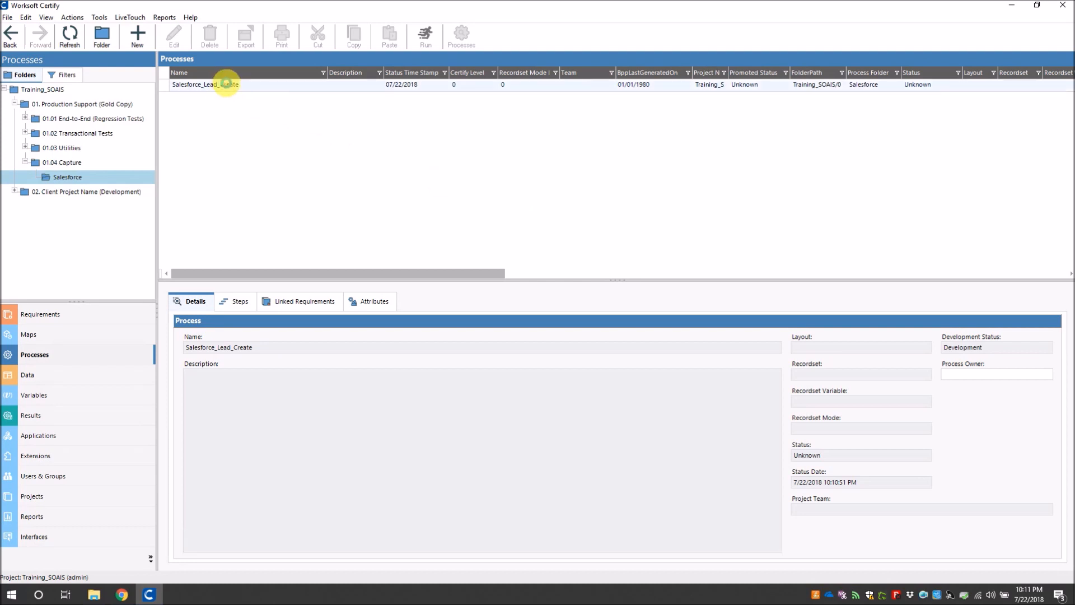
double_click(194, 85)
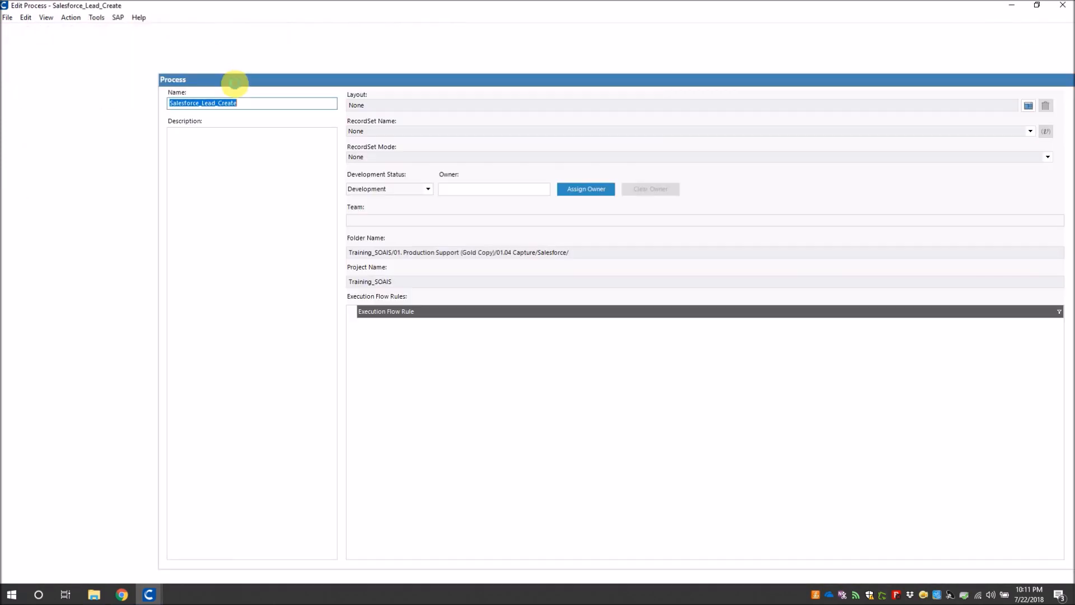
click(248, 62)
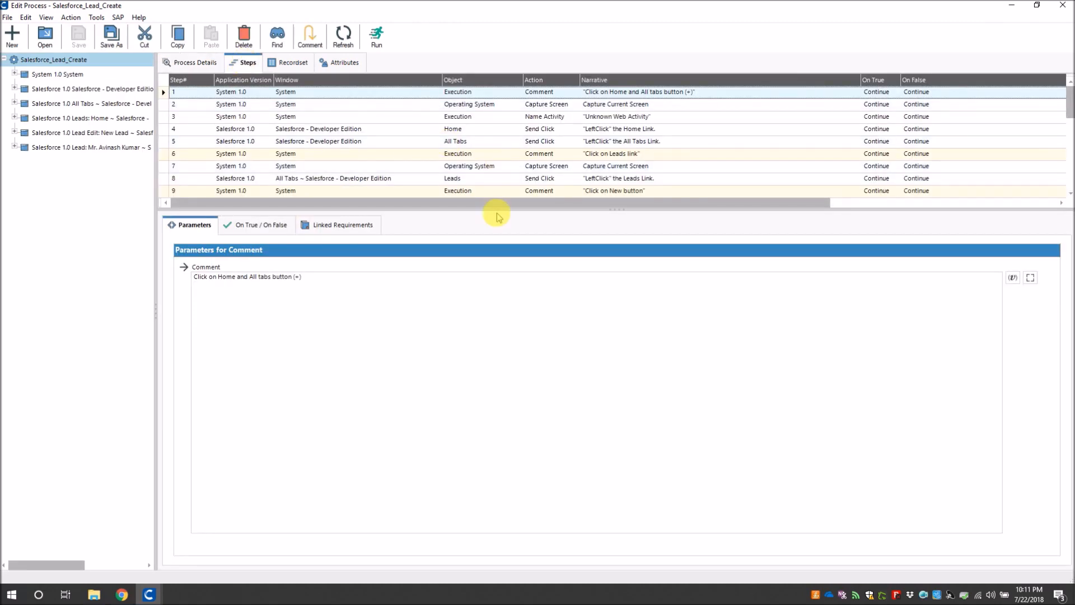
drag(499, 213, 529, 404)
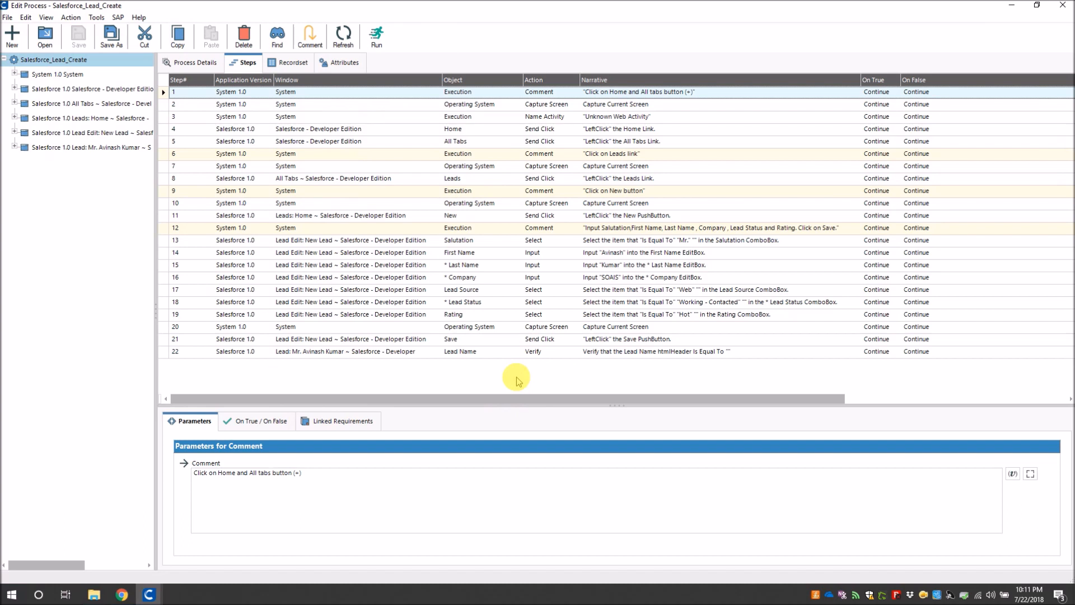
mouse_move(514, 377)
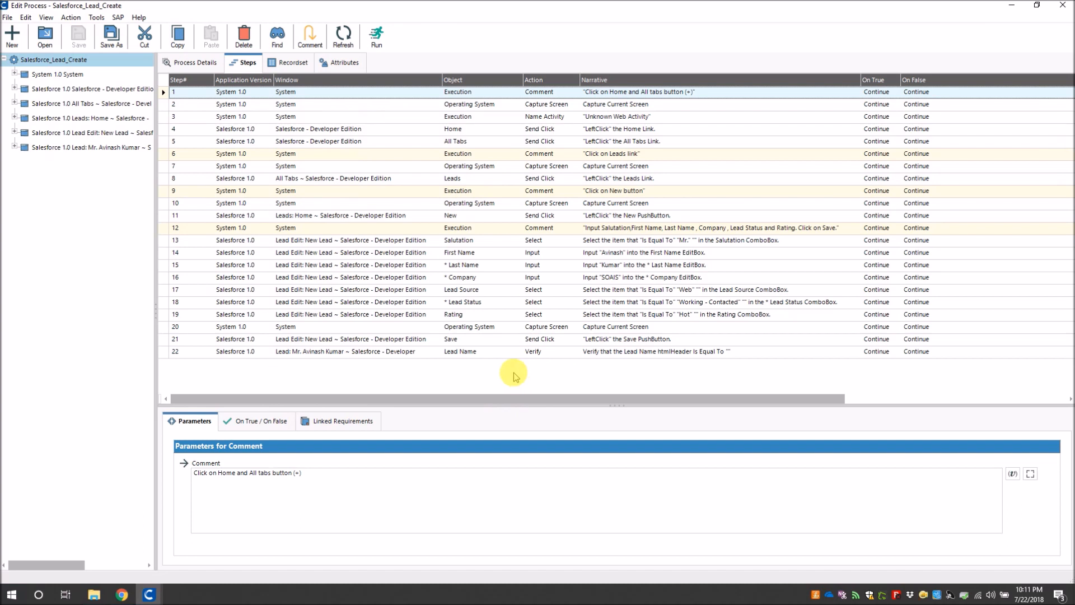
mouse_move(520, 366)
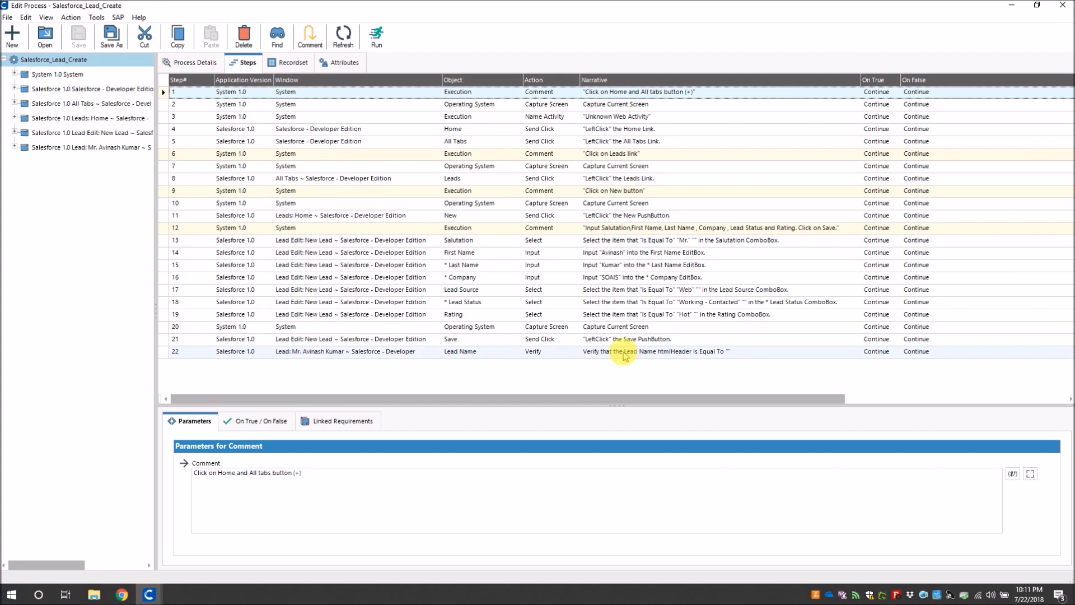
Change step 22's action to Visible and start a run
click(550, 351)
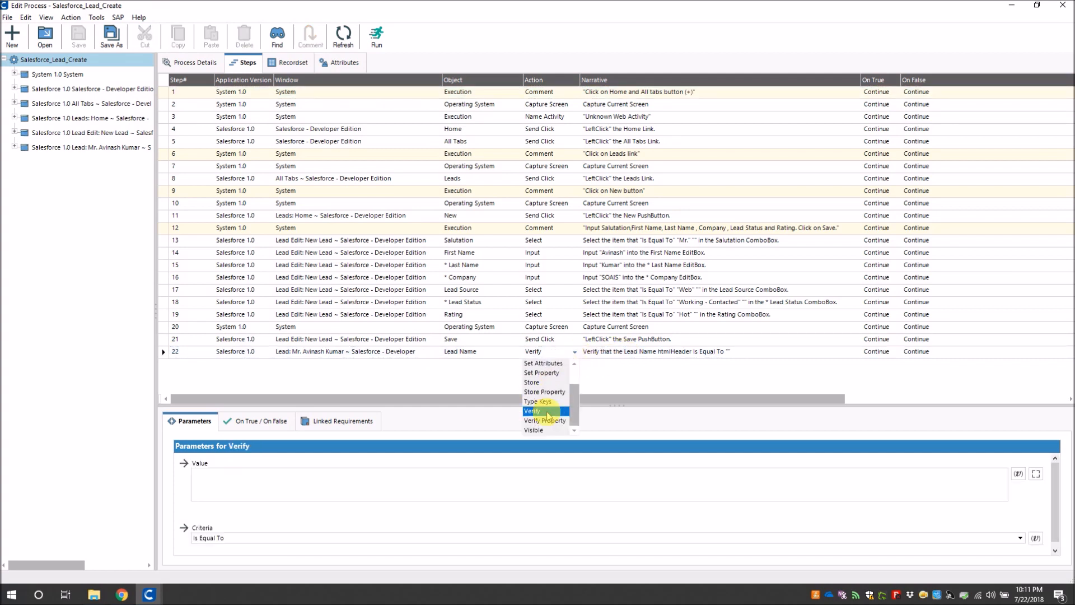
click(533, 430)
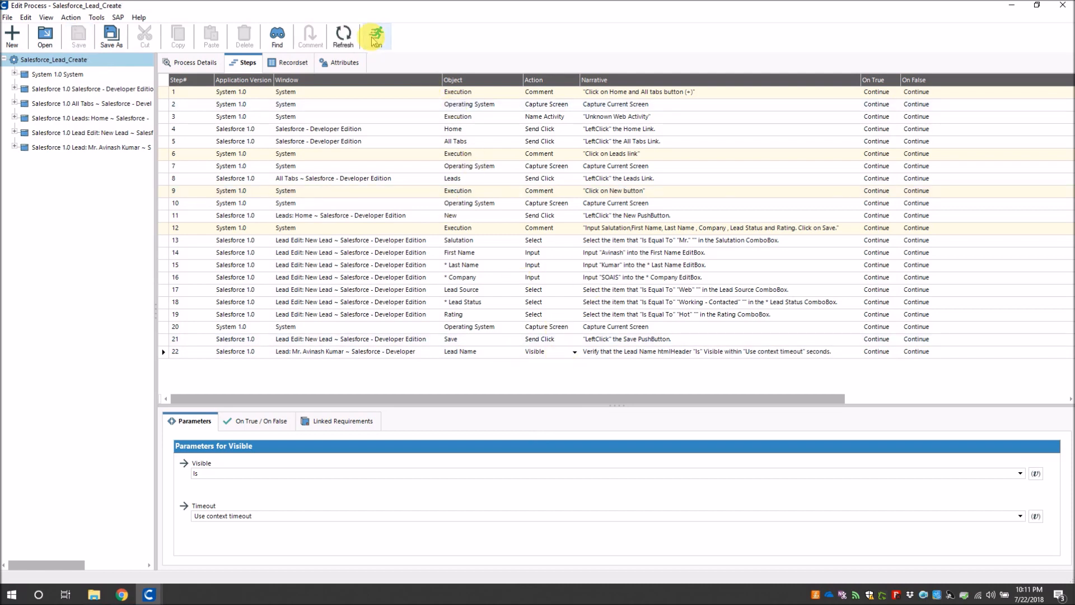
click(373, 35)
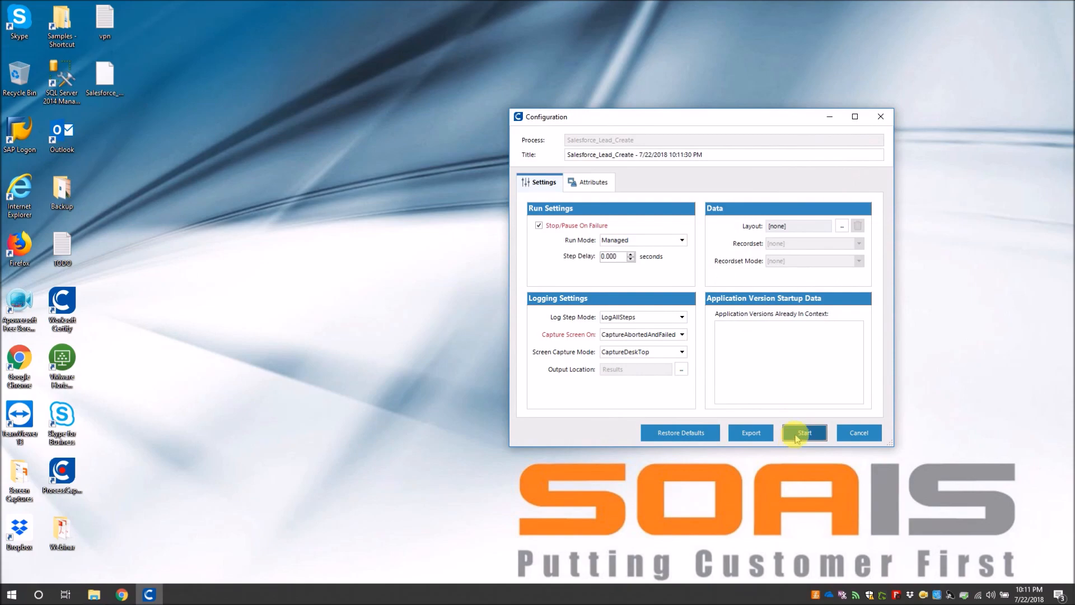
Start executing Salesforce_Lead_Create with the default run settings
click(803, 433)
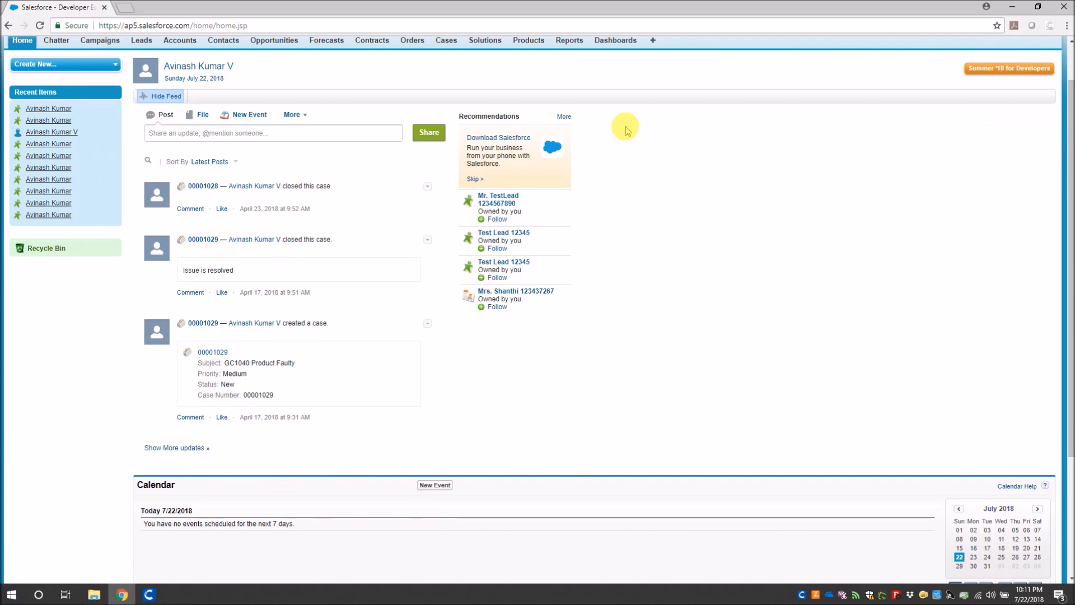
Playback goes from Home through All Tabs to Leads and starts a new lead
click(22, 40)
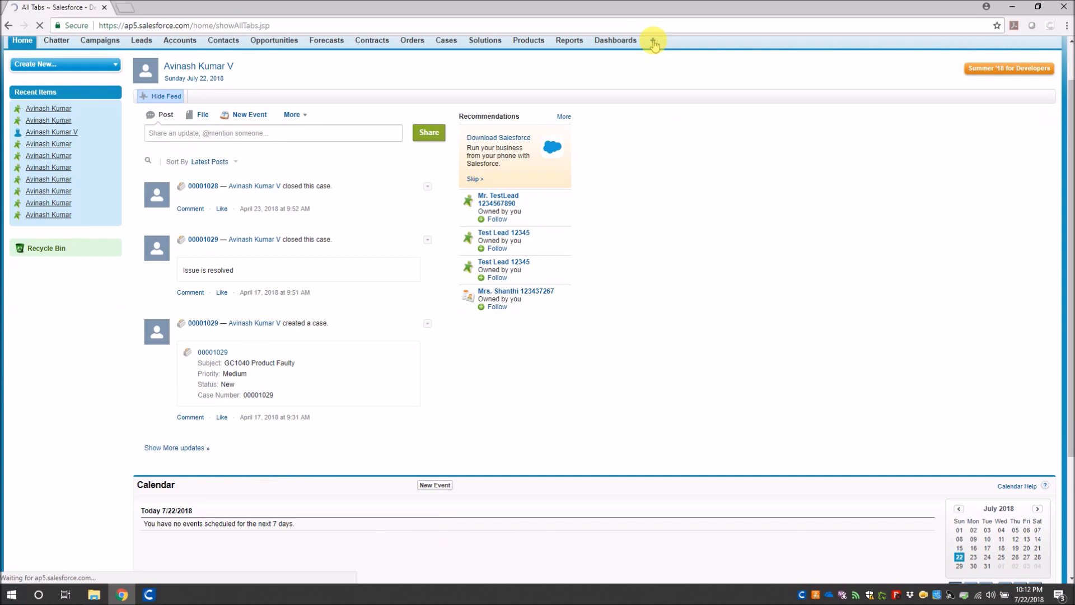
click(652, 42)
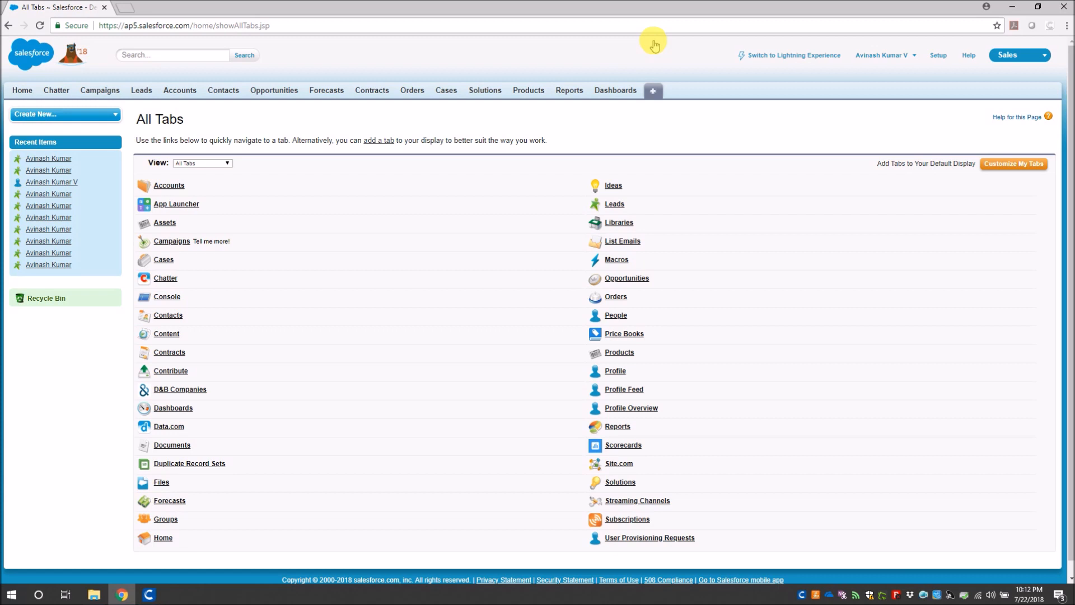
click(614, 189)
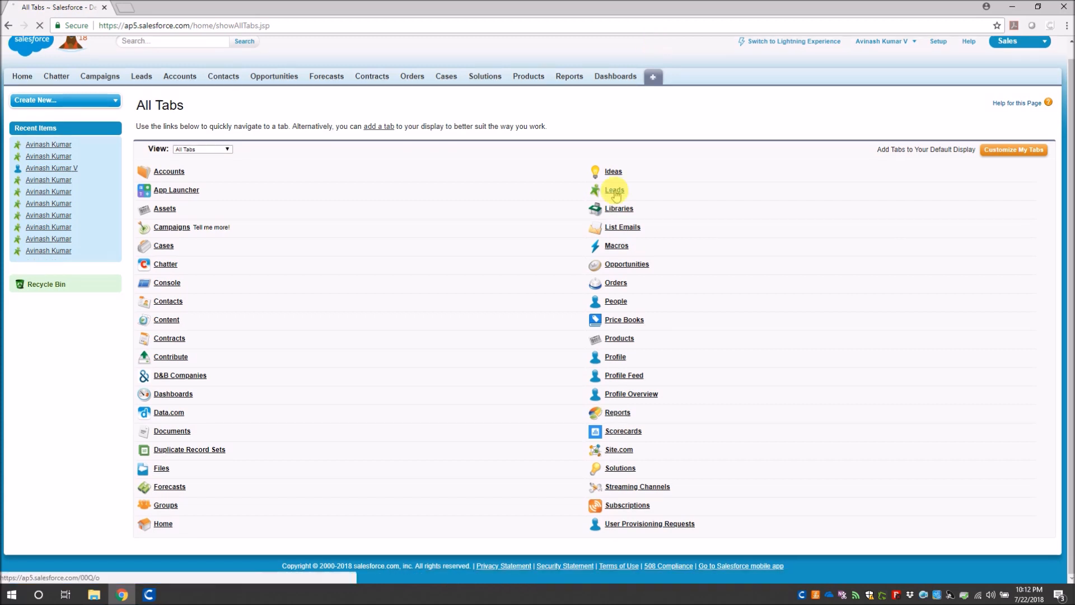
click(614, 190)
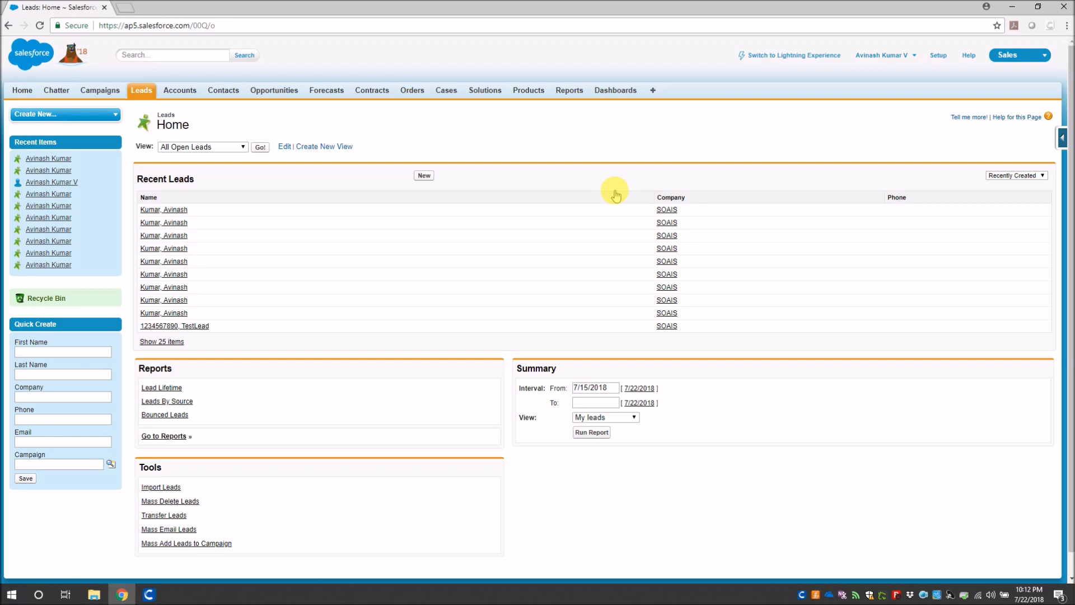
click(424, 175)
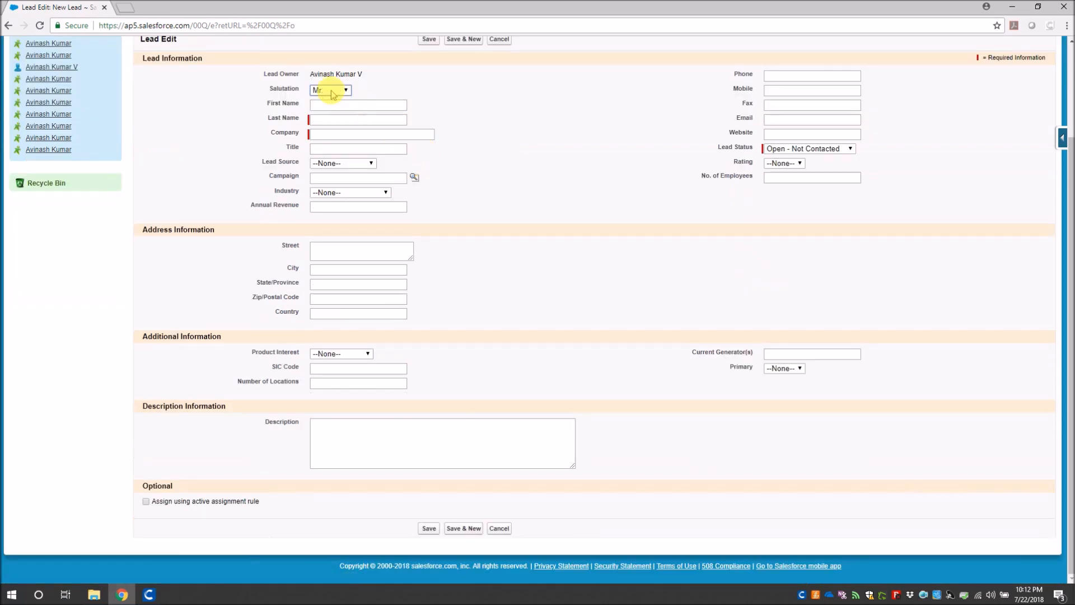
Fill the lead with Avinash, SOAIS, Web source, Working - Contacted status and a rating
text(Avinash)
click(359, 119)
text(Kumar)
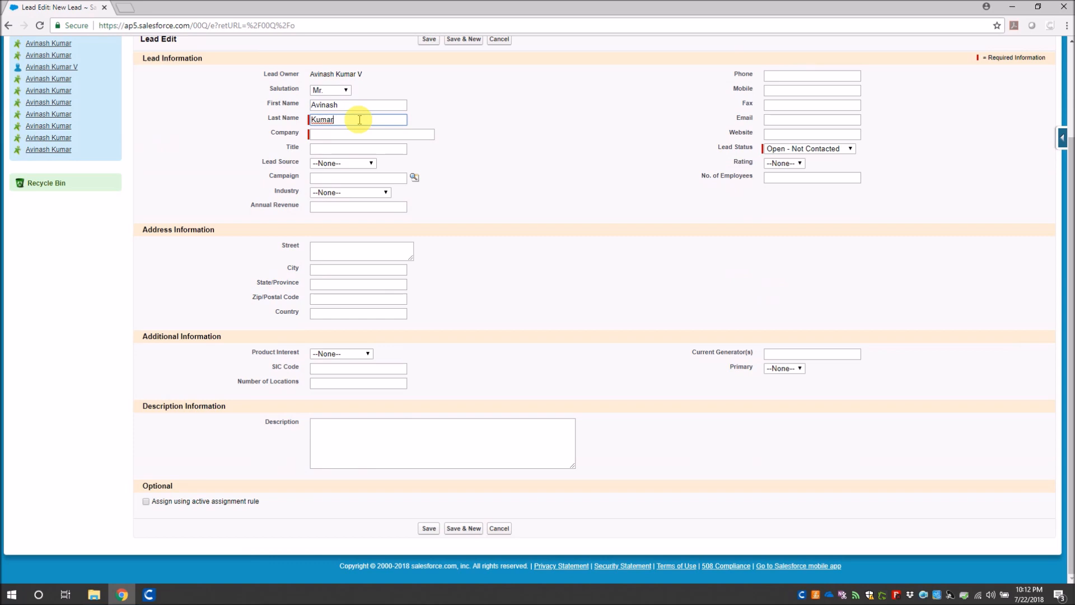
text(SOAIS)
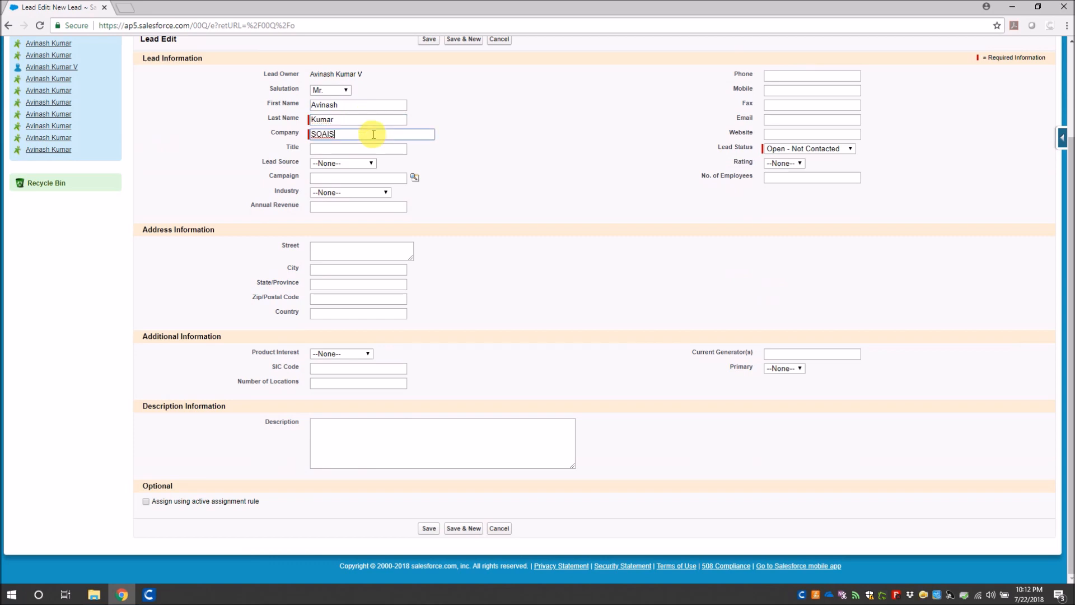
click(342, 163)
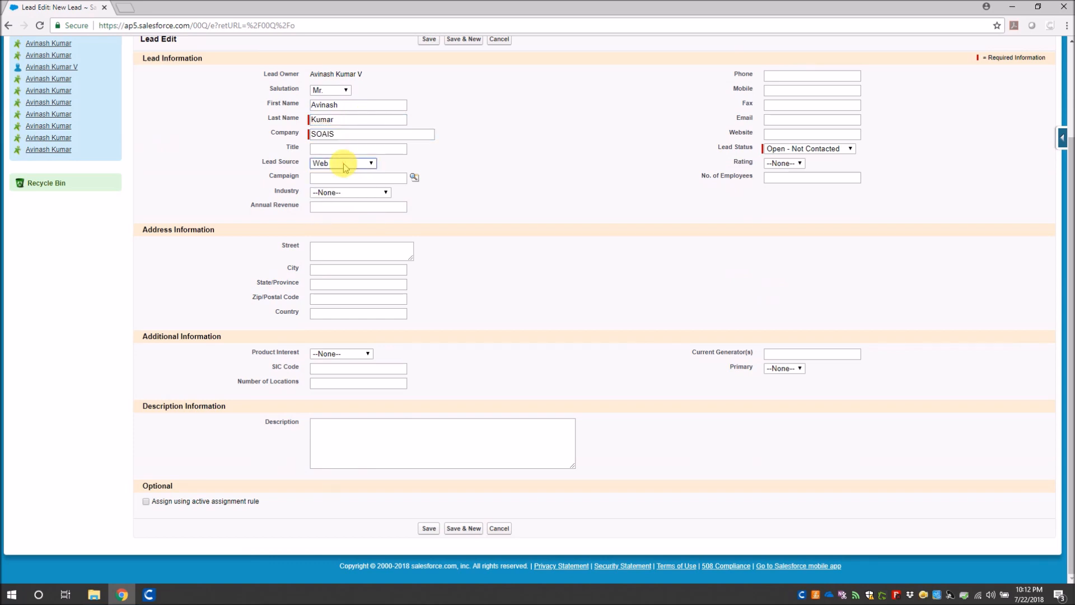
click(810, 148)
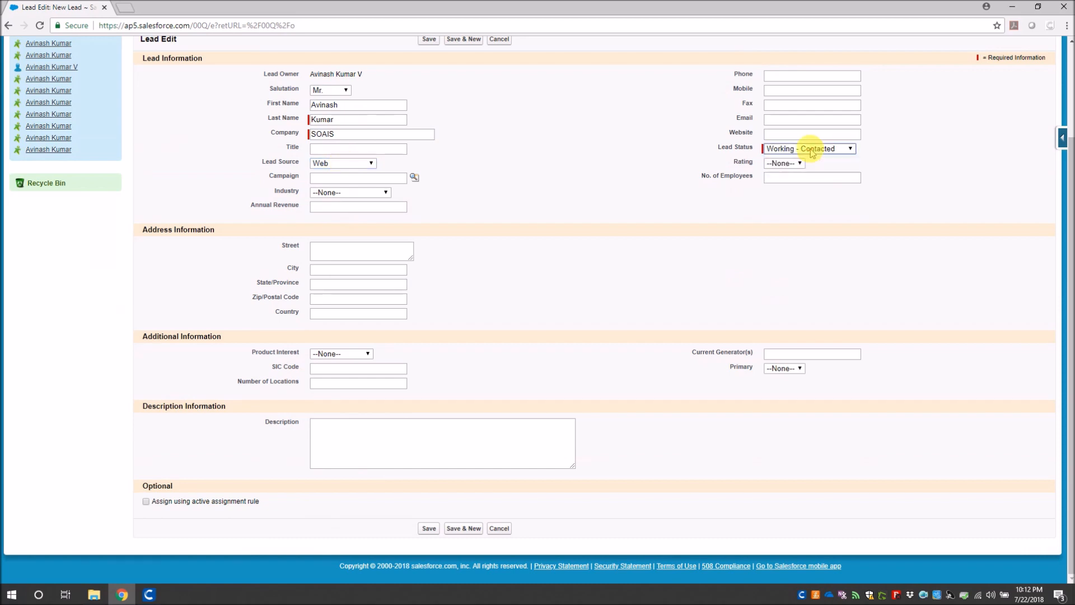
click(784, 163)
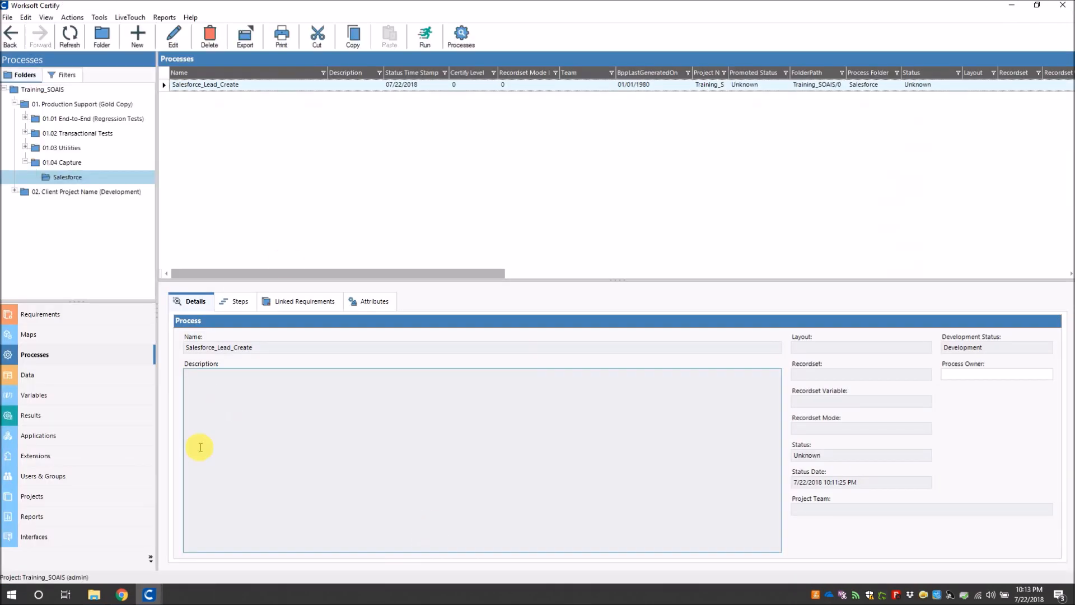
mouse_move(387, 463)
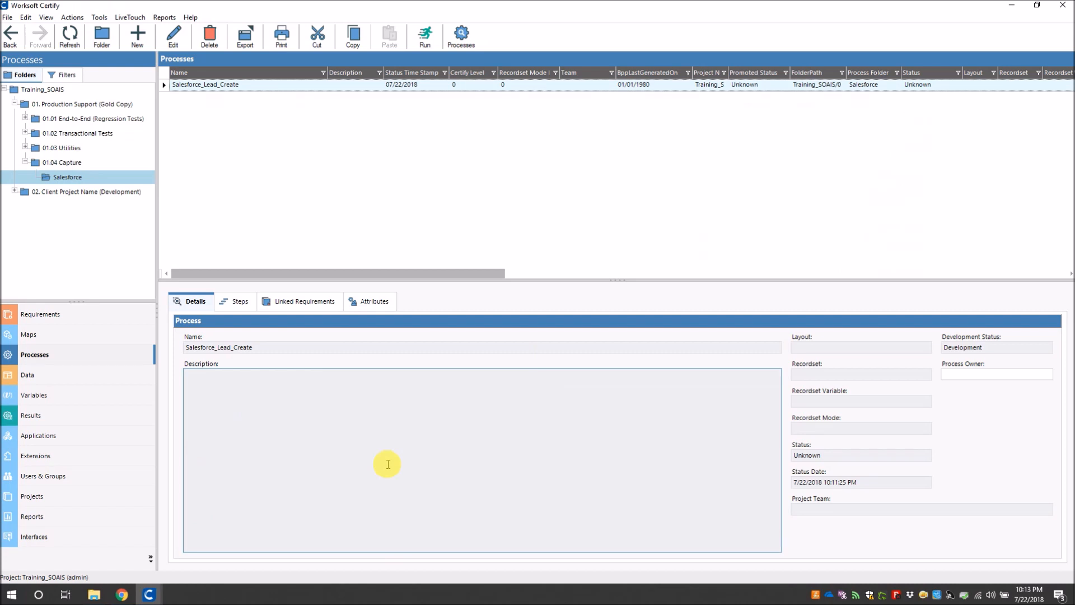
click(338, 347)
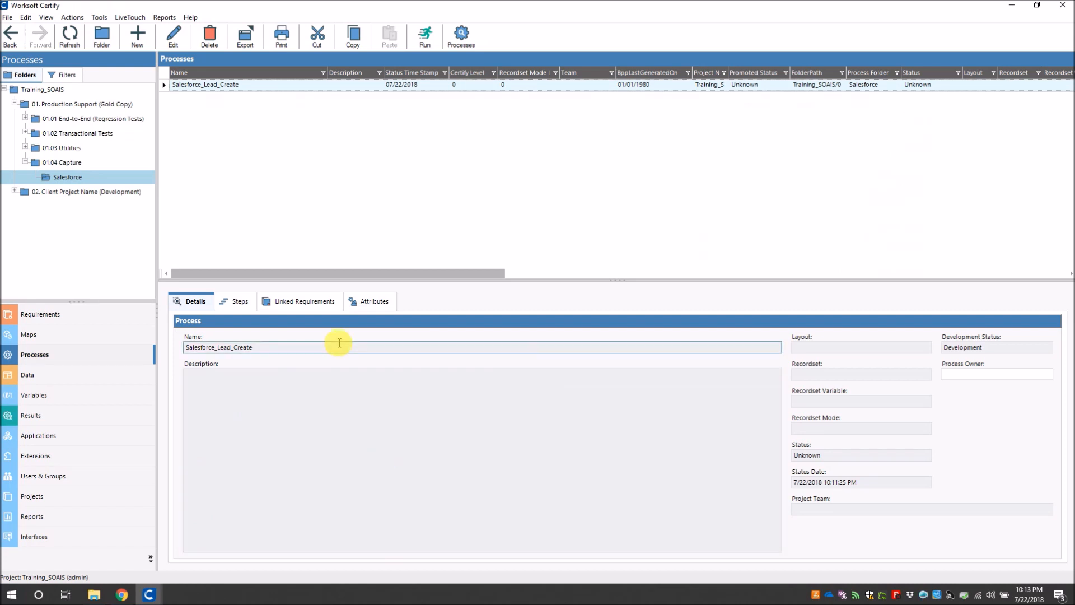